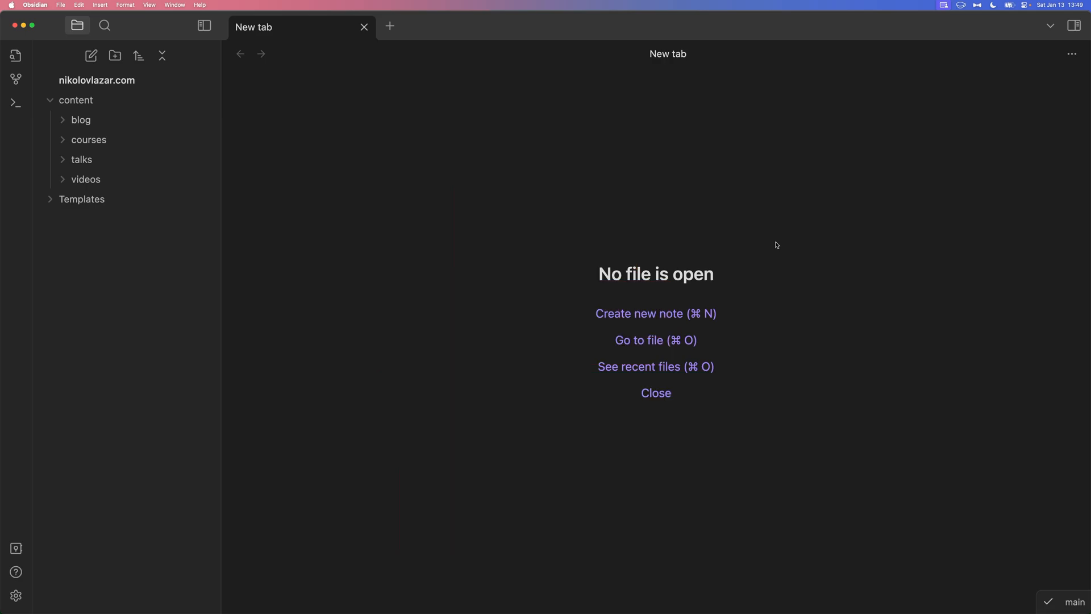
mouse_move(82, 118)
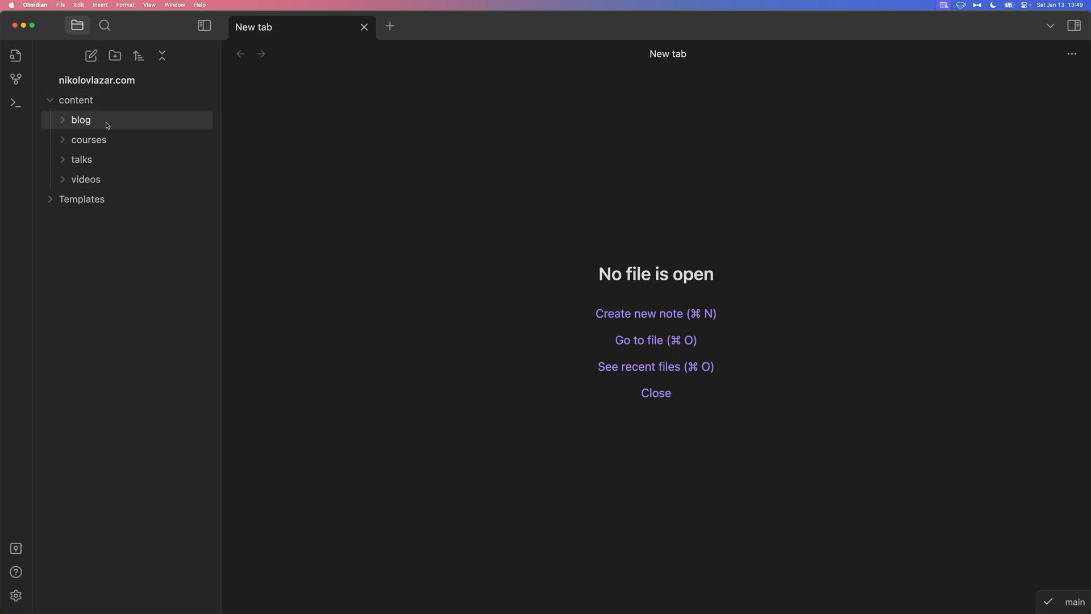
Run QuickAdd 'New external blog post' titled 'I published this one on a different website'
left_click(81, 159)
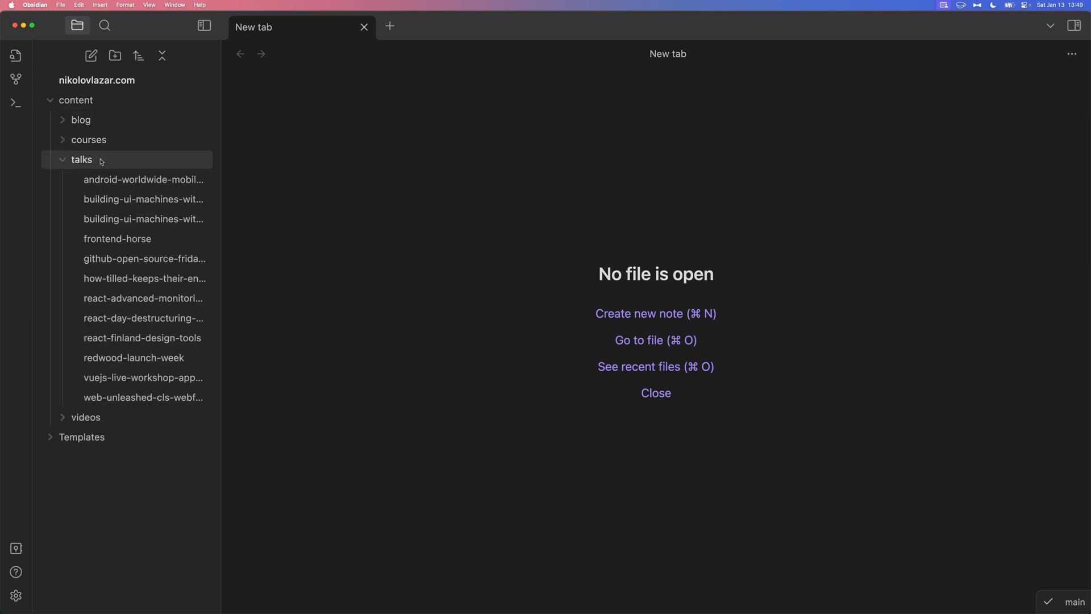
left_click(81, 159)
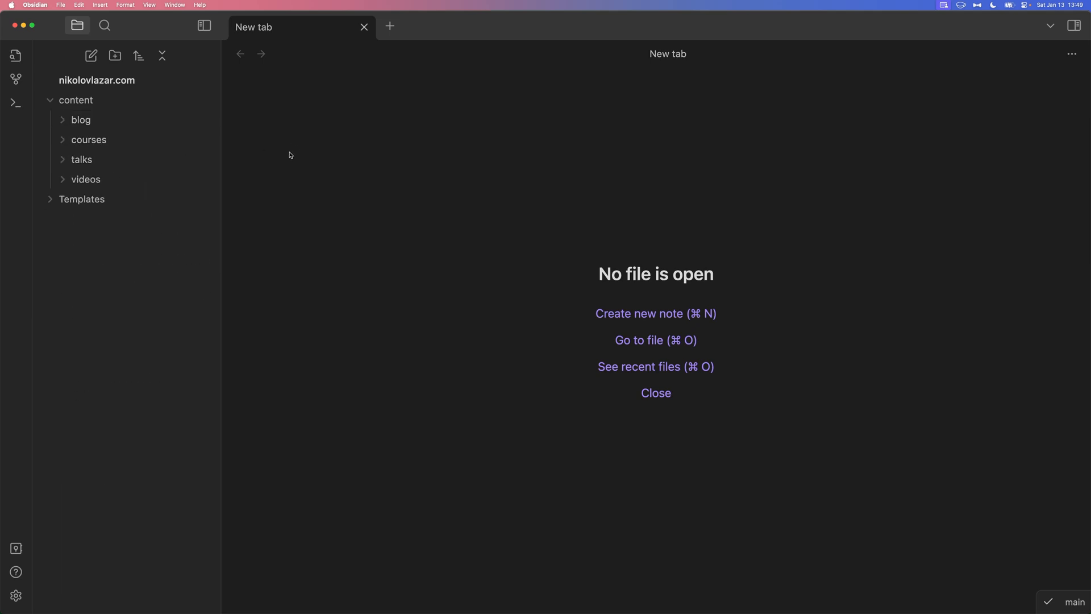
type("new ex")
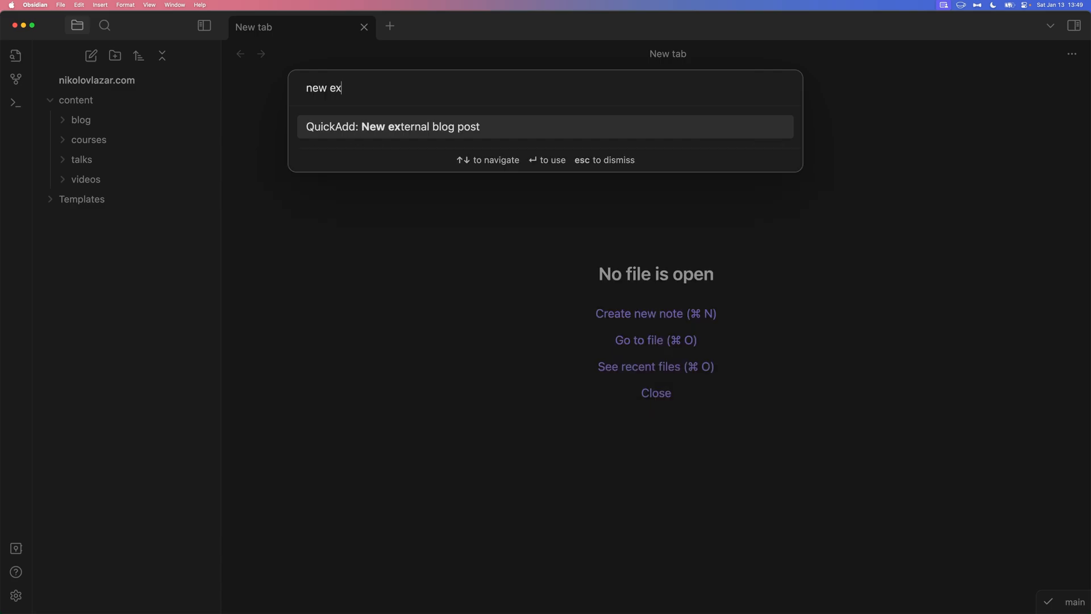
left_click(420, 127)
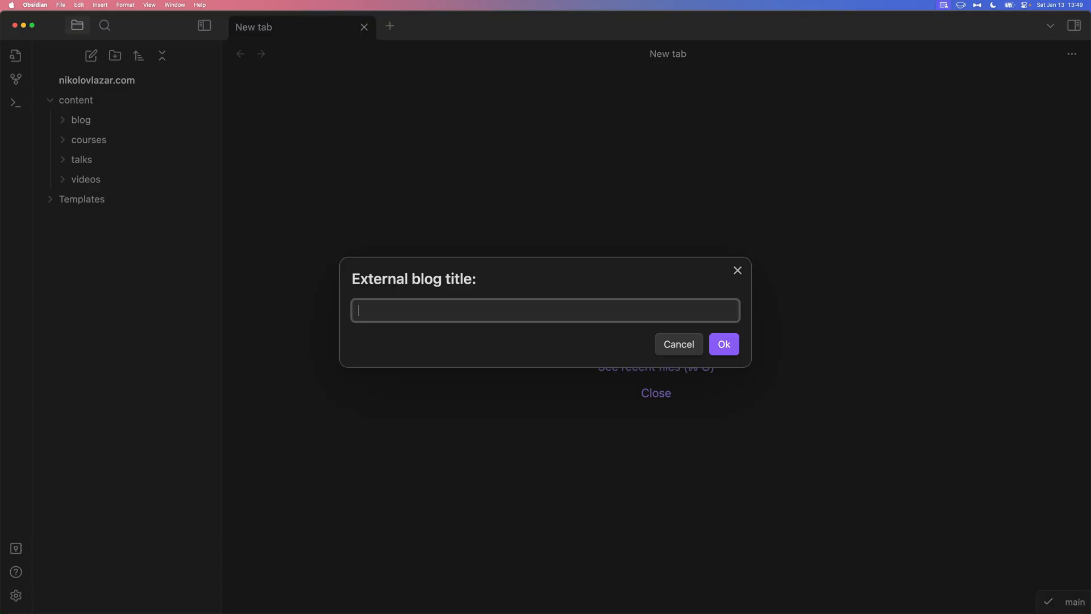
type("I published this one on a di")
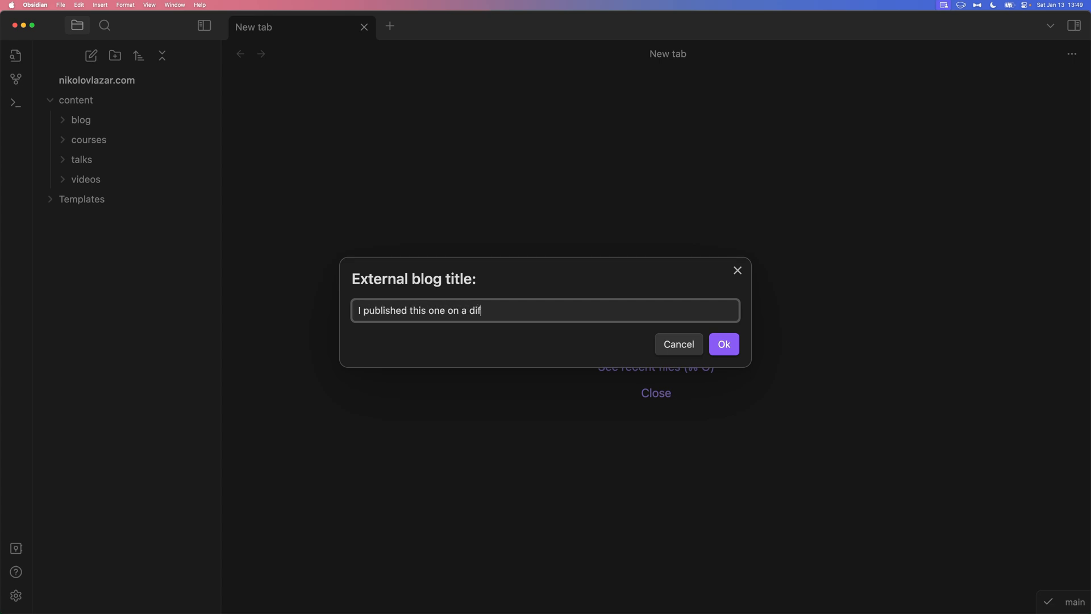
type("ferent website")
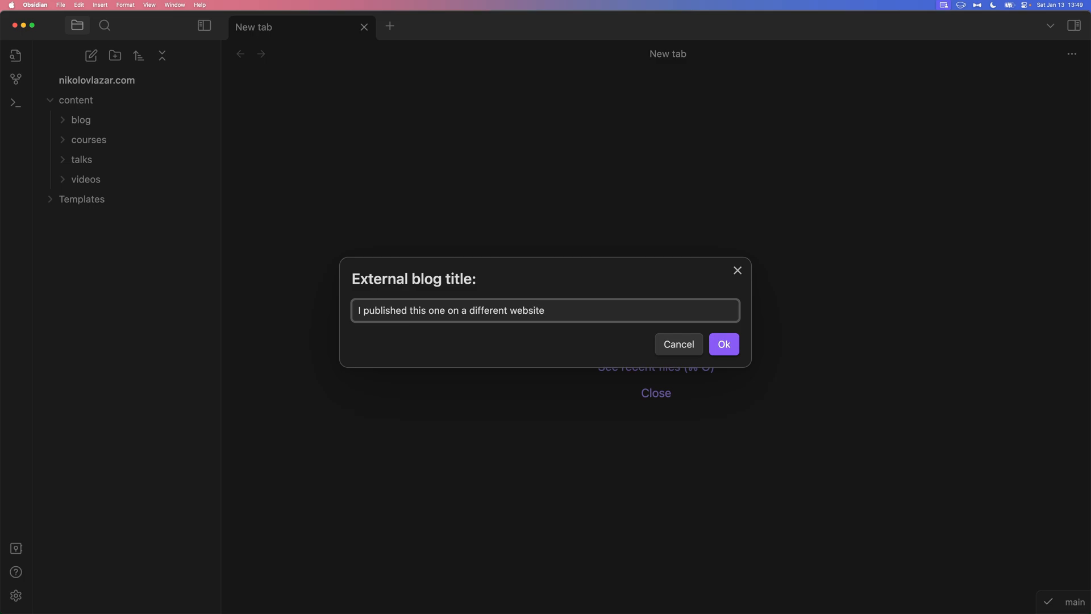
left_click(723, 344)
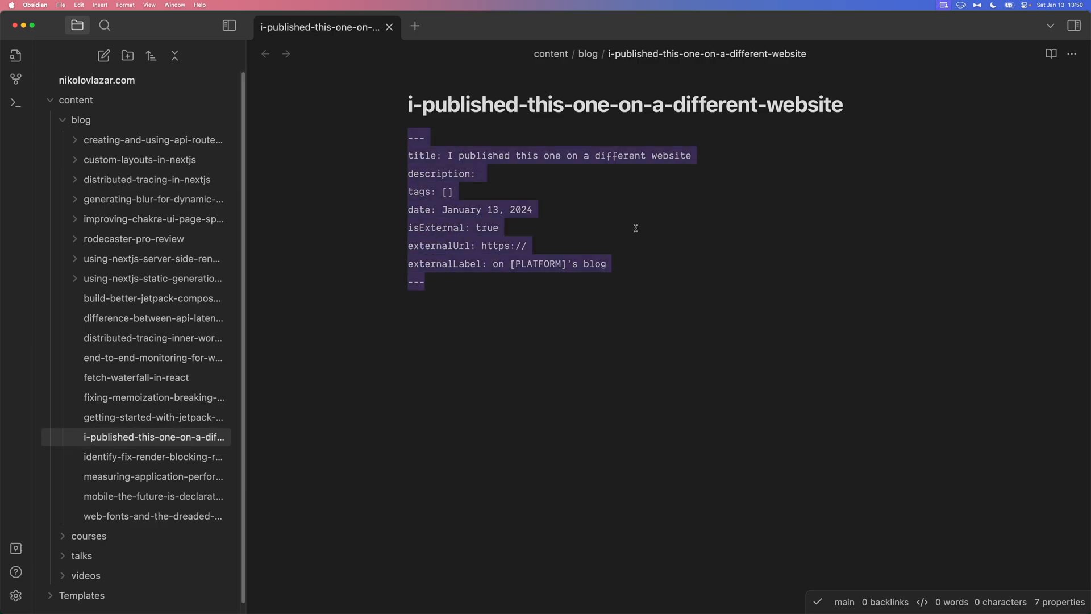
left_click(570, 189)
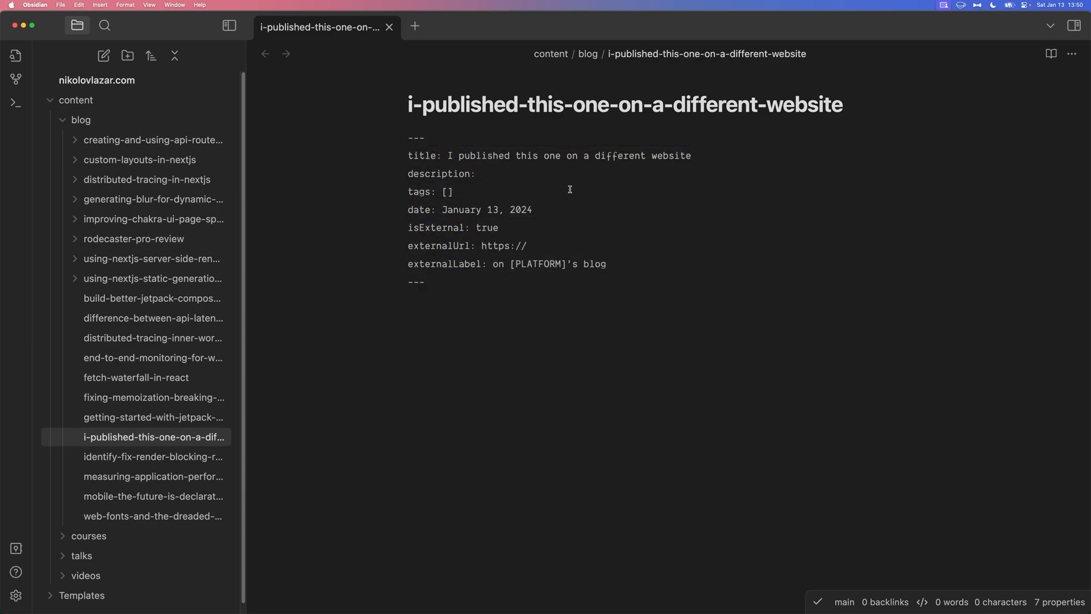
mouse_move(618, 211)
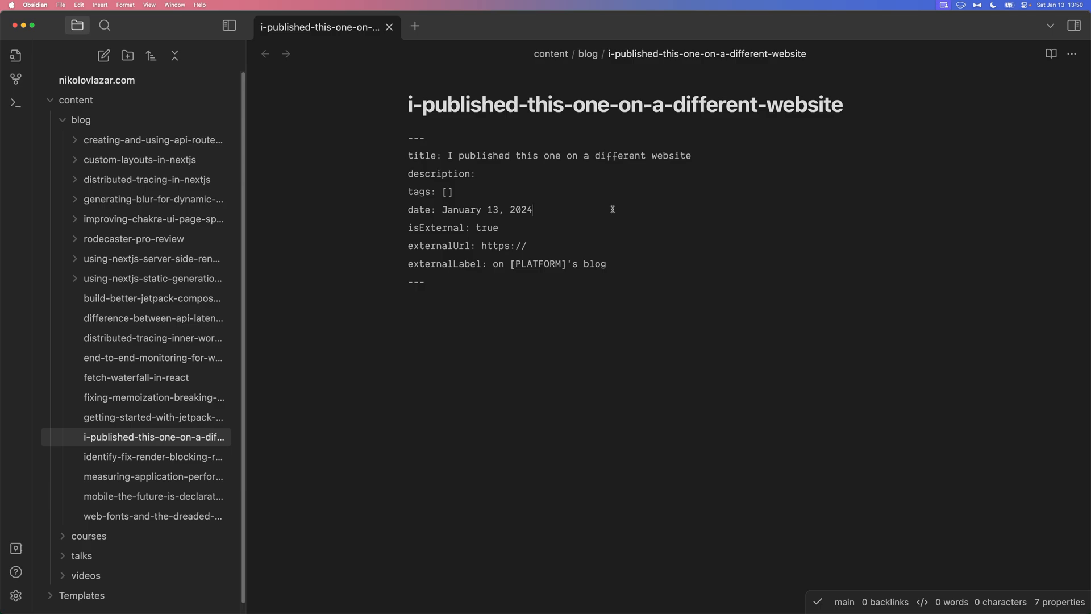
Create the QuickAdd blog post 'This is going to be published on my website' and collapse folders
key("cmd+p")
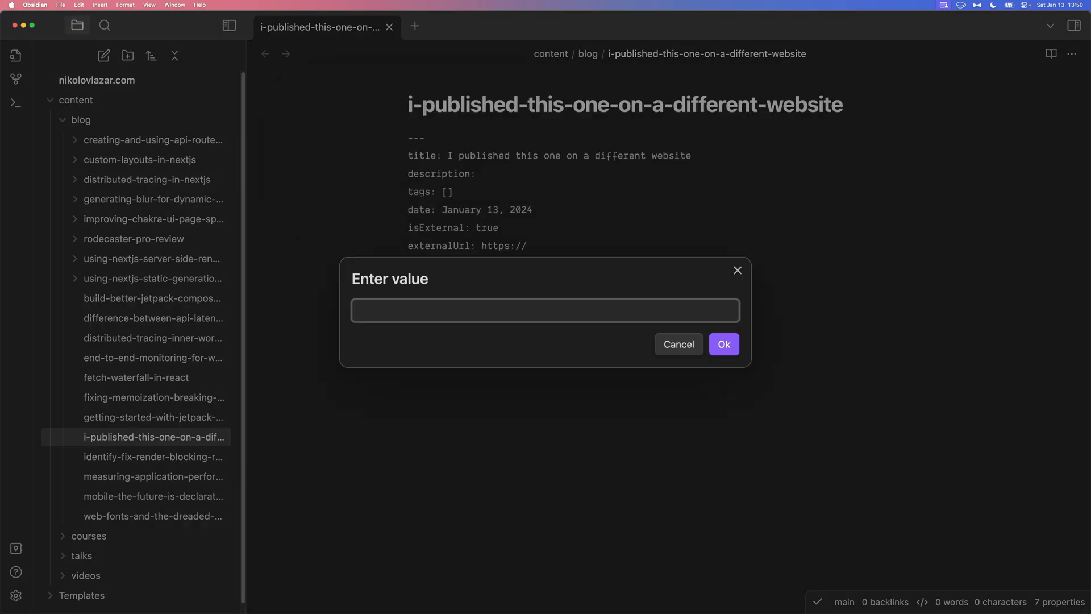
left_click(545, 310)
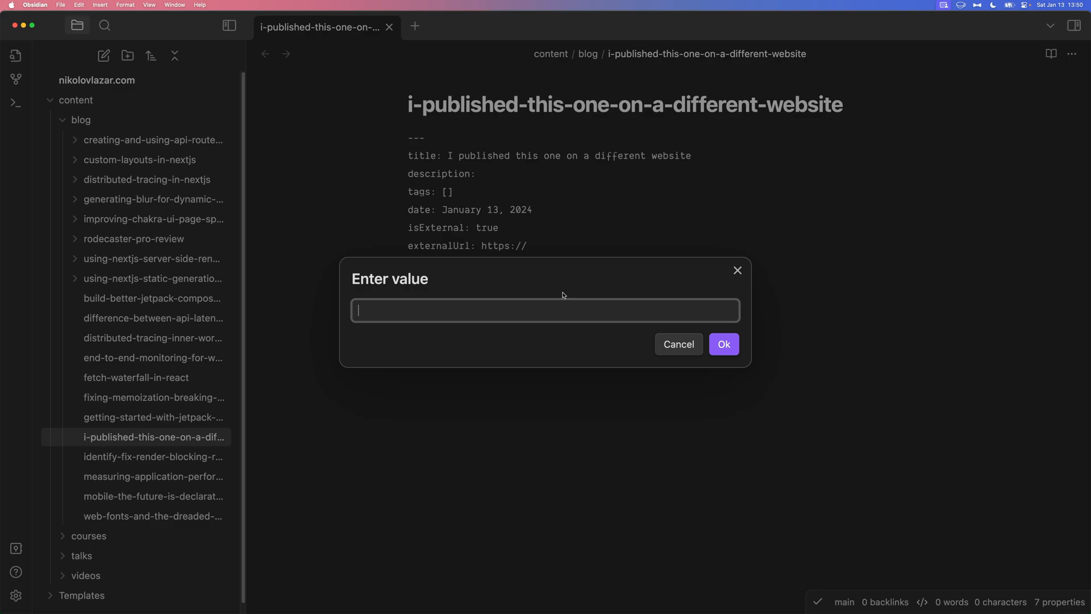
type("This is")
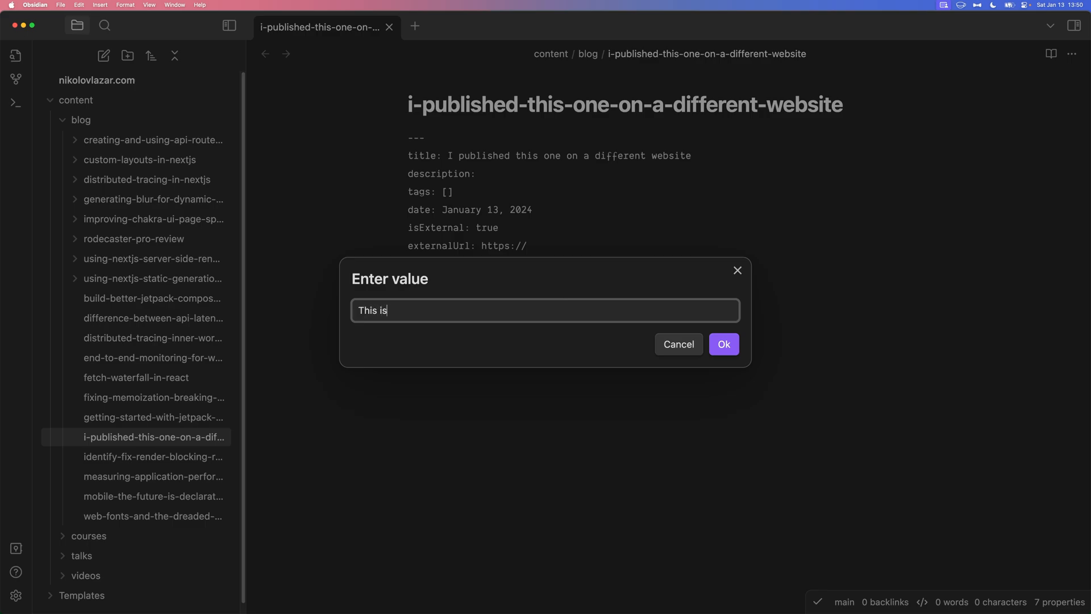
type("going to be publishe")
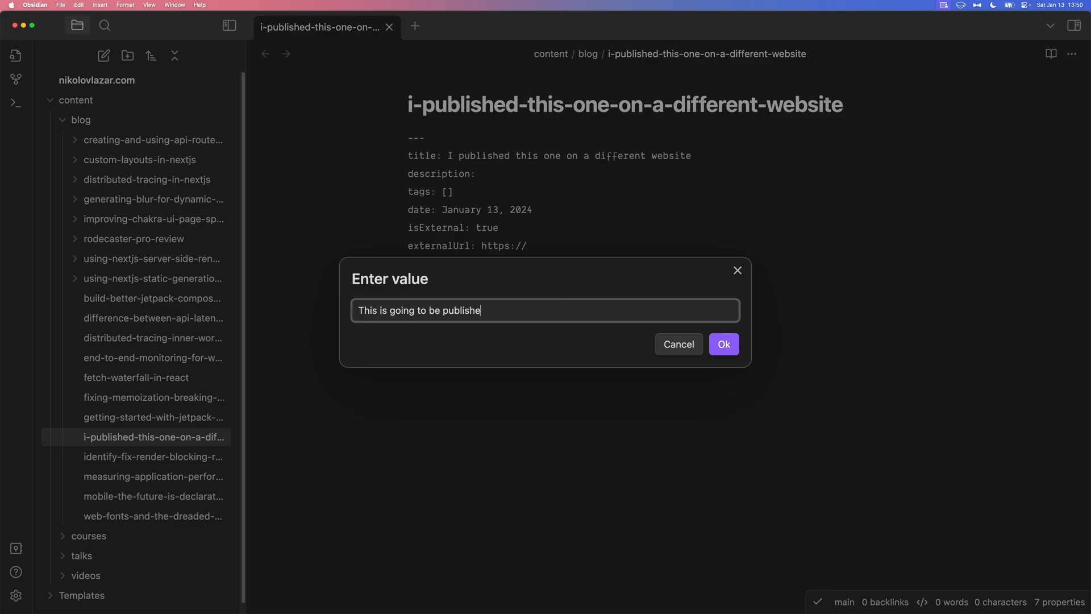
left_click(724, 344)
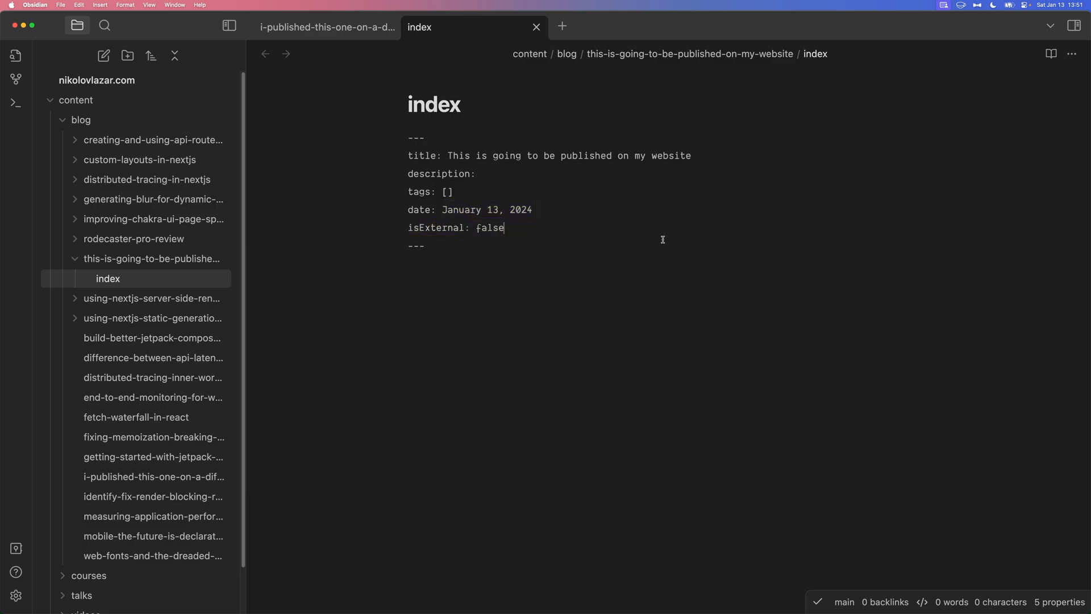
left_click(81, 120)
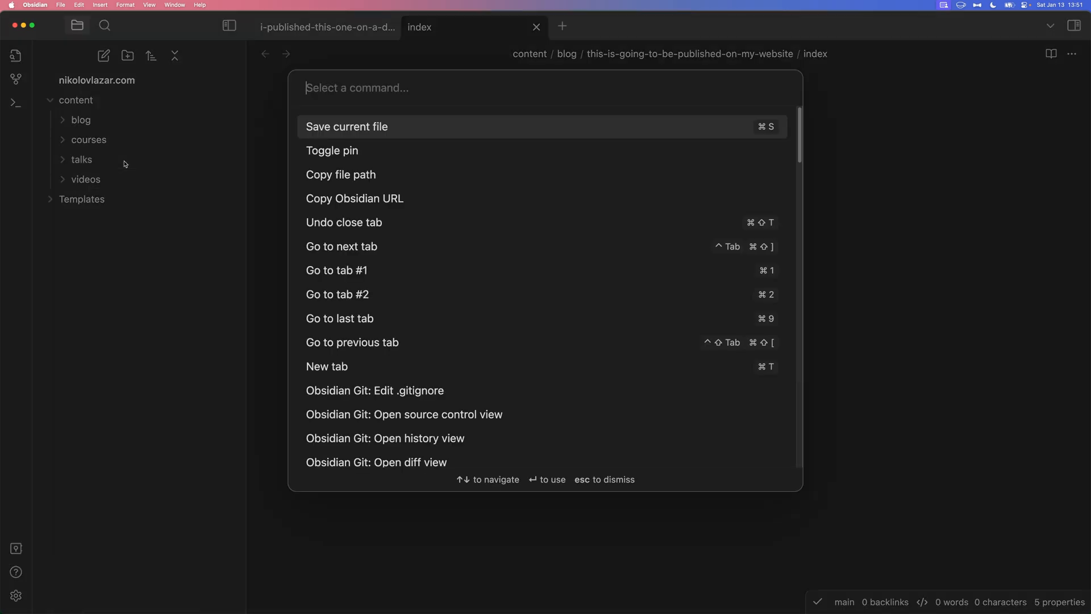
Run QuickAdd 'New talk' titled 'How to be awesome at Astro' and reveal it in talks
type("new talk")
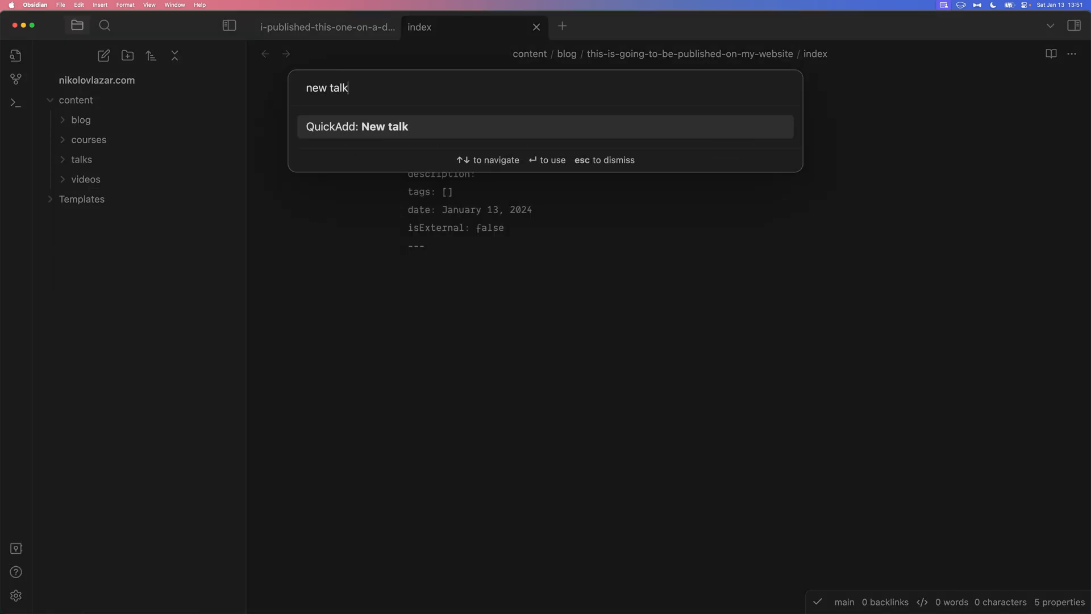
left_click(545, 126)
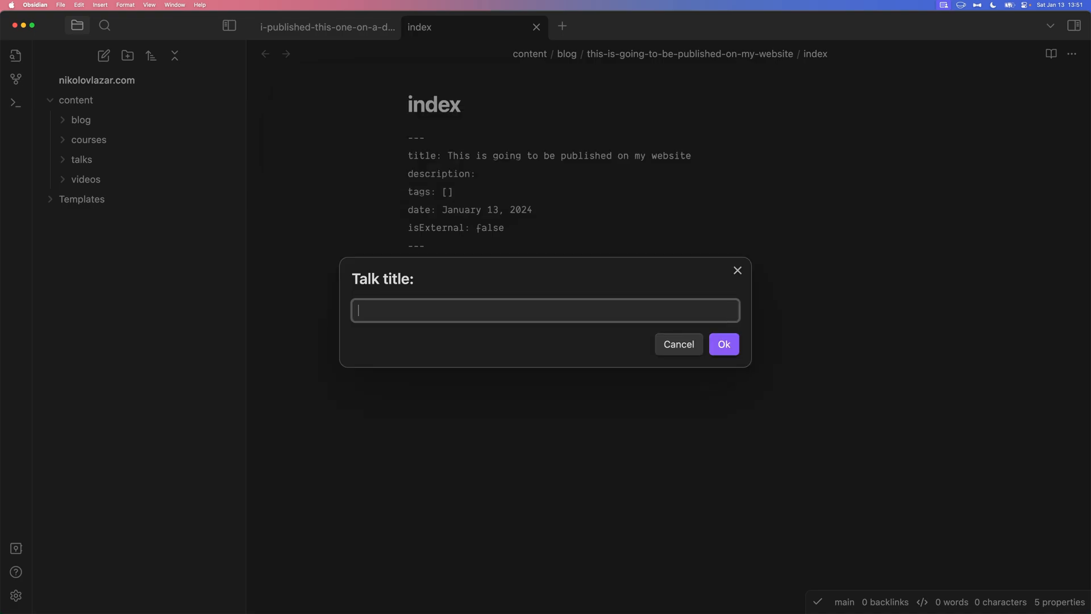
type("How to be a")
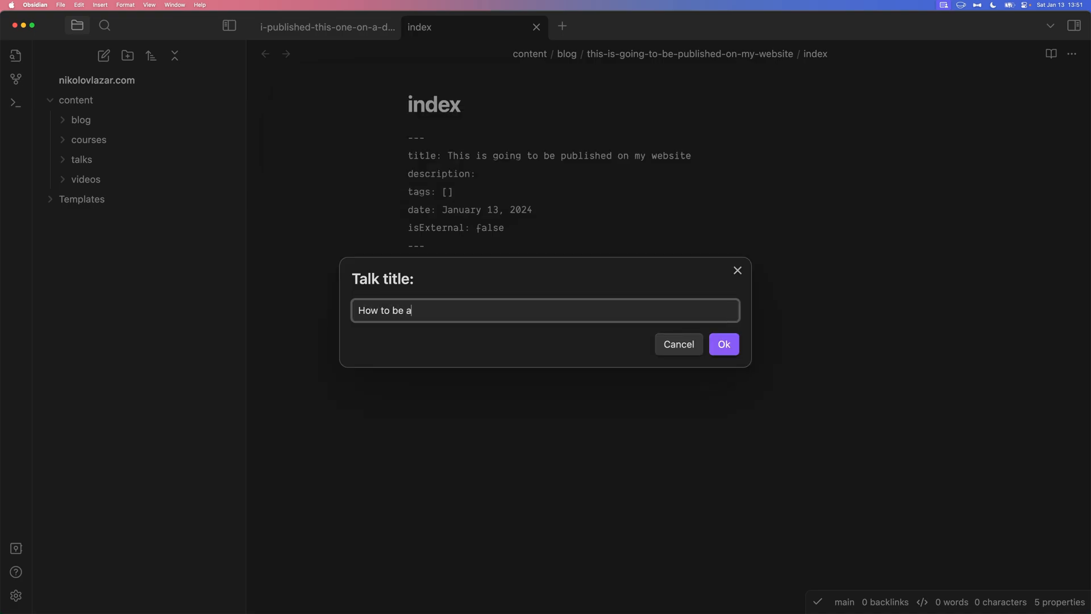
left_click(723, 344)
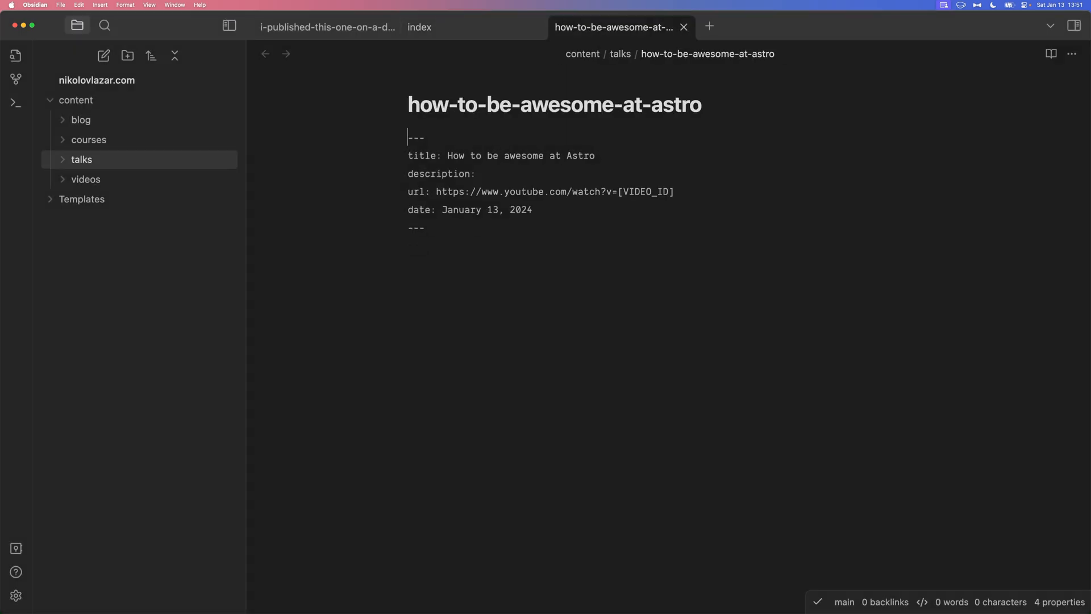
left_click(81, 158)
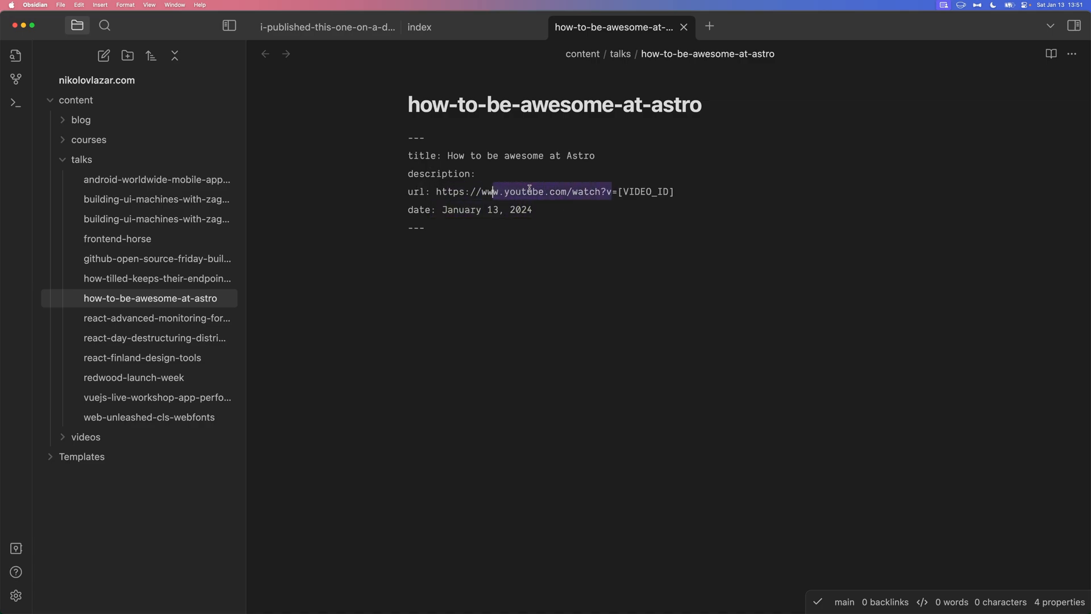
left_click(675, 191)
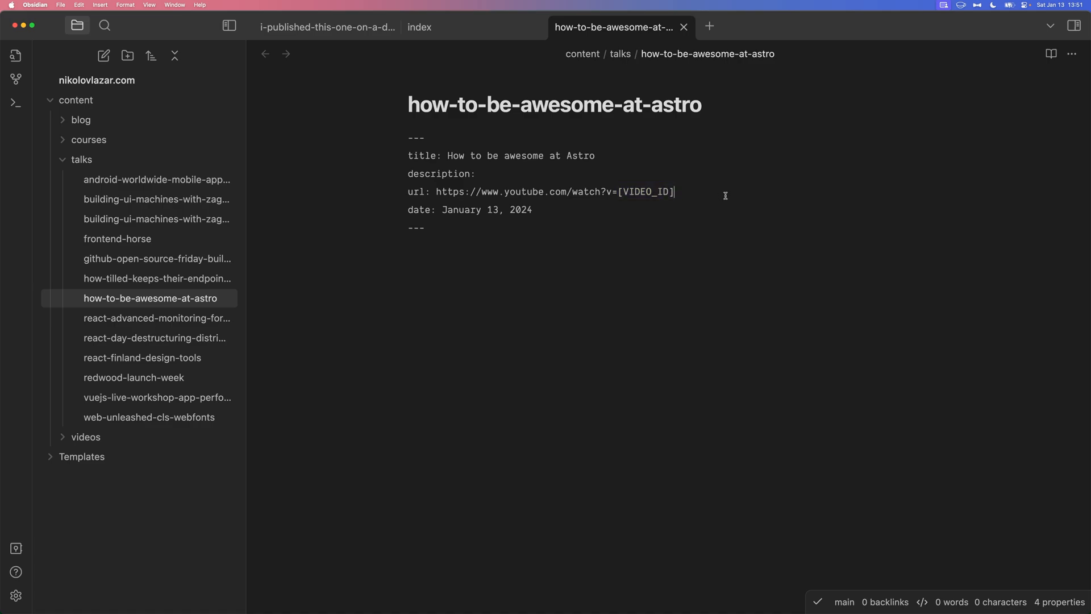
left_click(81, 158)
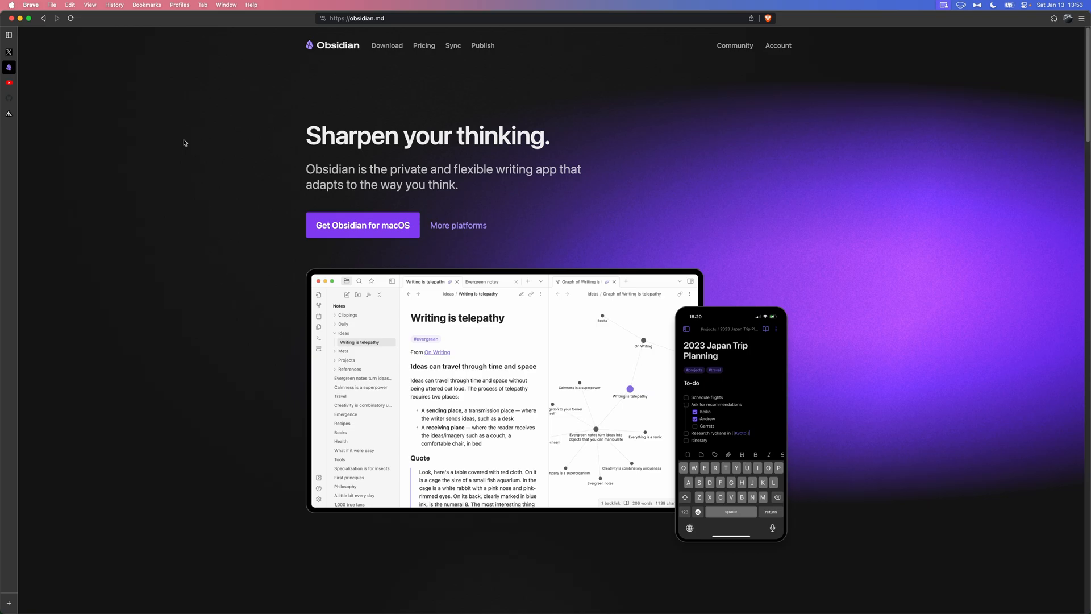
mouse_move(176, 158)
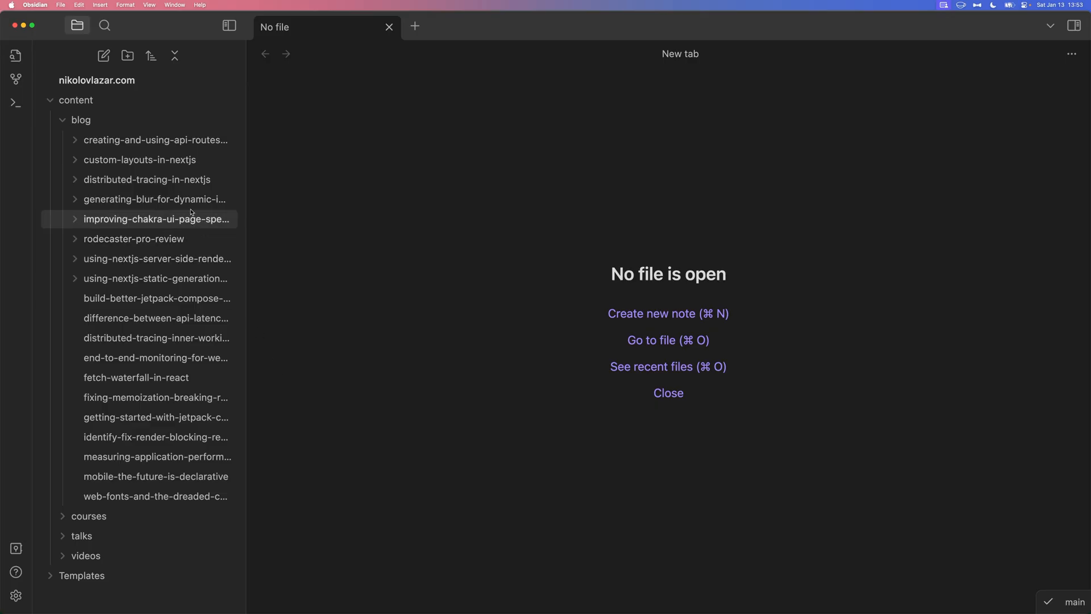
Open the distributed-tracing-in-nextjs post and scroll through its properties
left_click(146, 179)
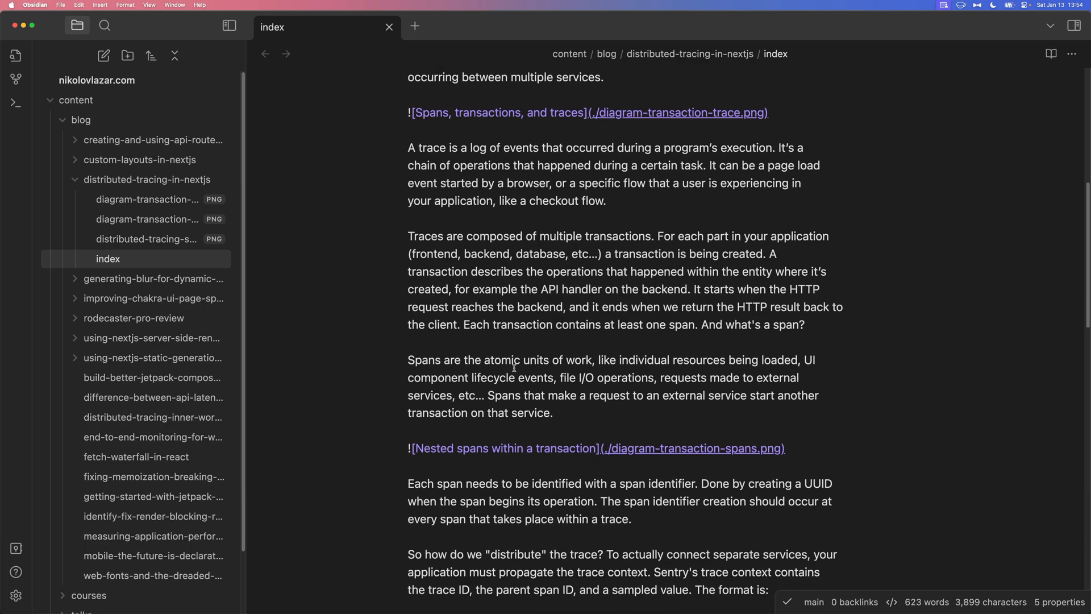
scroll("down", 3)
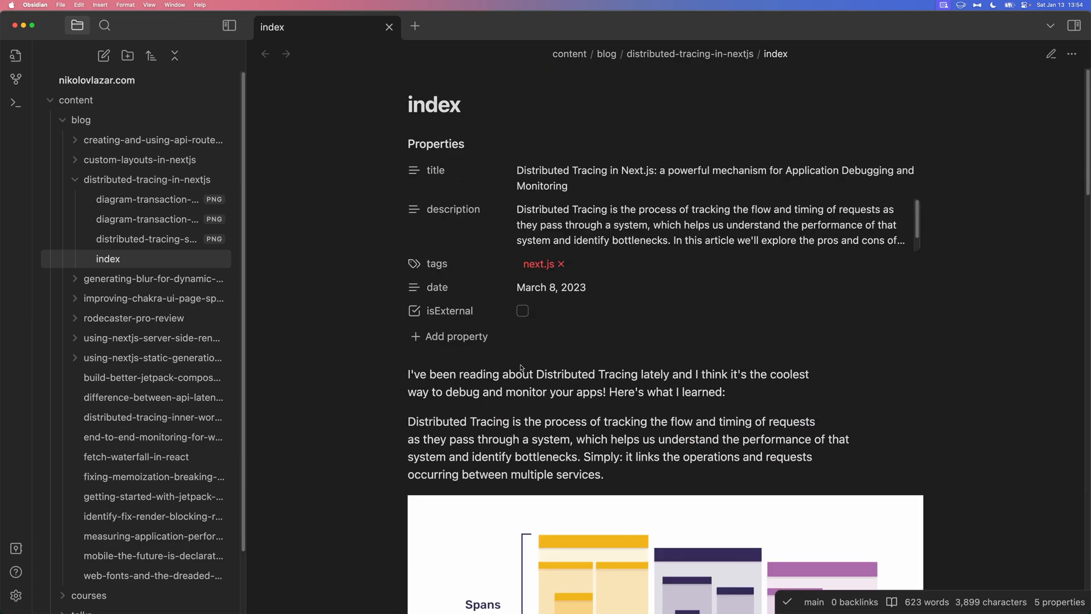
mouse_move(442, 289)
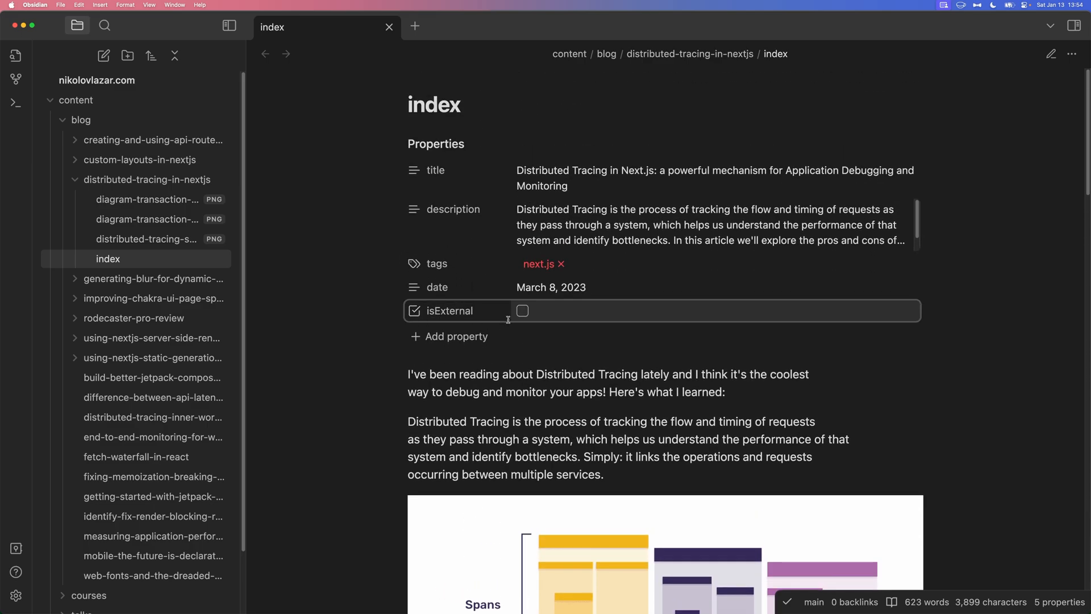
scroll("down", 3)
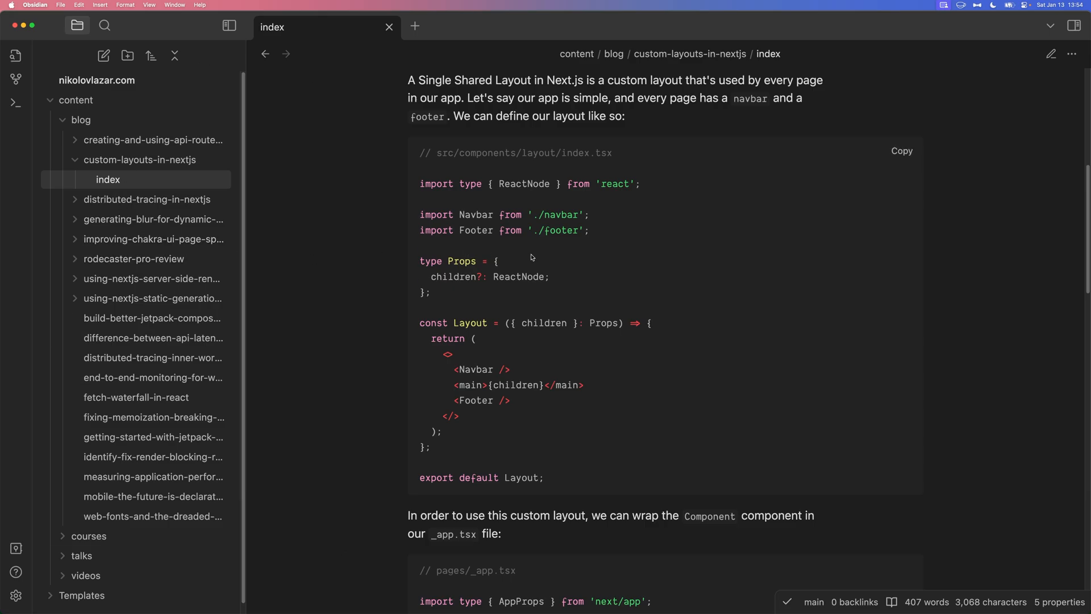
mouse_move(353, 330)
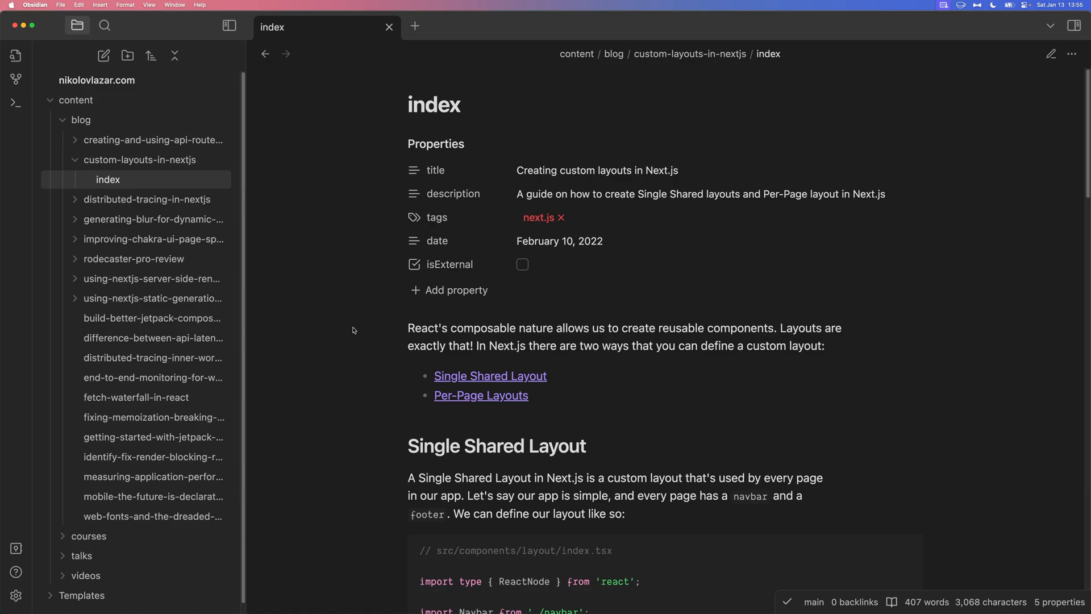
Look at the vault switcher's 'Open folder as vault' picker, cancel it, and close the switcher
left_click(81, 120)
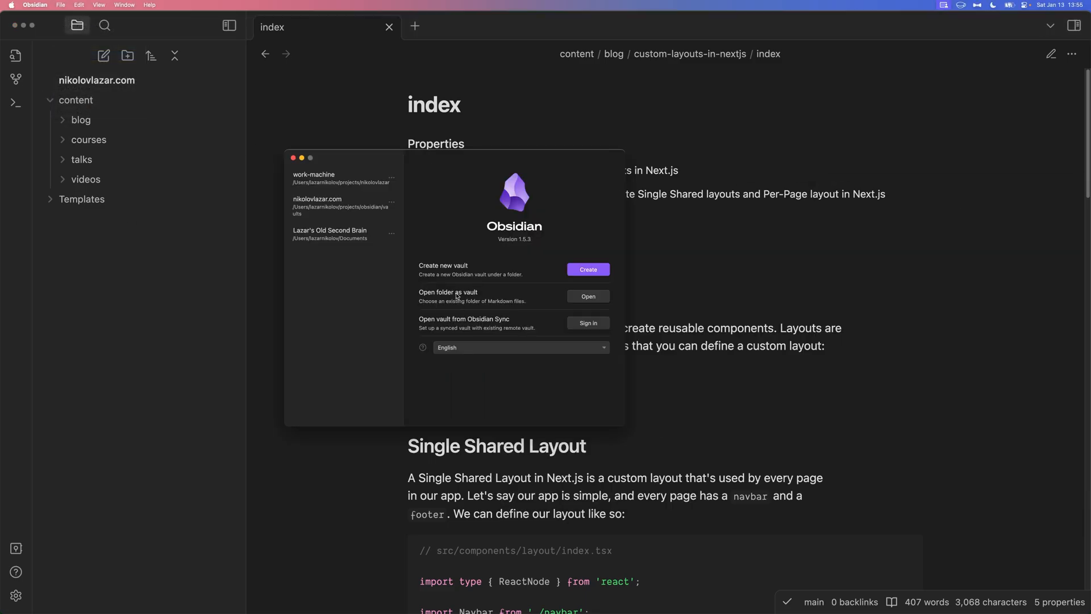
left_click(587, 297)
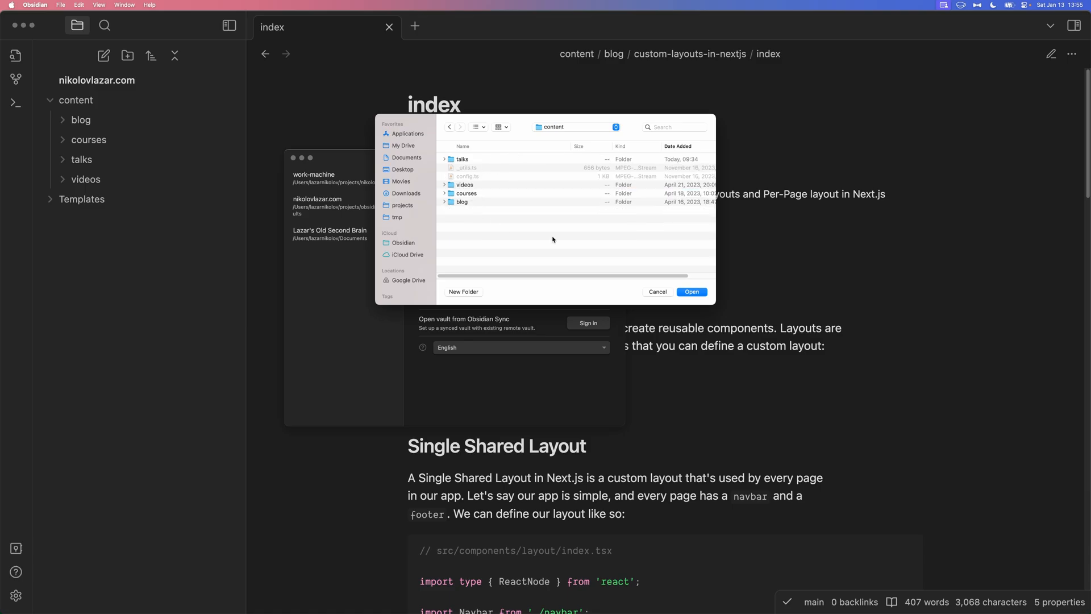
mouse_move(573, 220)
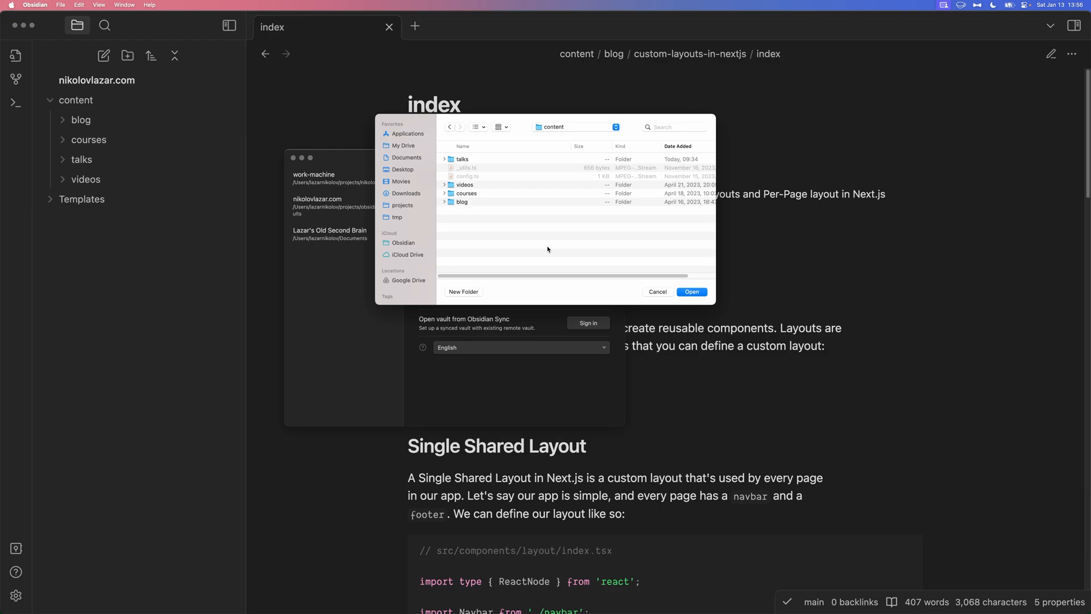
left_click(656, 291)
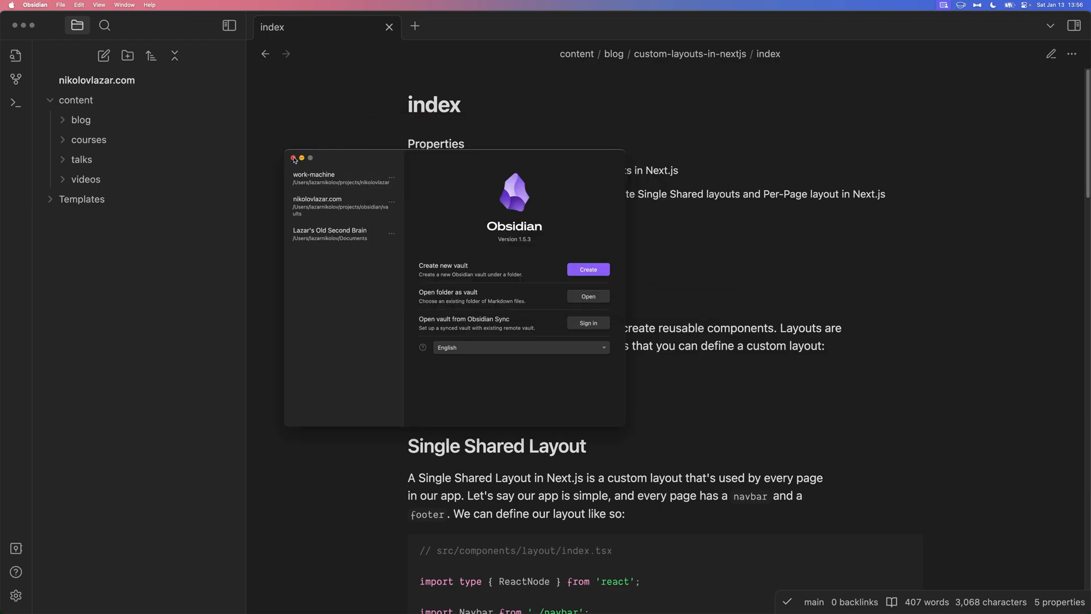
left_click(294, 157)
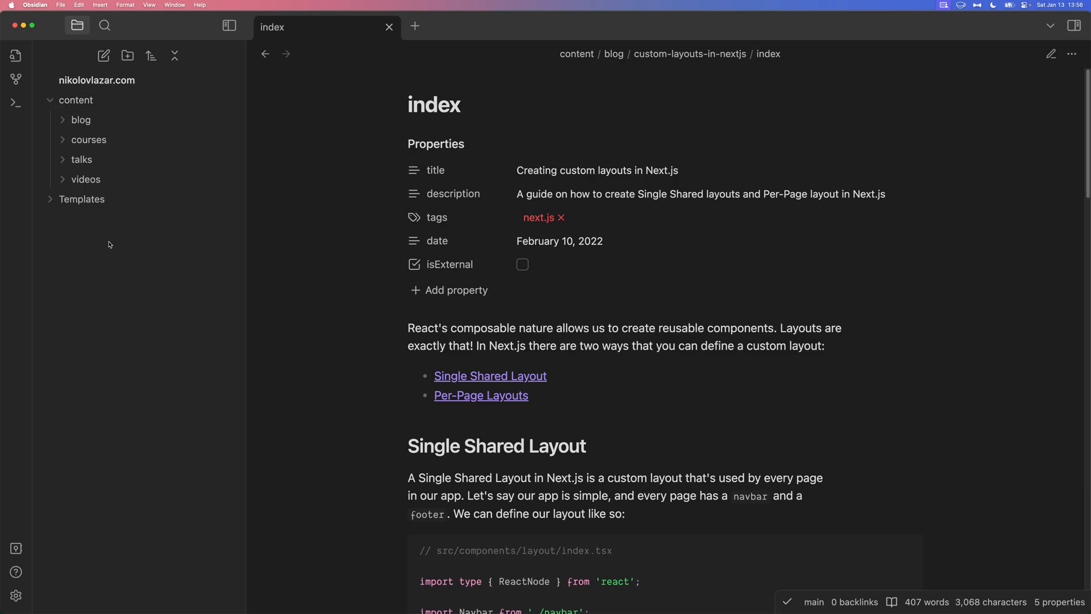
mouse_move(91, 85)
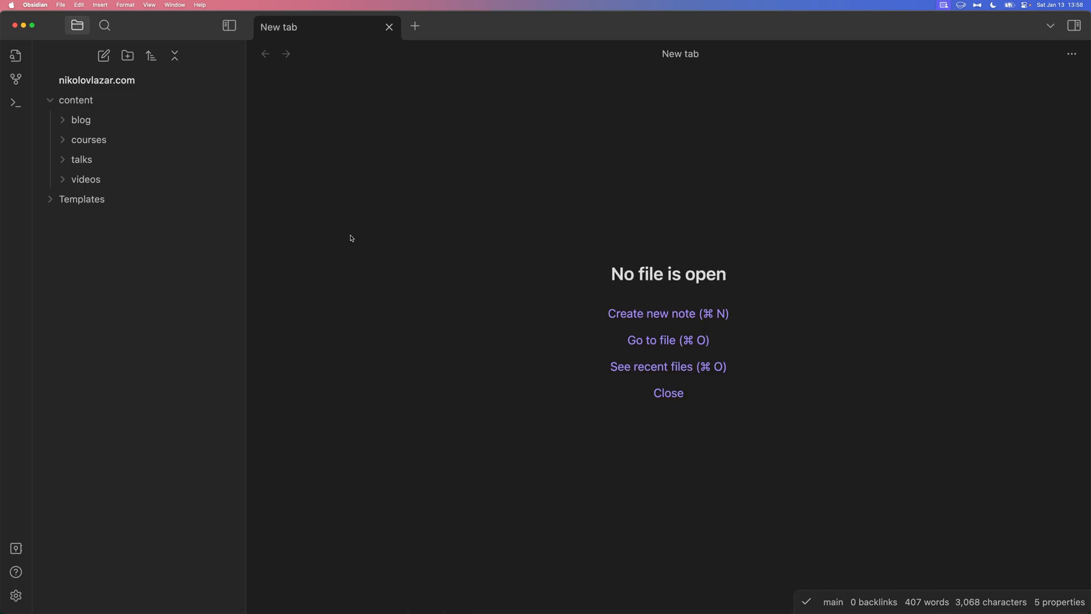
left_click(16, 595)
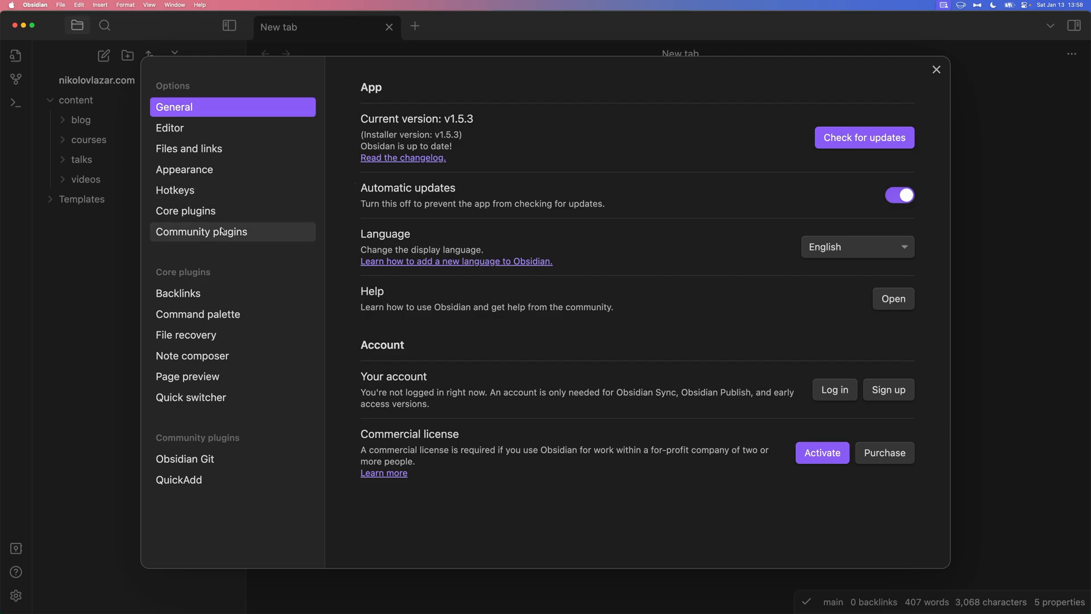
left_click(202, 232)
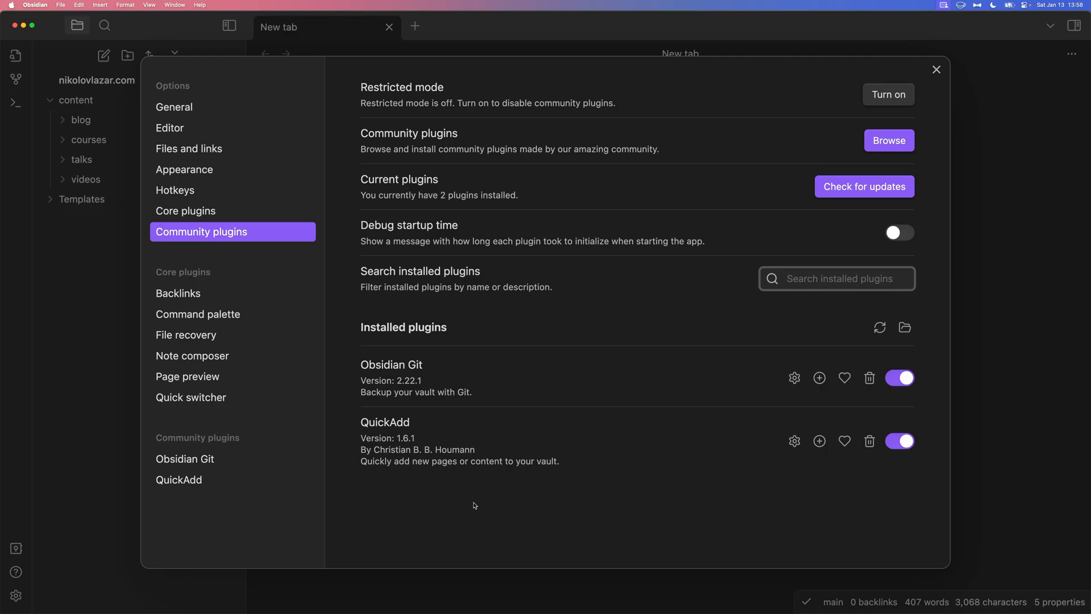
left_click(179, 479)
type("quickadd")
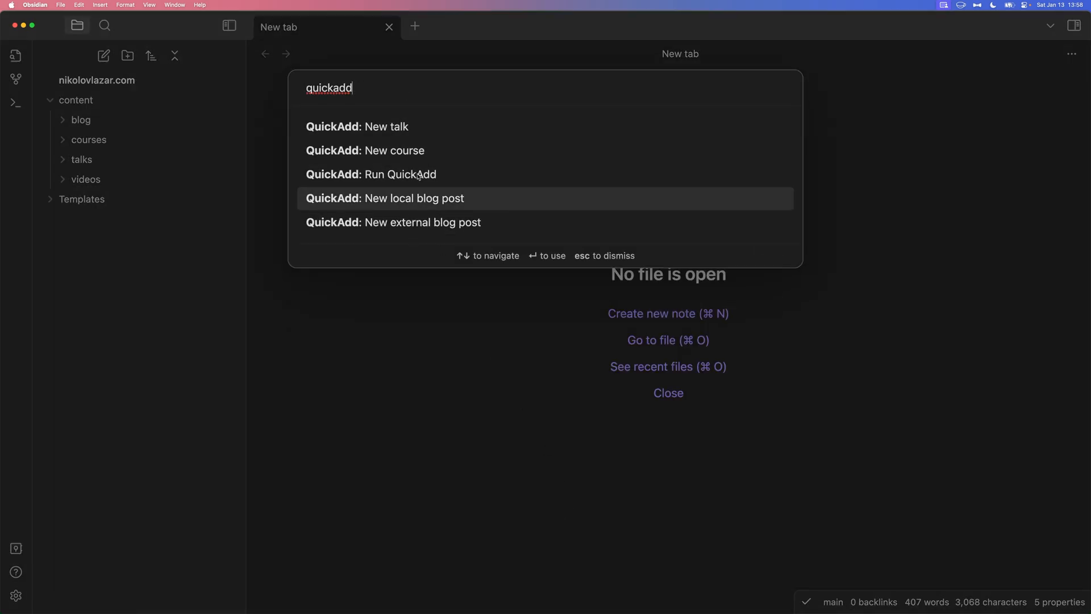
mouse_move(428, 174)
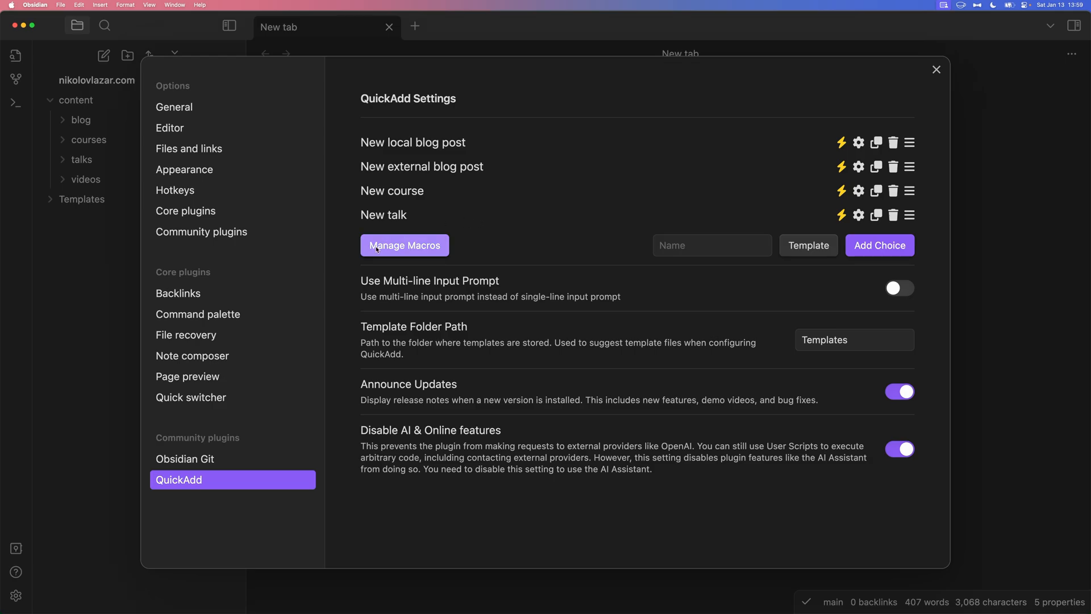
Open Manage Macros in the QuickAdd settings
left_click(404, 245)
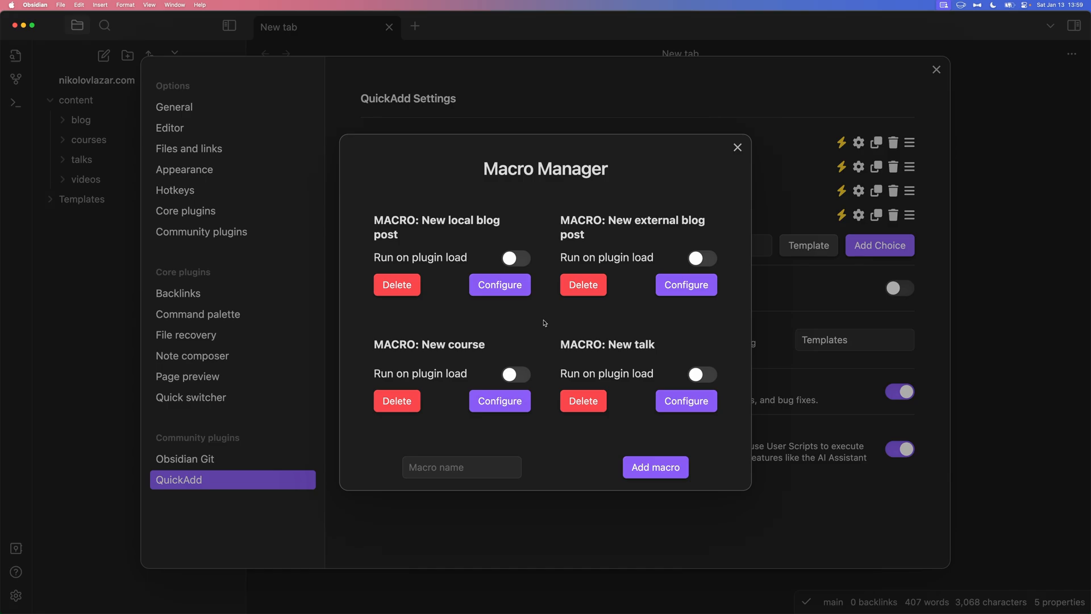
mouse_move(457, 239)
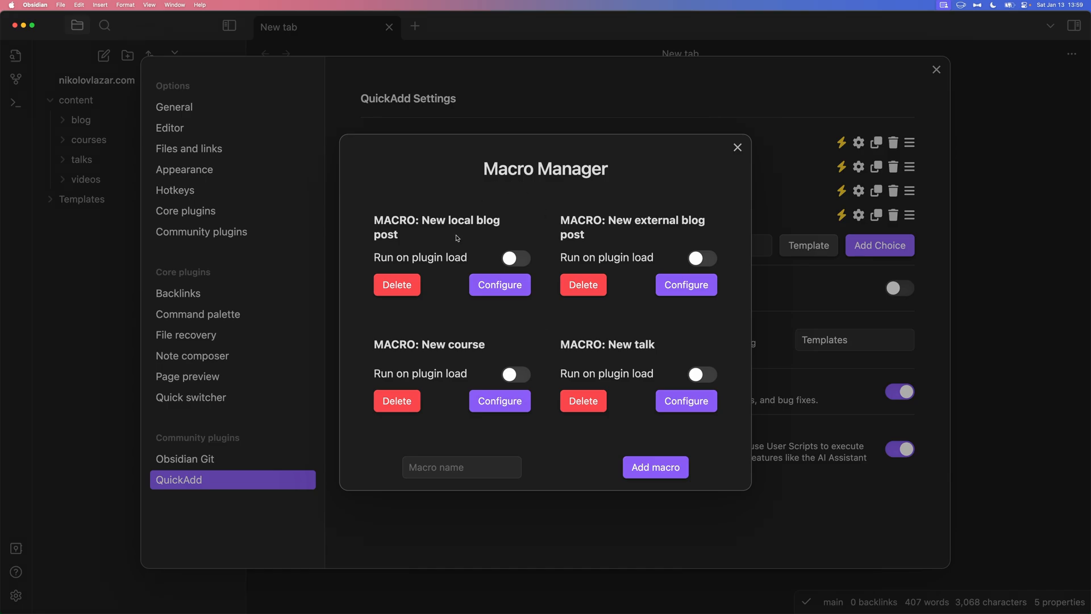
mouse_move(425, 230)
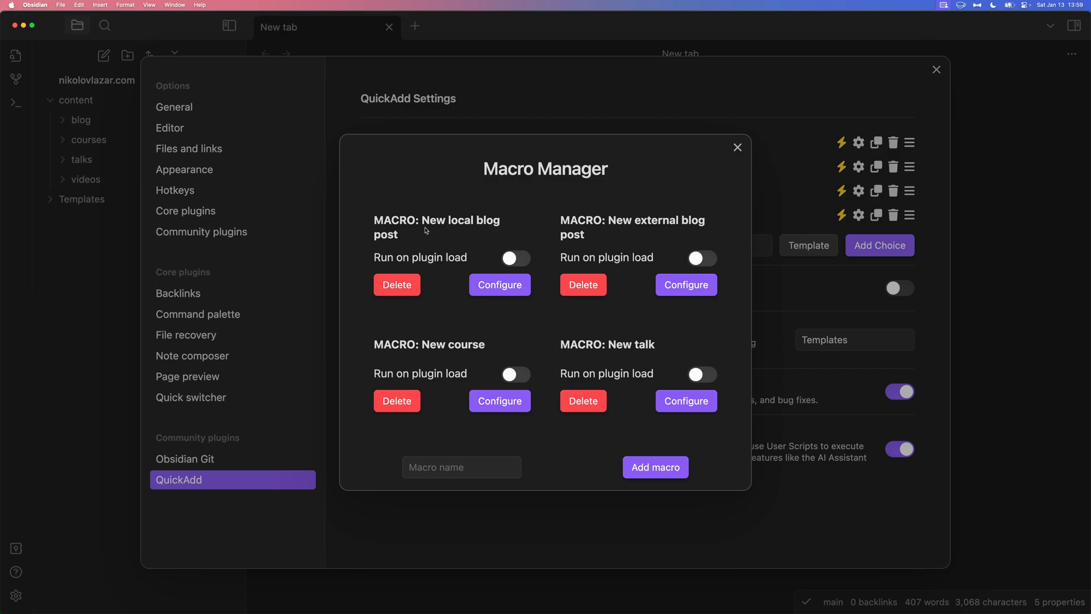
mouse_move(704, 232)
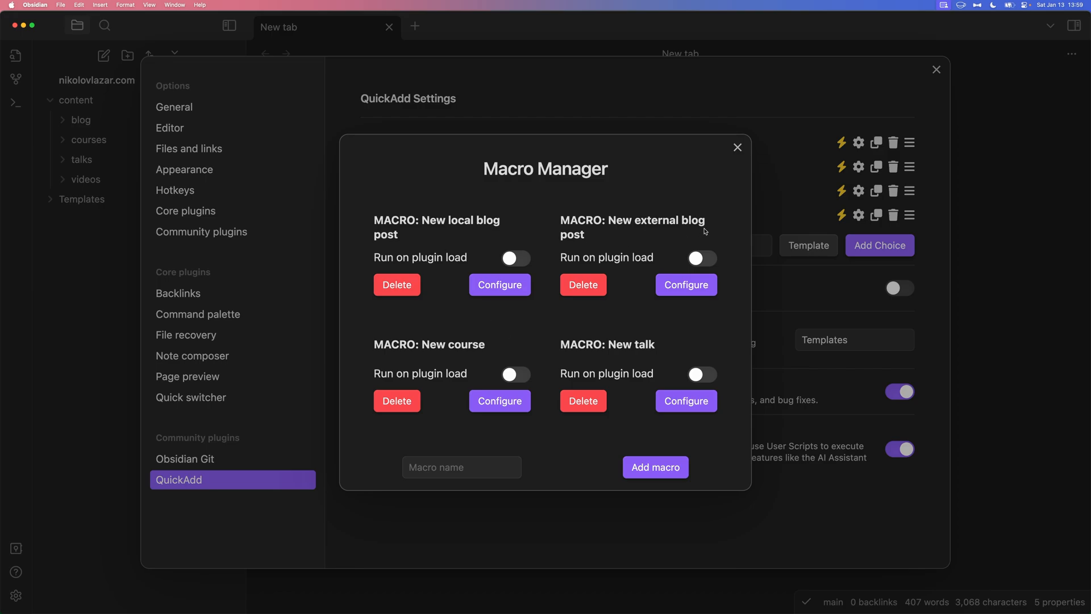
mouse_move(589, 341)
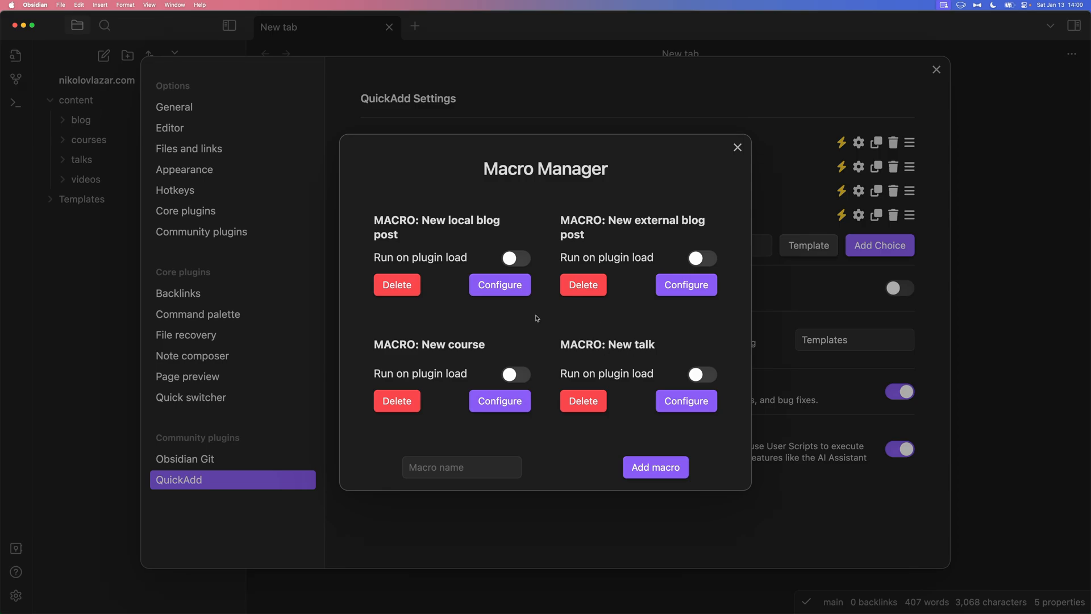
mouse_move(657, 275)
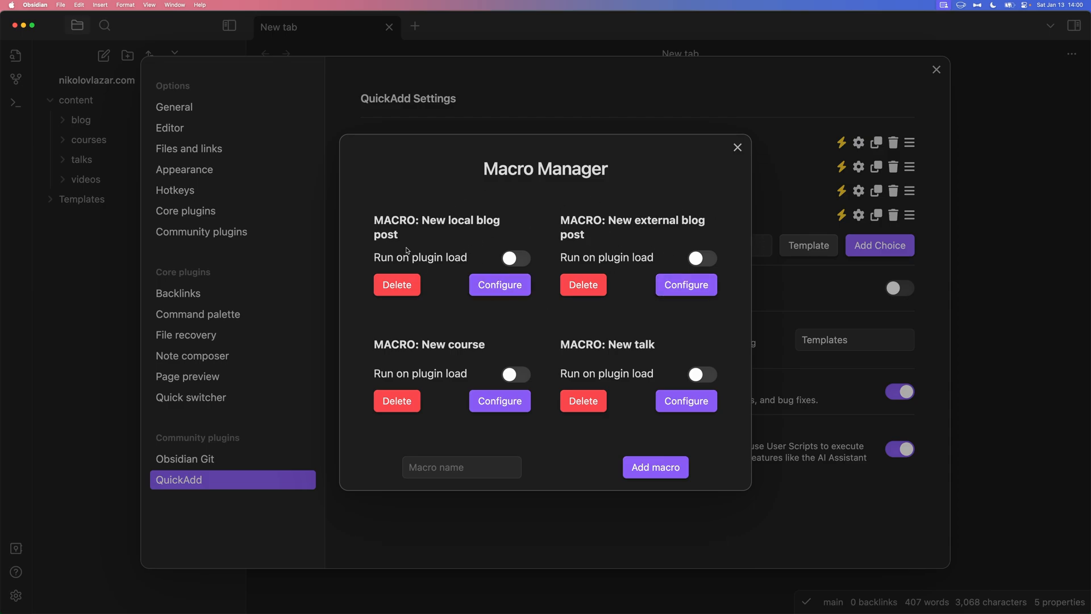
Configure the New local blog post macro and view its Local blog title template step
left_click(498, 284)
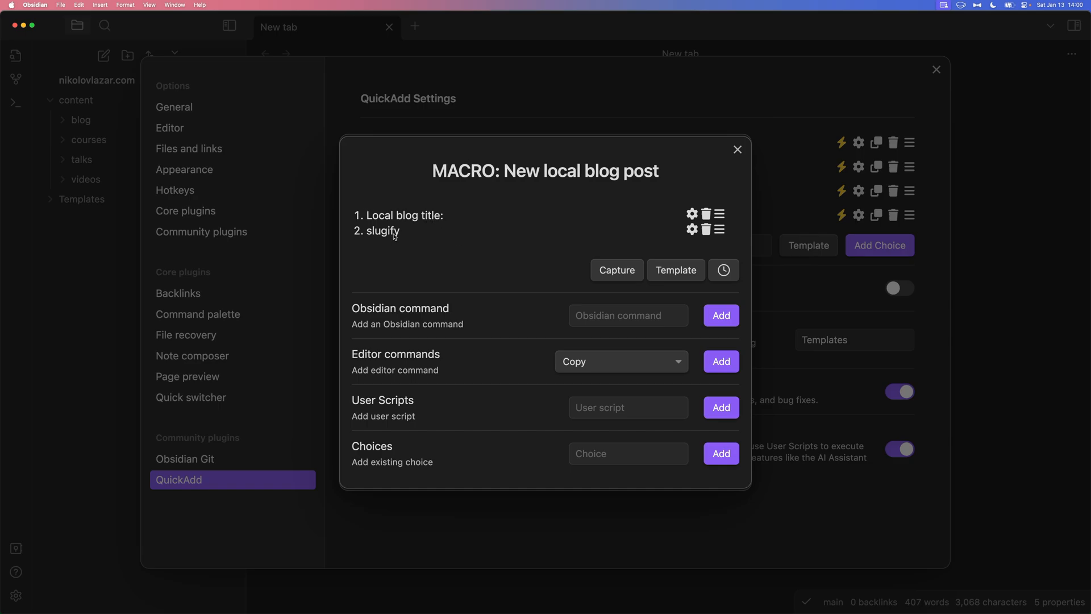
mouse_move(369, 239)
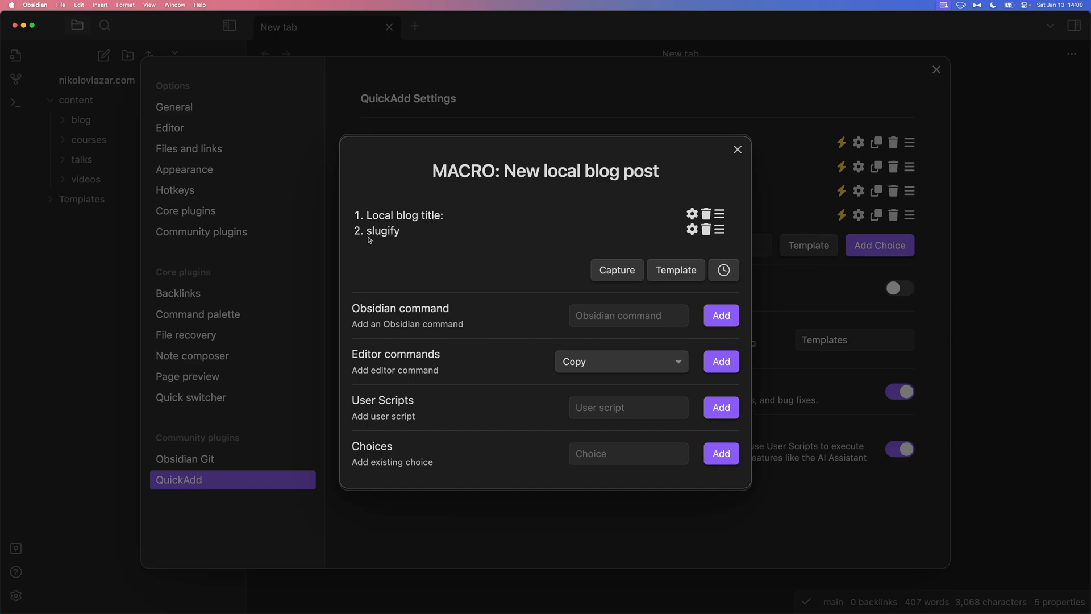
mouse_move(370, 233)
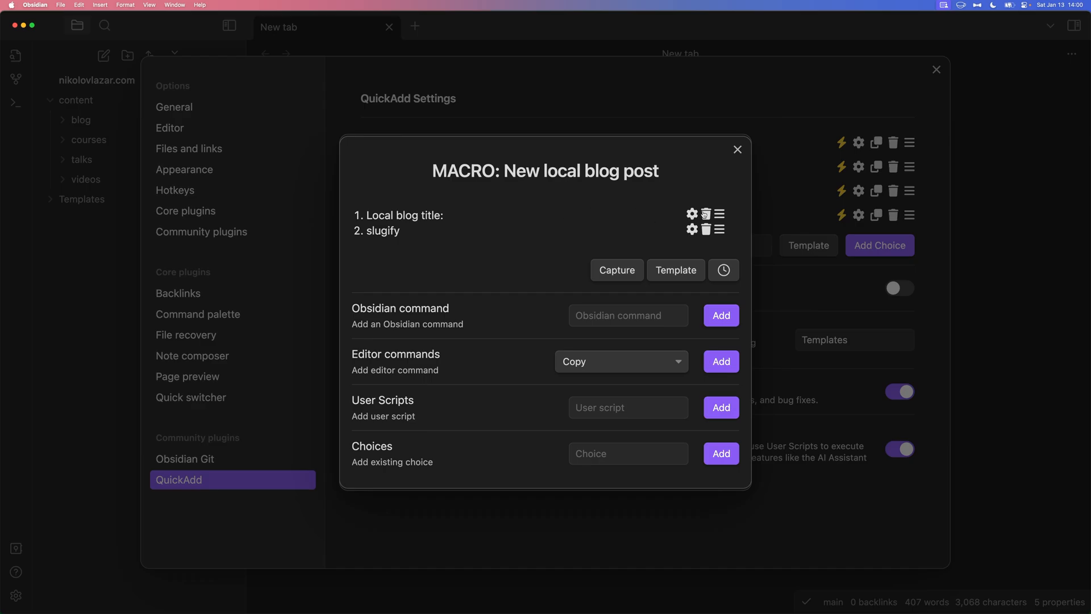
left_click(693, 214)
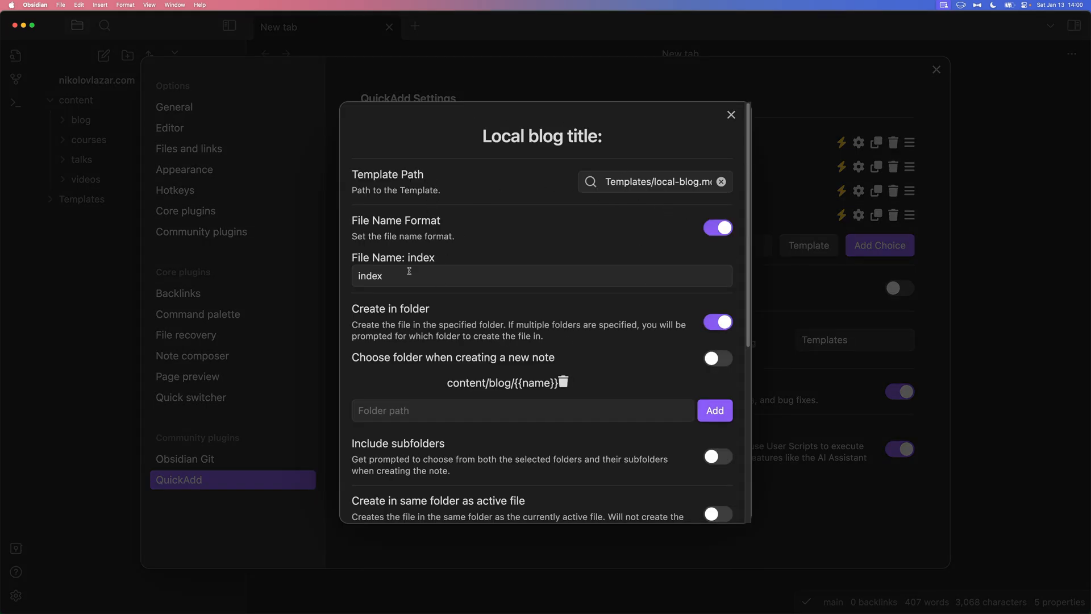
mouse_move(614, 198)
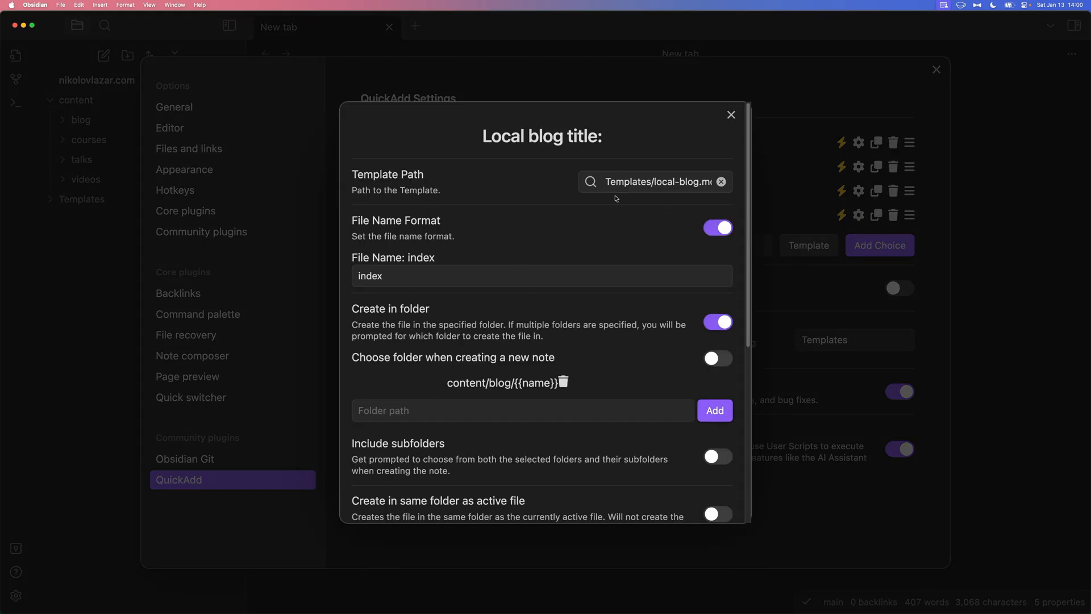
left_click(650, 181)
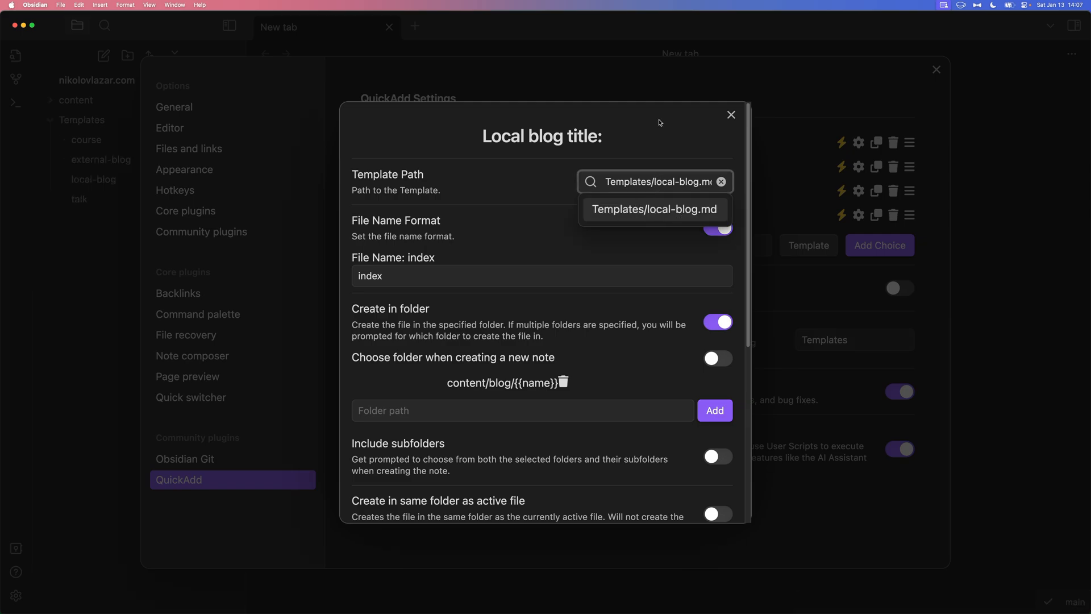
mouse_move(693, 117)
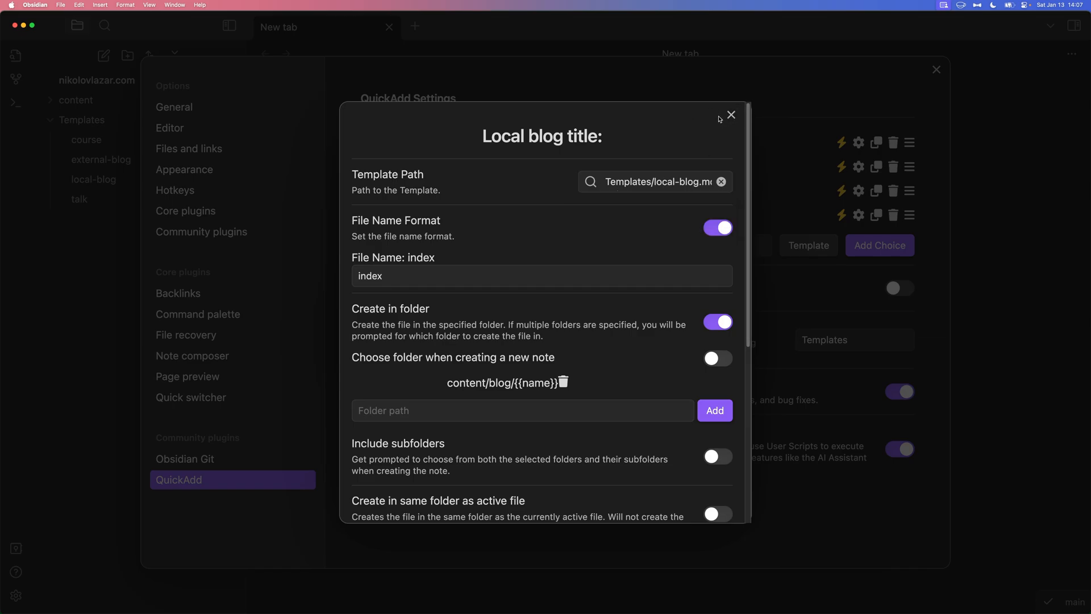
Review the local-blog template frontmatter, dismiss a talk prompt, then open the external-blog template
left_click(732, 115)
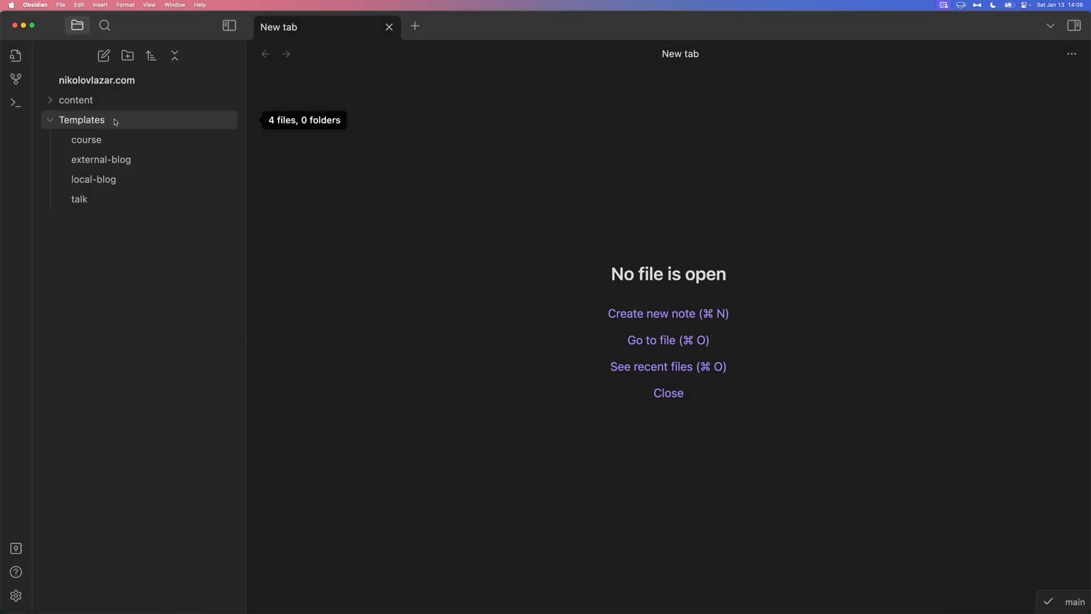
mouse_move(93, 179)
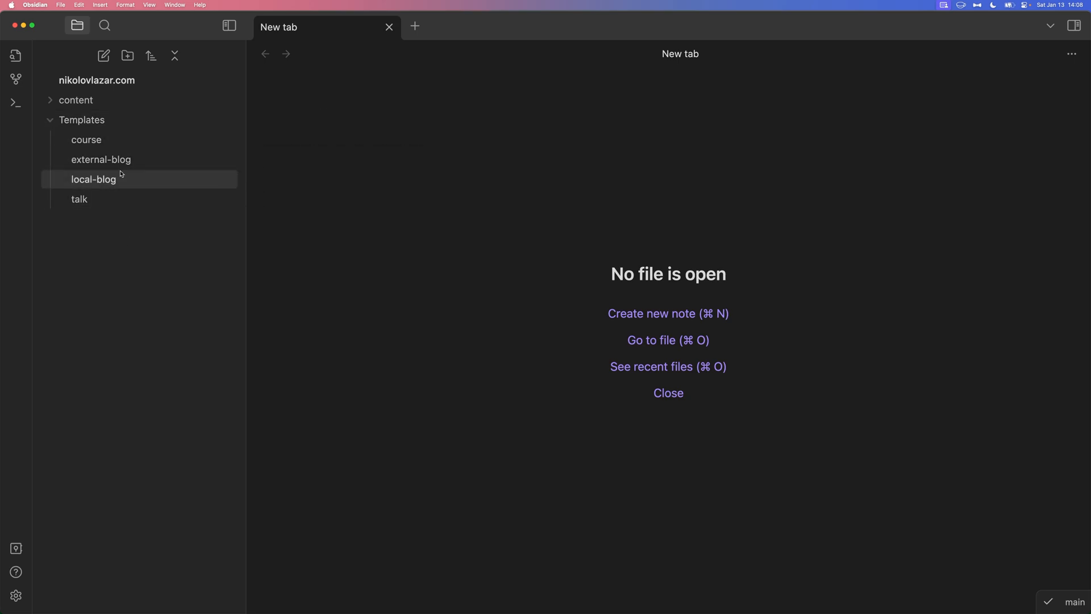
mouse_move(128, 185)
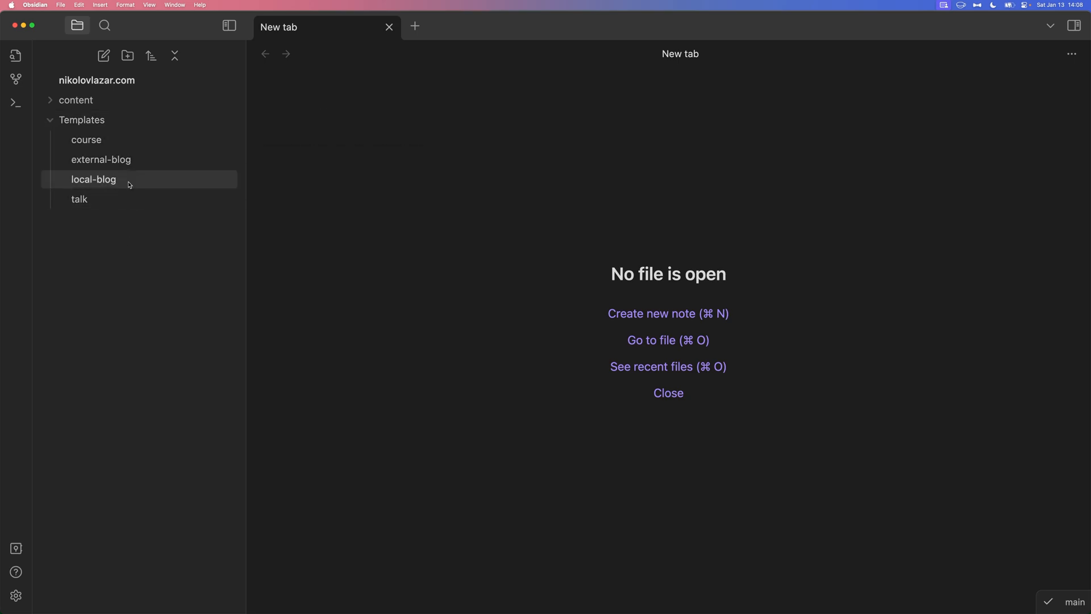
left_click(93, 179)
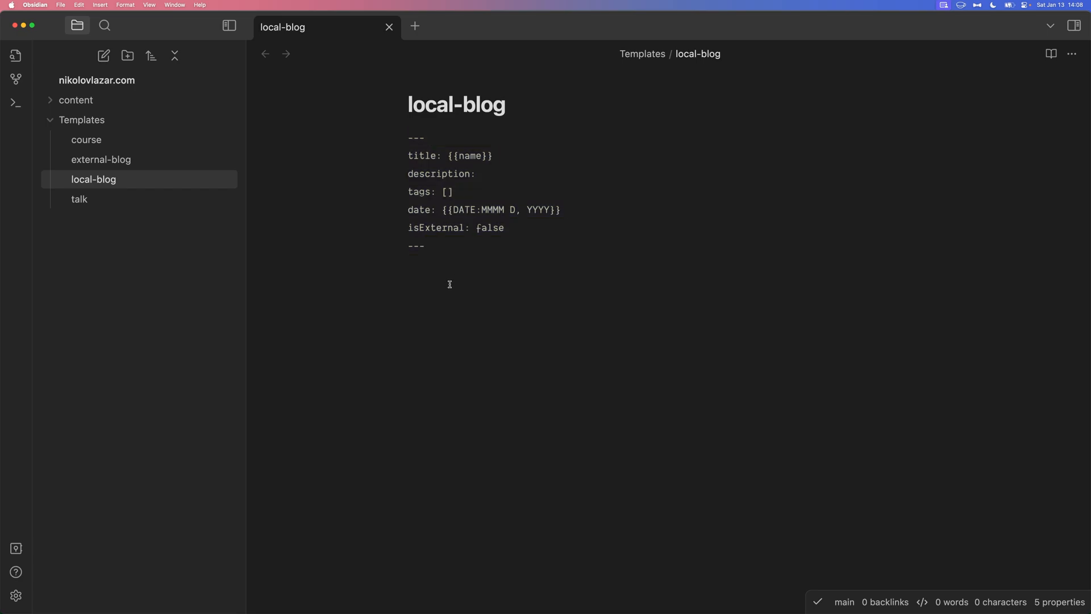
mouse_move(447, 266)
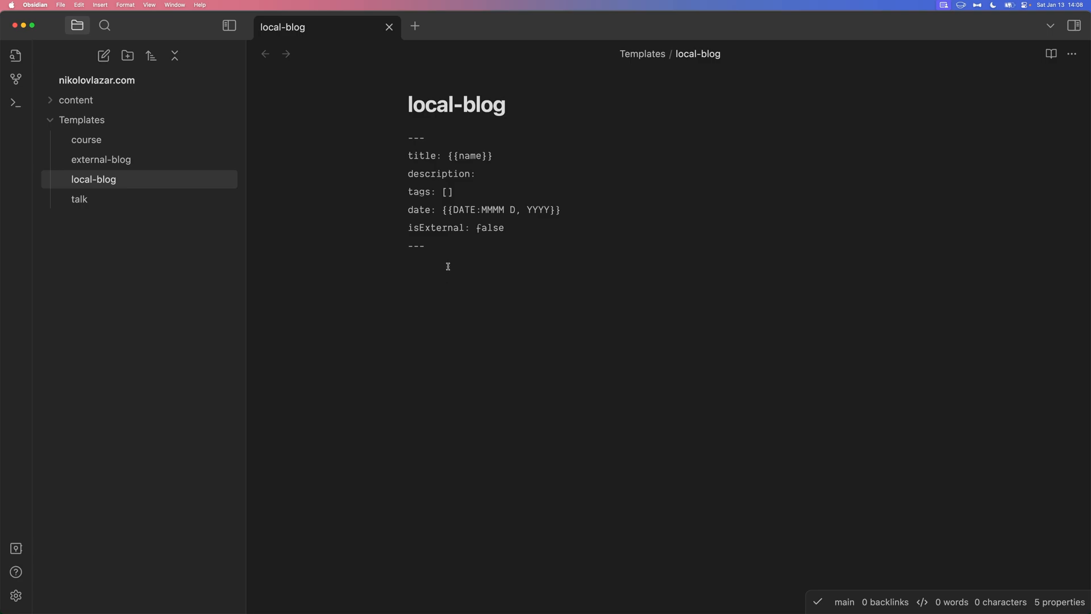
double_click(468, 155)
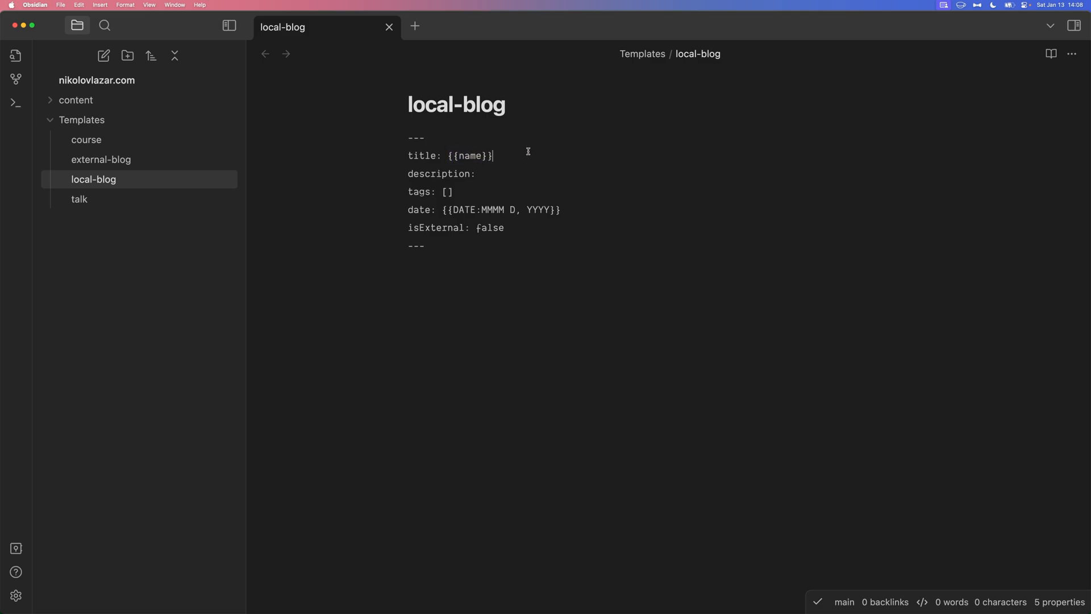
type("new talk")
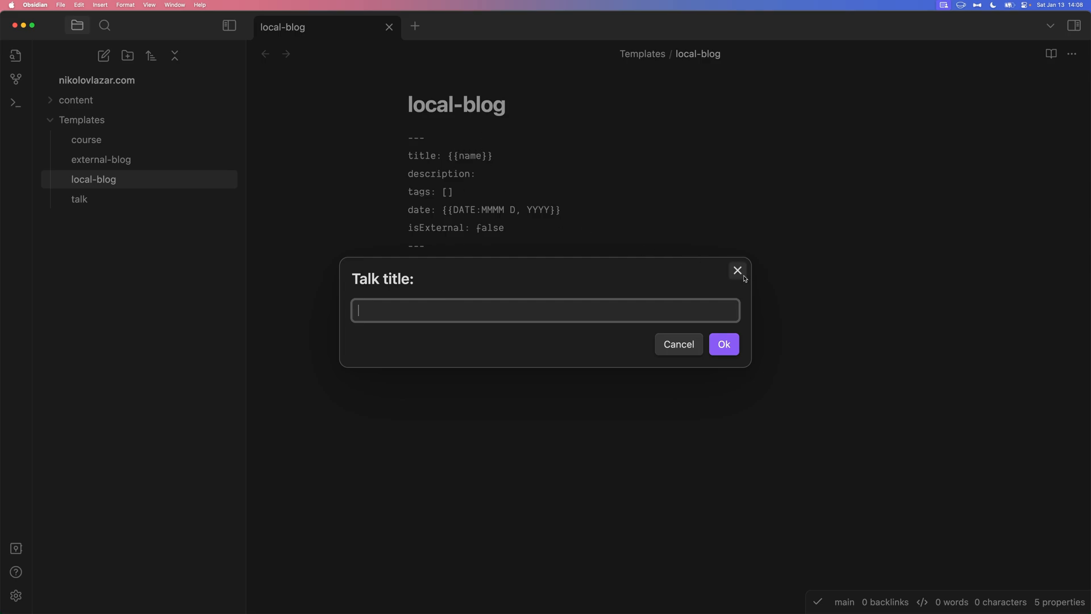
left_click(737, 270)
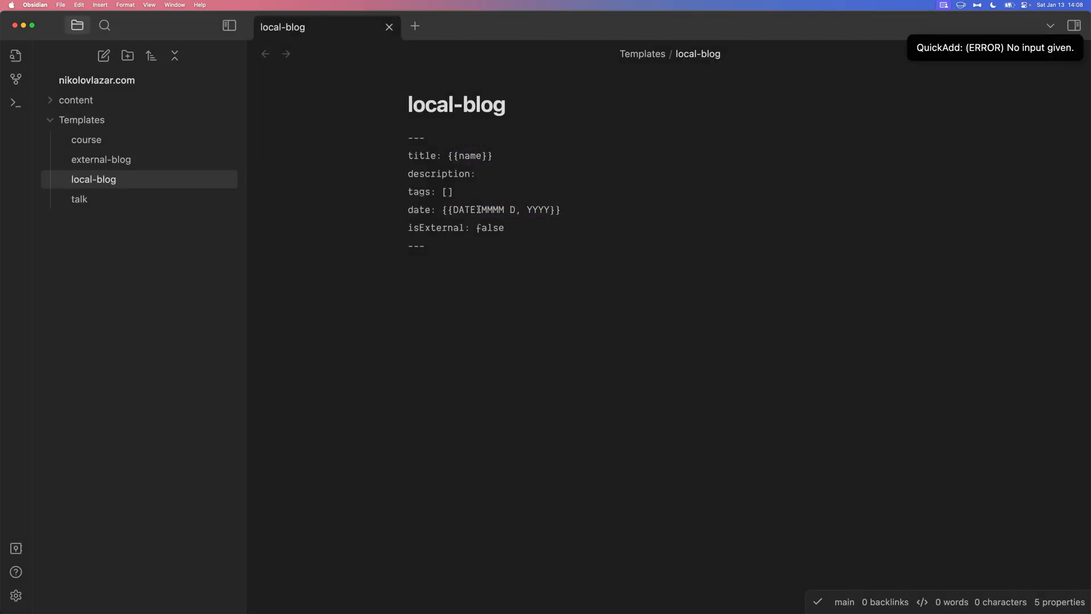
double_click(492, 210)
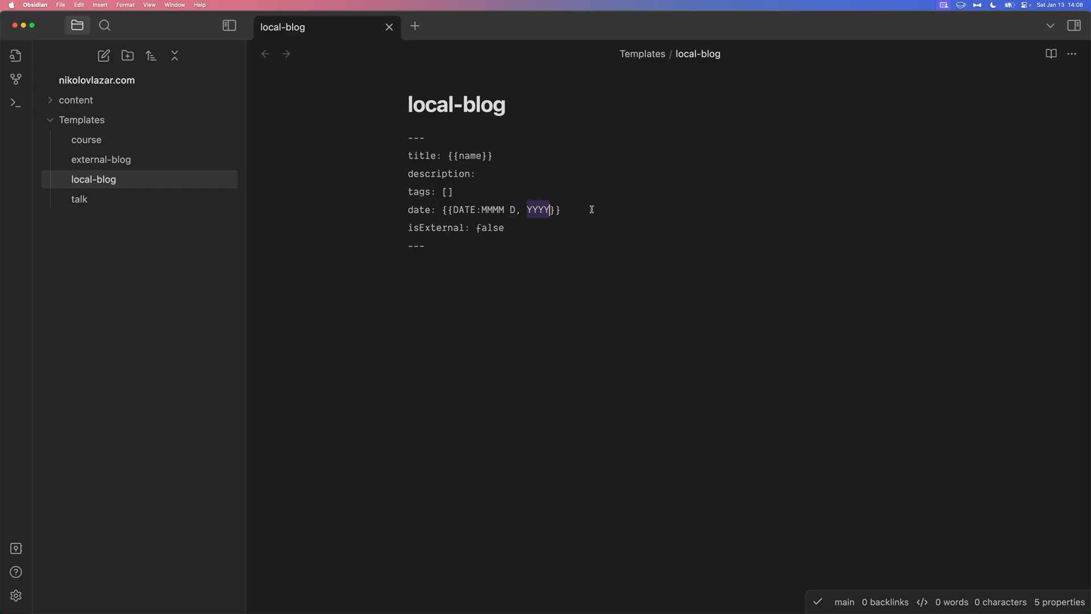
left_click(100, 159)
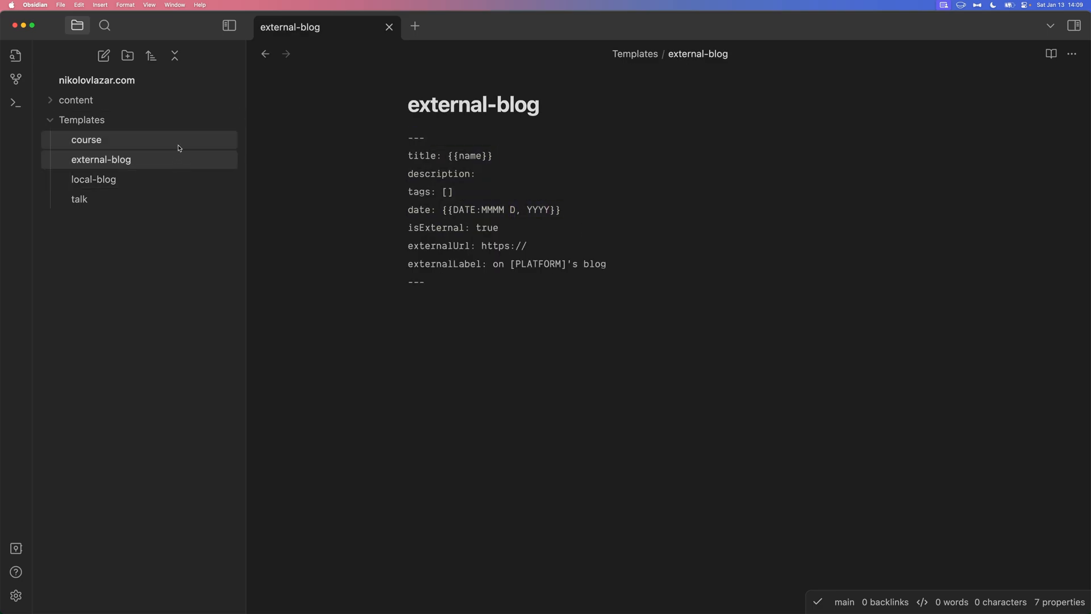
Open the course template from the Templates folder
left_click(78, 199)
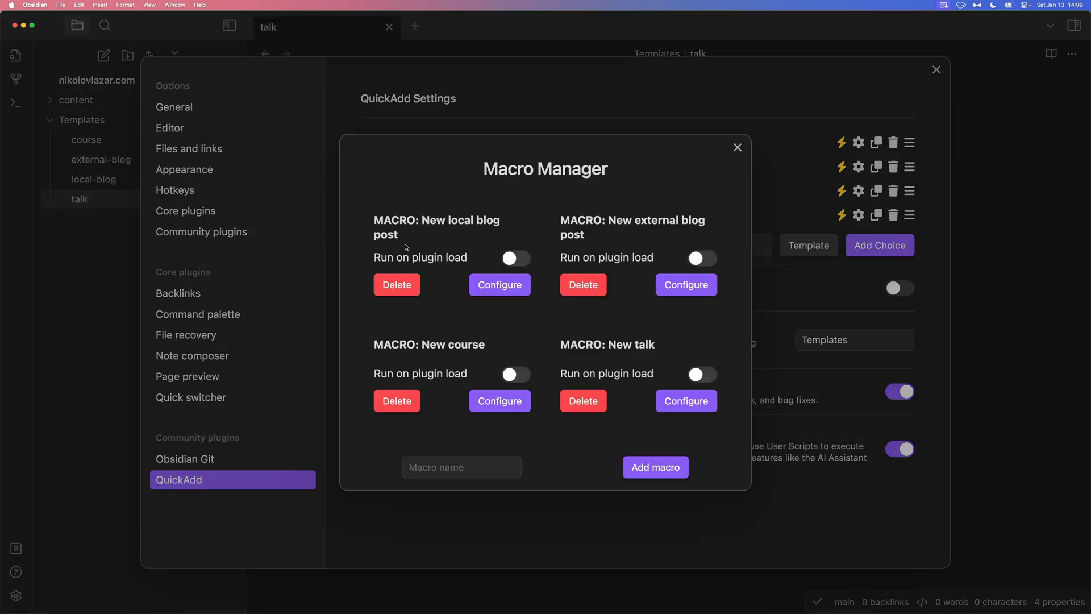
Re-examine the local blog macro's file name format setting, then close the step settings
left_click(499, 284)
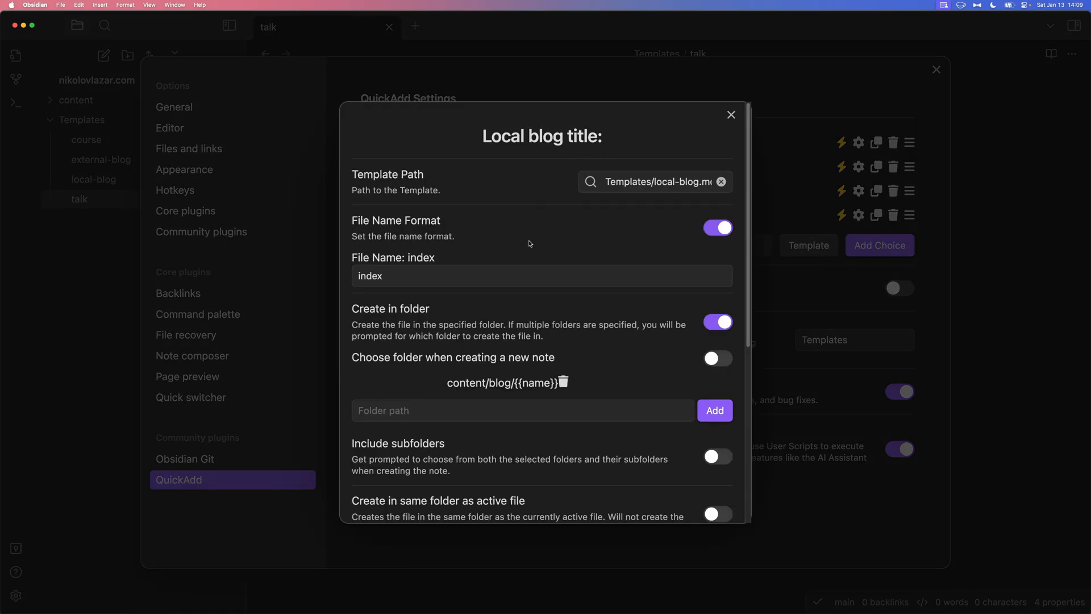
left_click(542, 275)
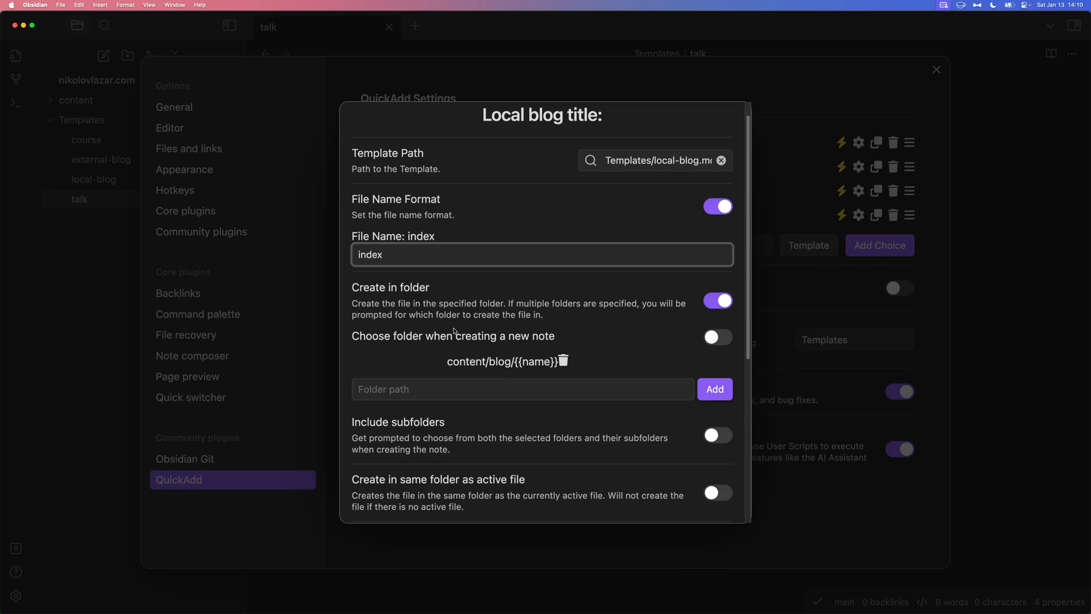
scroll("down", 3)
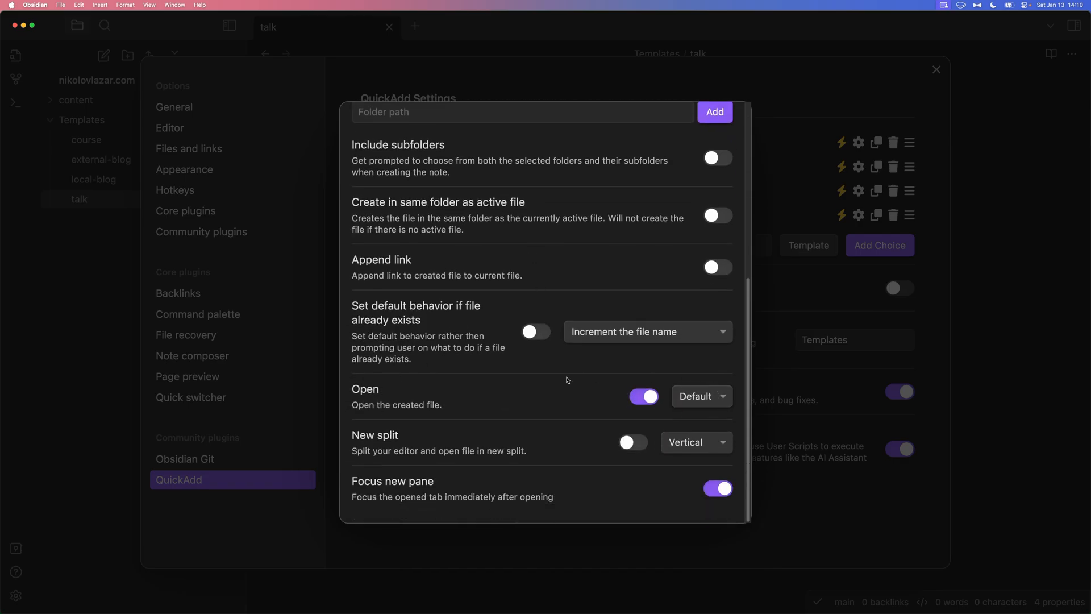
mouse_move(668, 380)
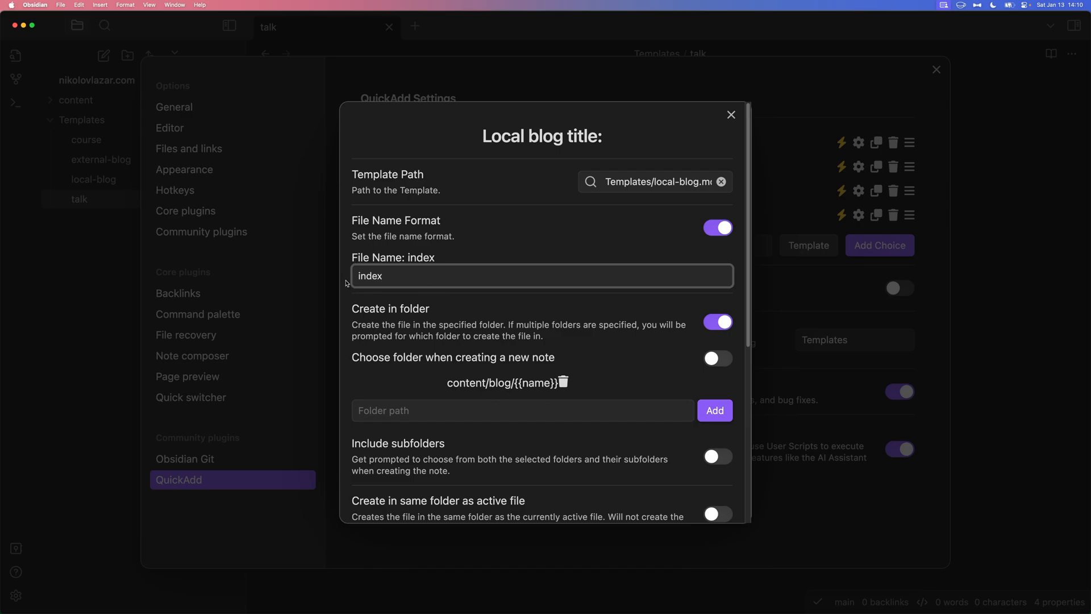
scroll("down", 3)
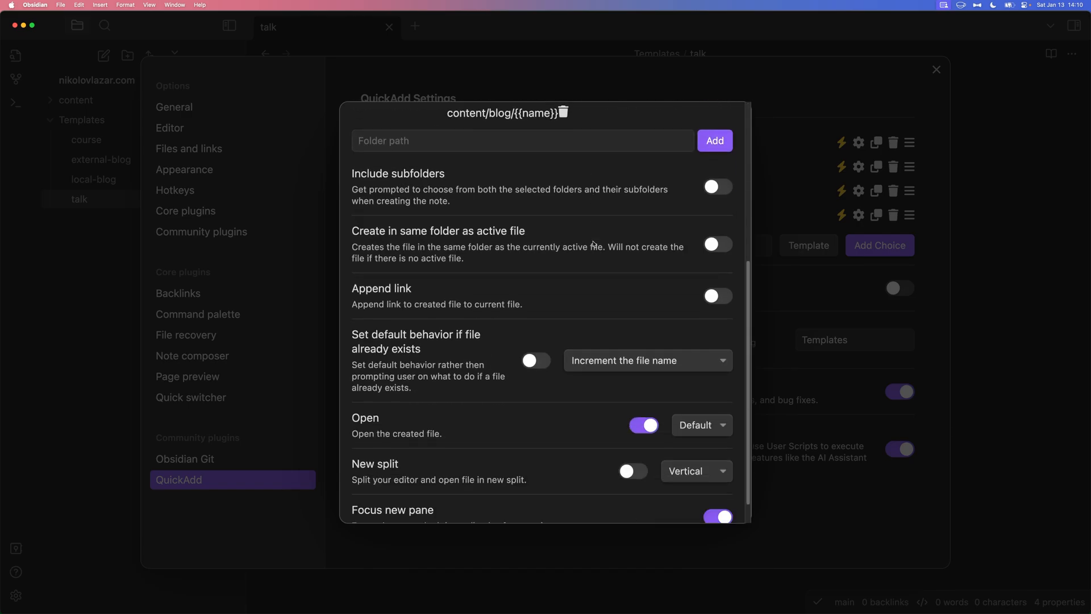
scroll("down", 3)
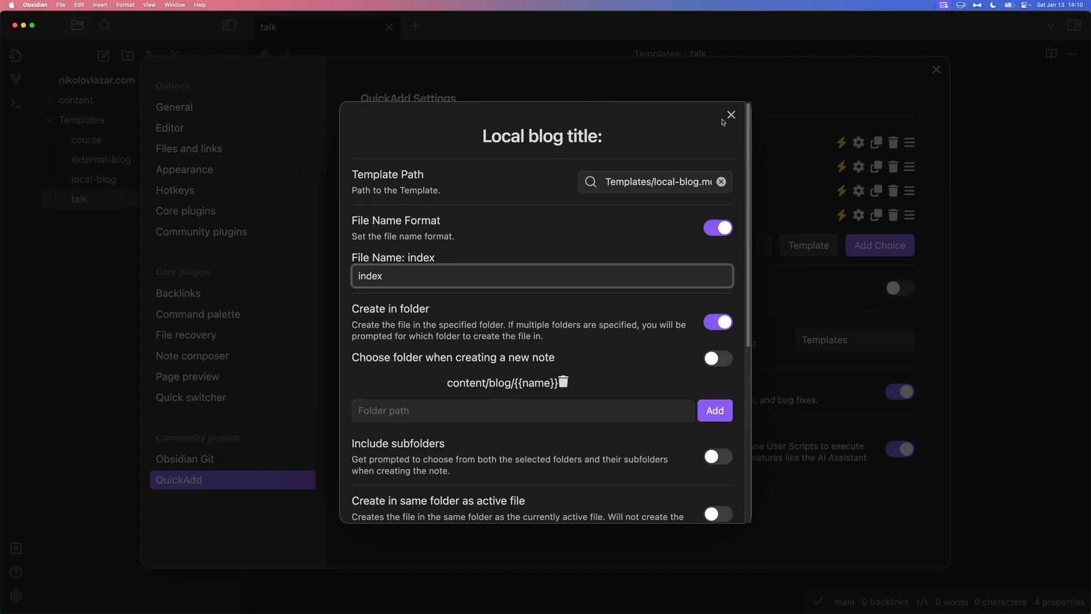
left_click(731, 114)
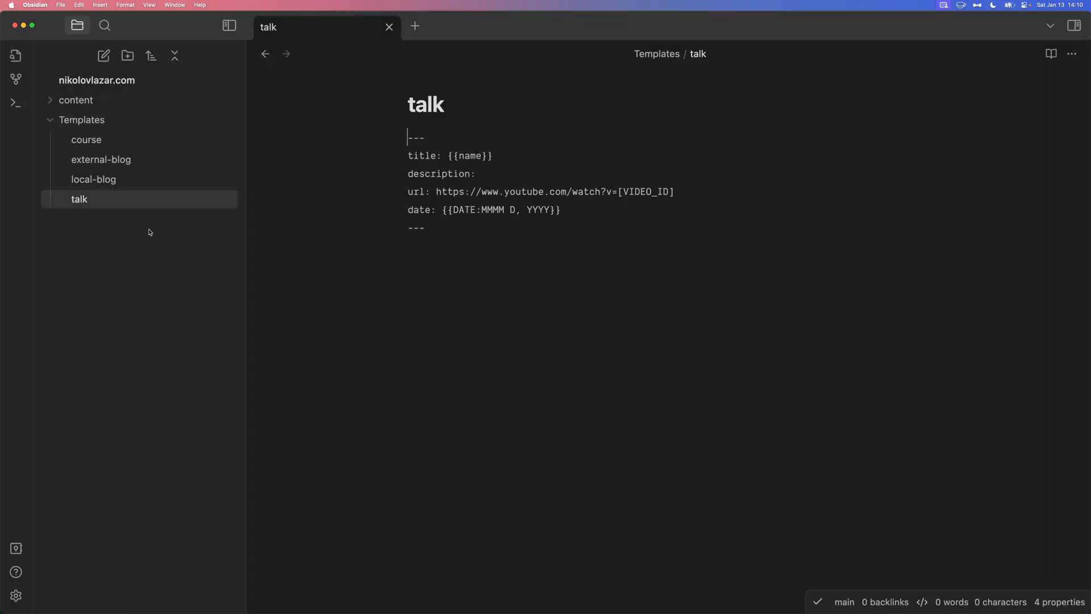
left_click(82, 120)
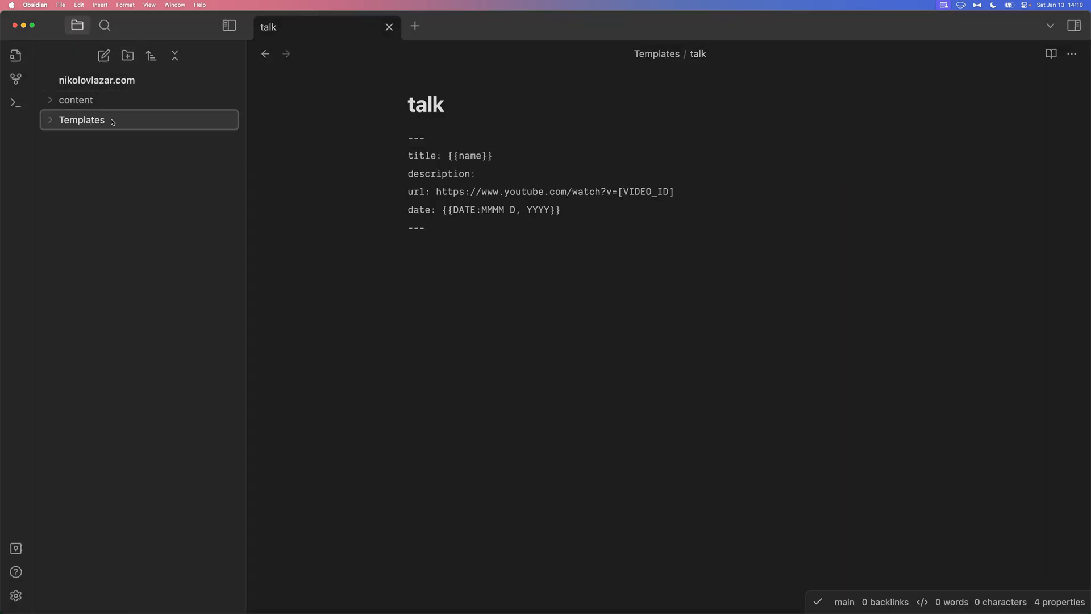
left_click(81, 120)
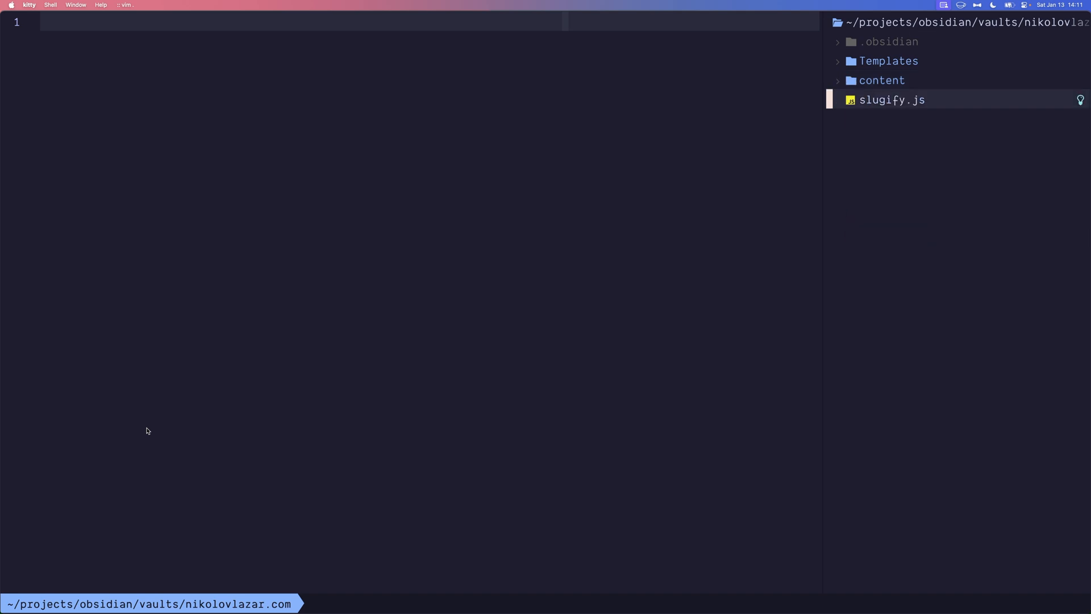
Open slugify.js in Neovim and highlight its File-renaming branch and slugify function
left_click(892, 100)
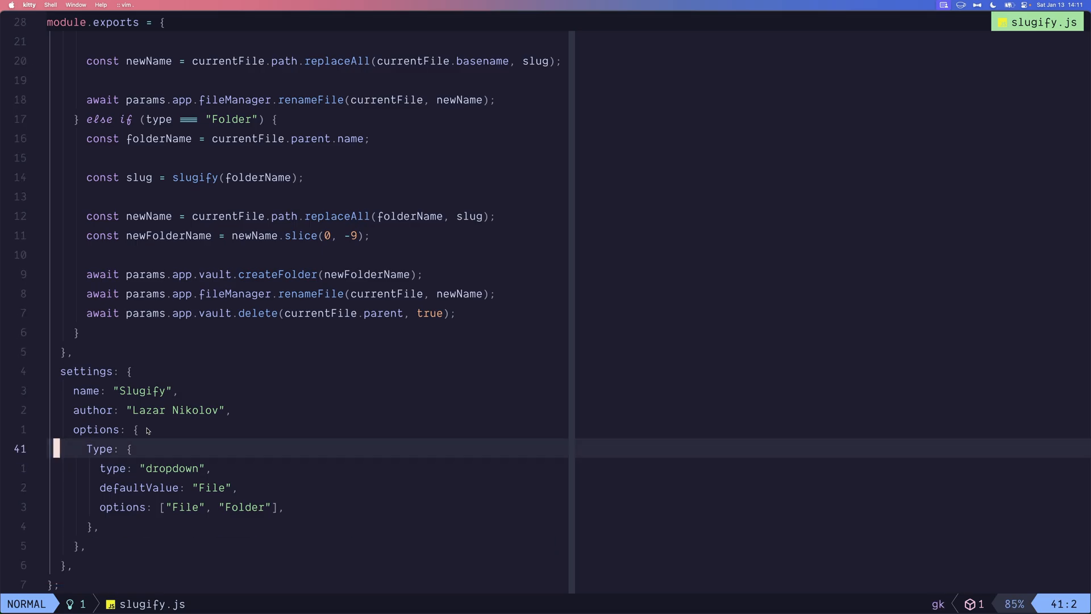
key("V")
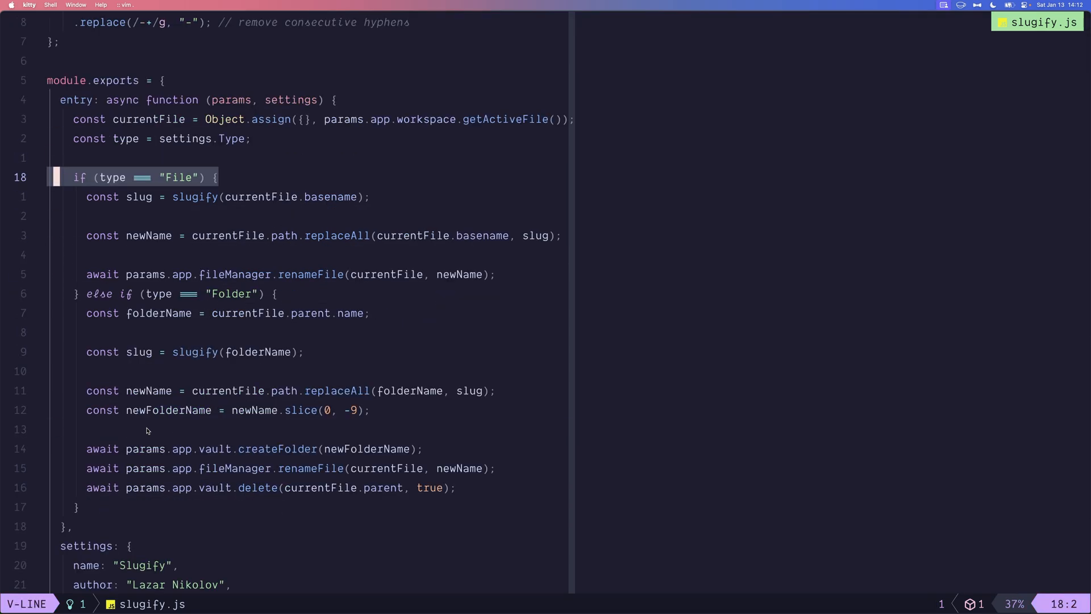
key("Escape")
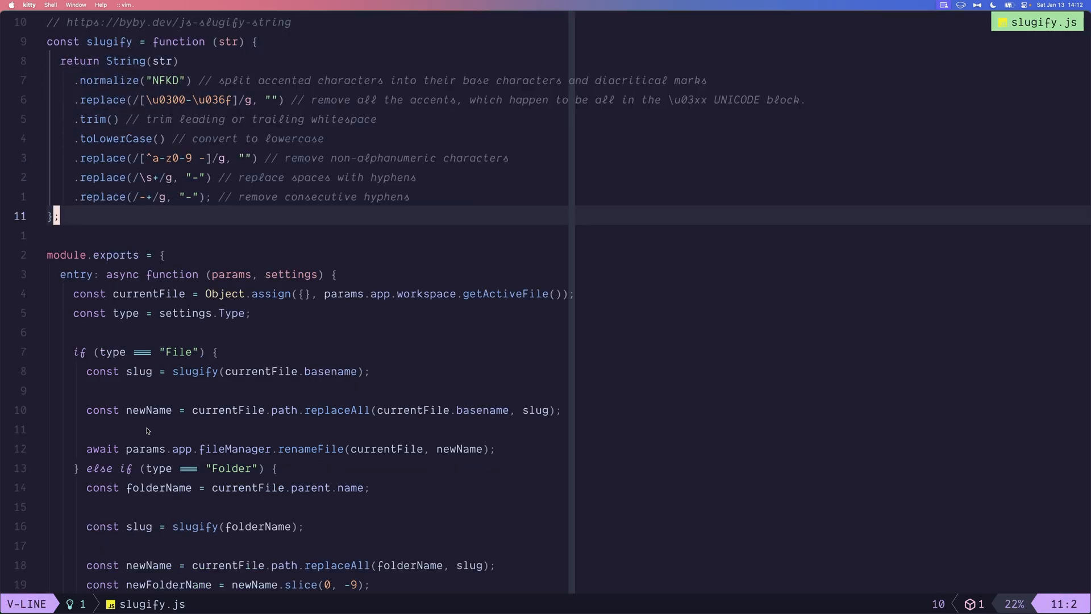
key("Escape")
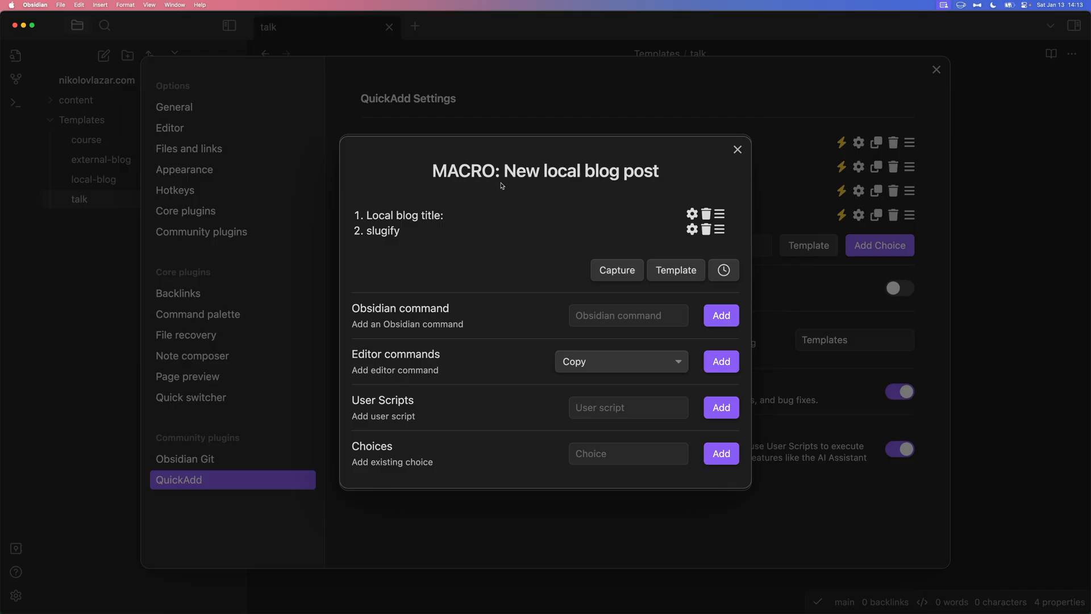
mouse_move(496, 174)
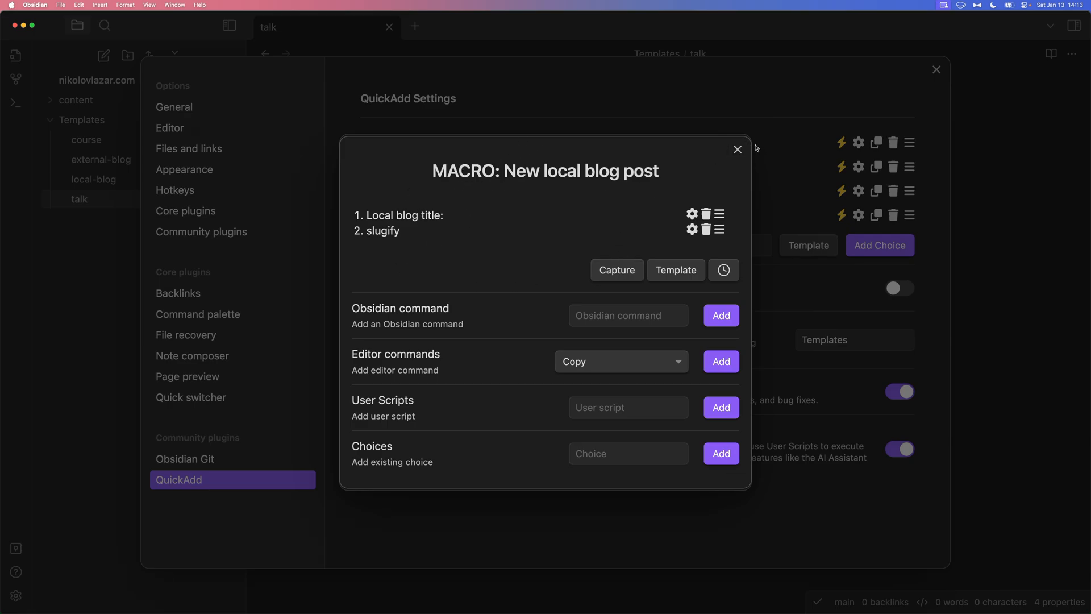
Close the 'New local blog post' macro's step list after checking its title and slugify steps
left_click(738, 149)
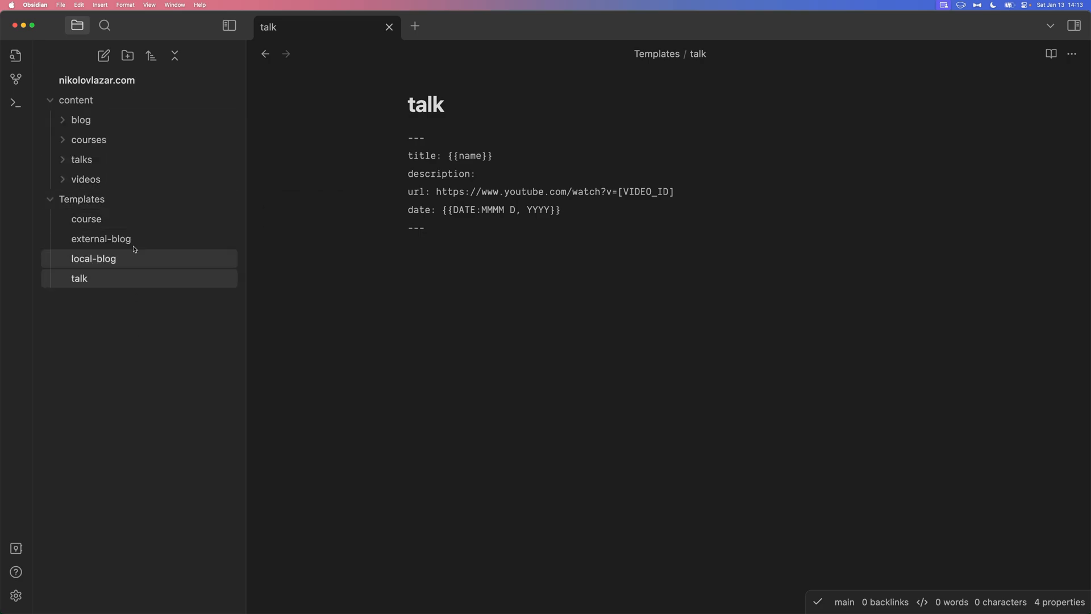
Replace the video template's sample title with the {{name}} placeholder
left_click(86, 179)
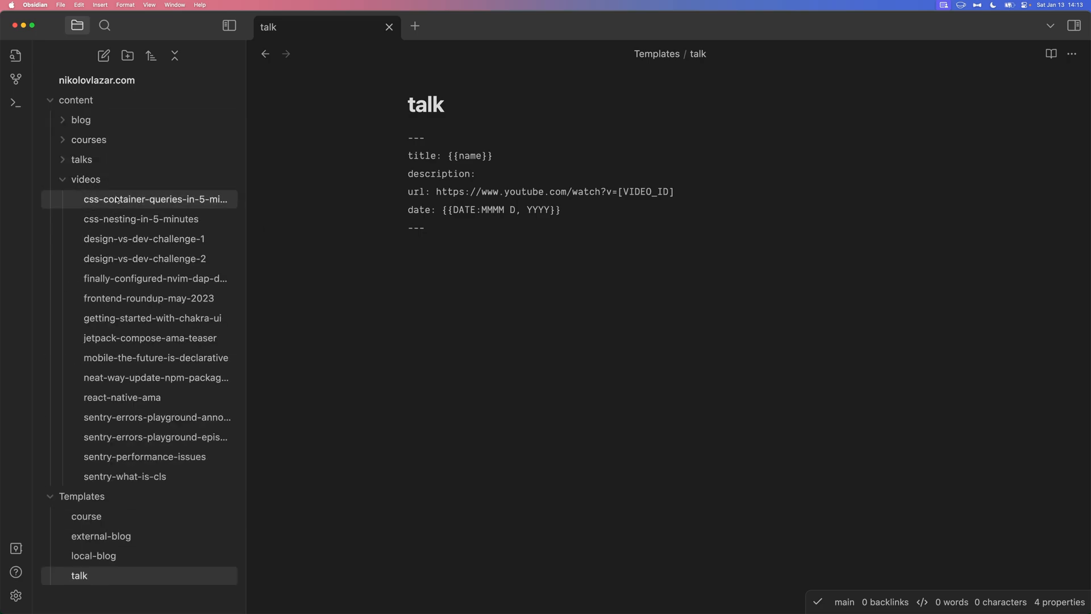
left_click(155, 199)
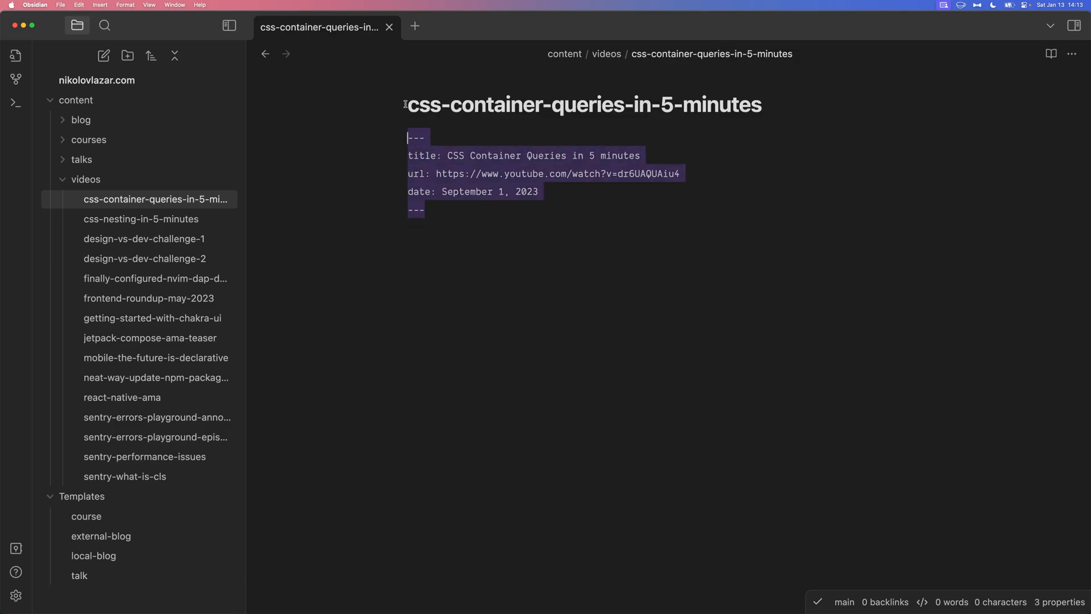
left_click(86, 179)
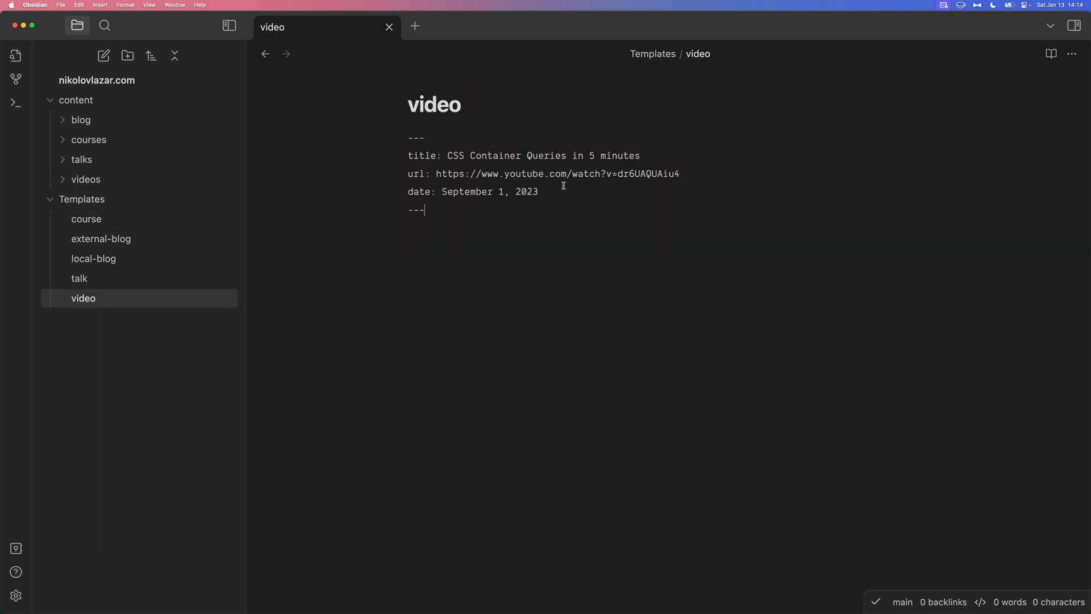
left_click_drag(452, 155, 640, 155)
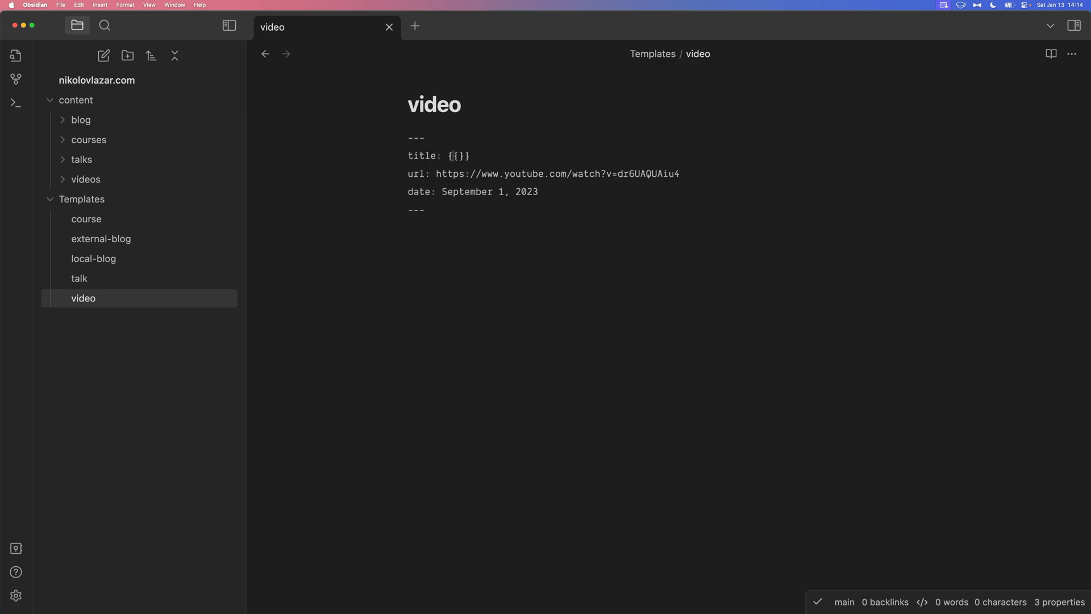
type("name")
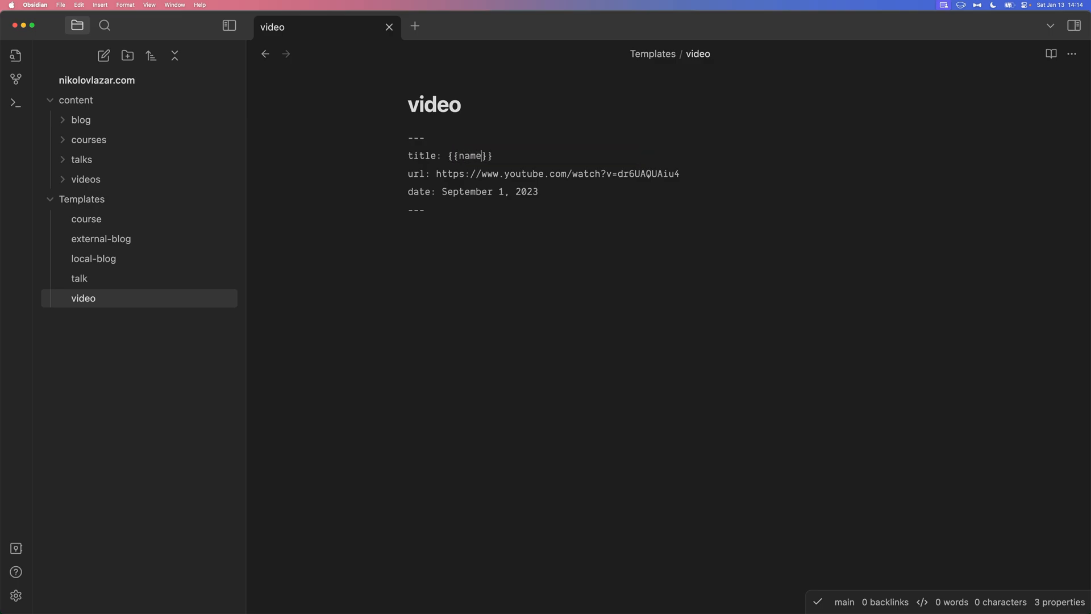
Replace the sample video id in the url with [VIDEO_ID]
double_click(647, 173)
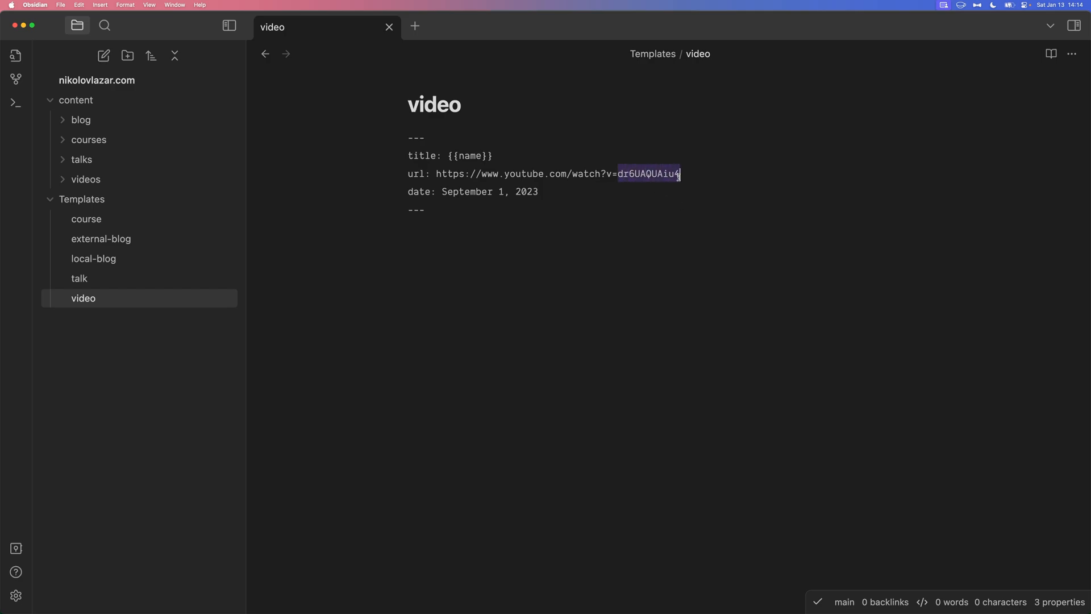
type("[]")
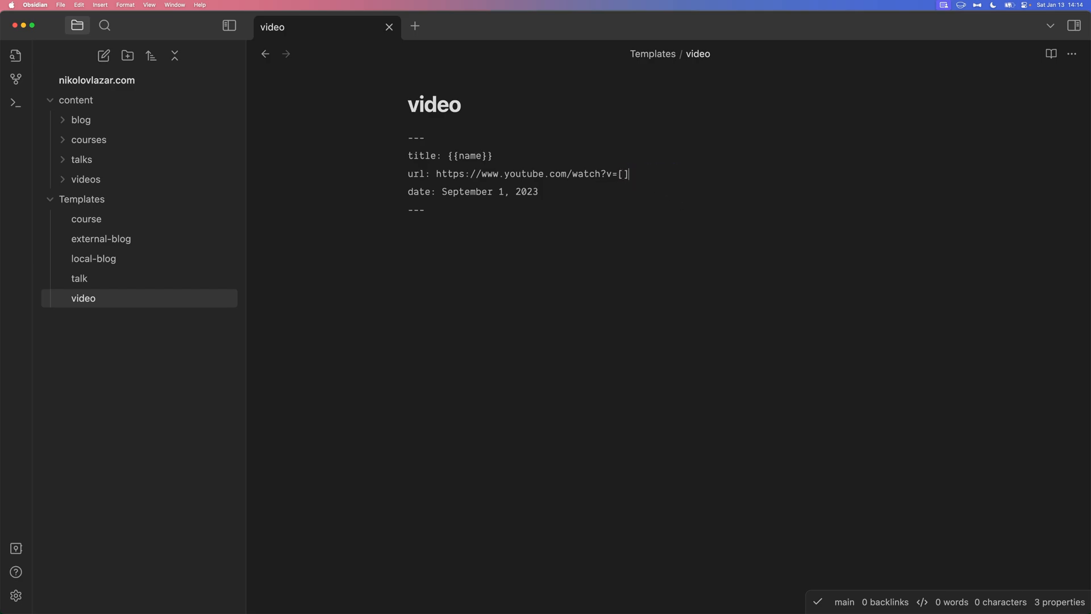
type("VIDEO_")
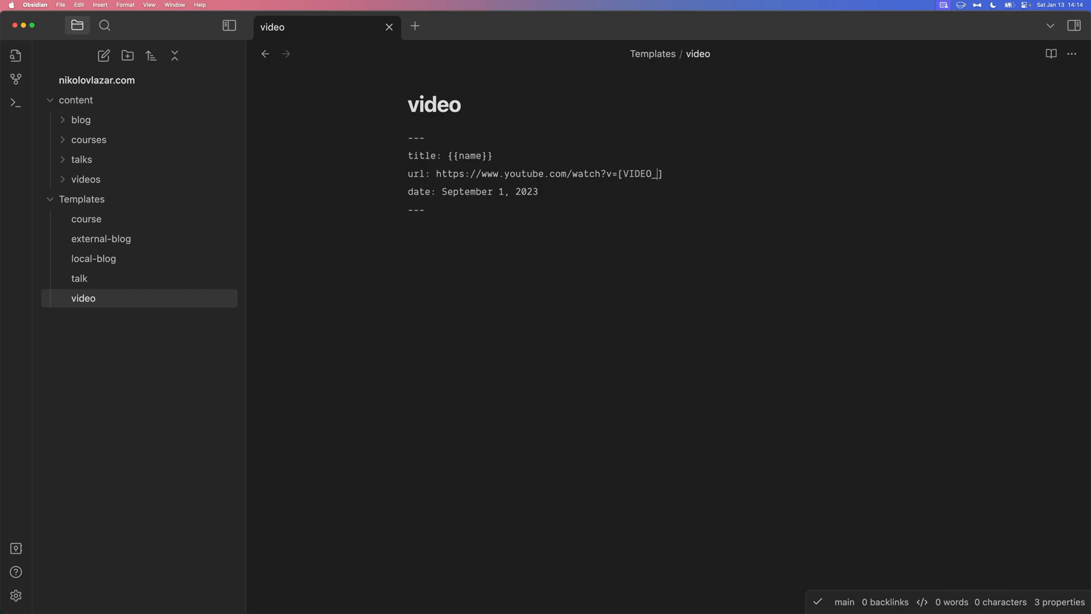
type("ID")
left_click(545, 191)
type("{{")
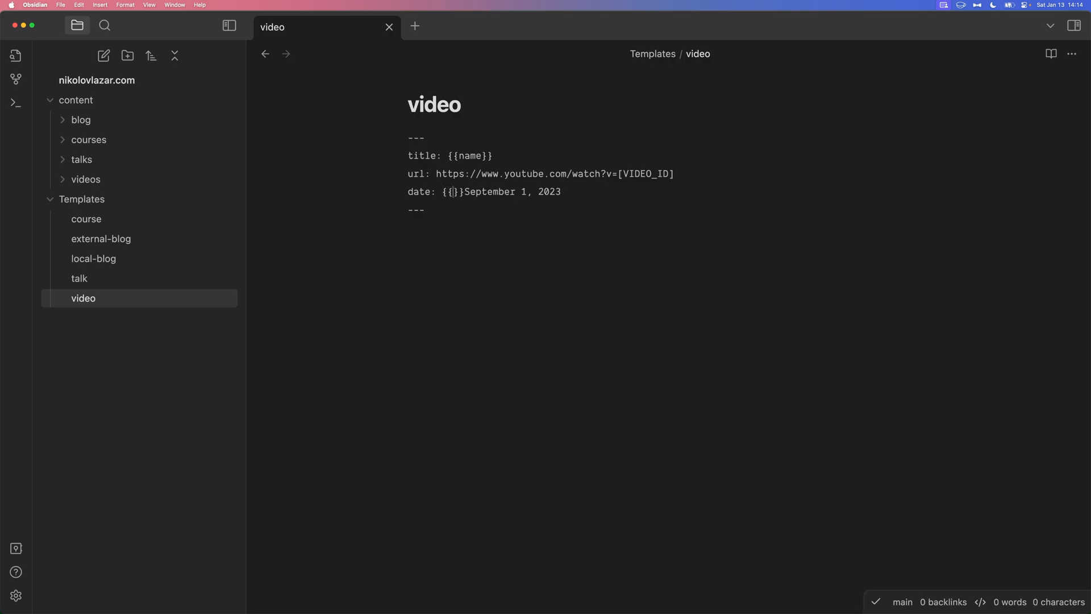
Insert a {{DATE:MMMM D, YYYY}} date placeholder and delete the old hardcoded date
type("DA")
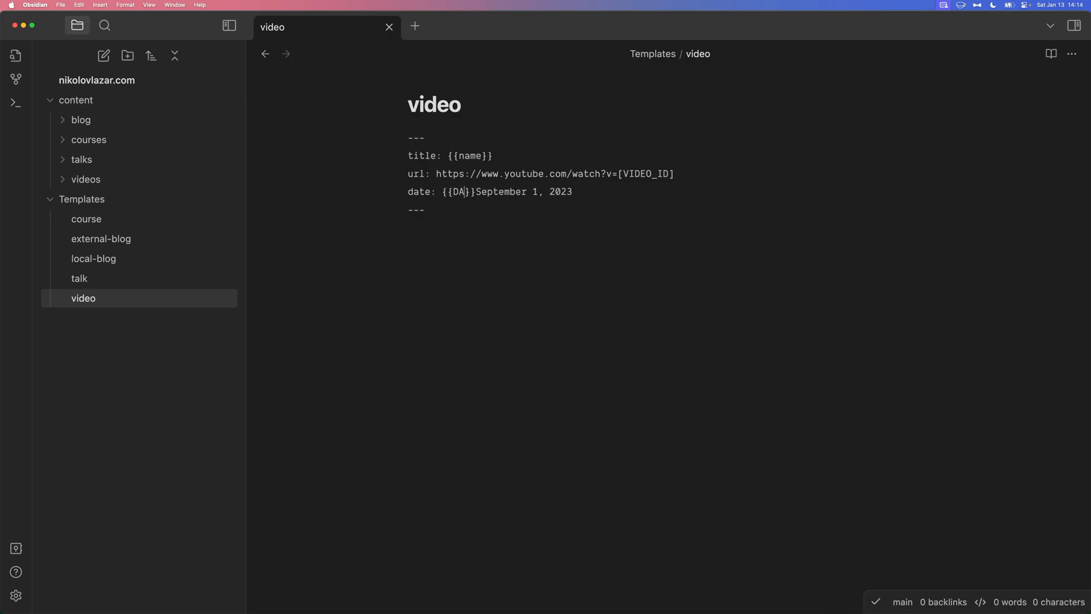
type("TE:")
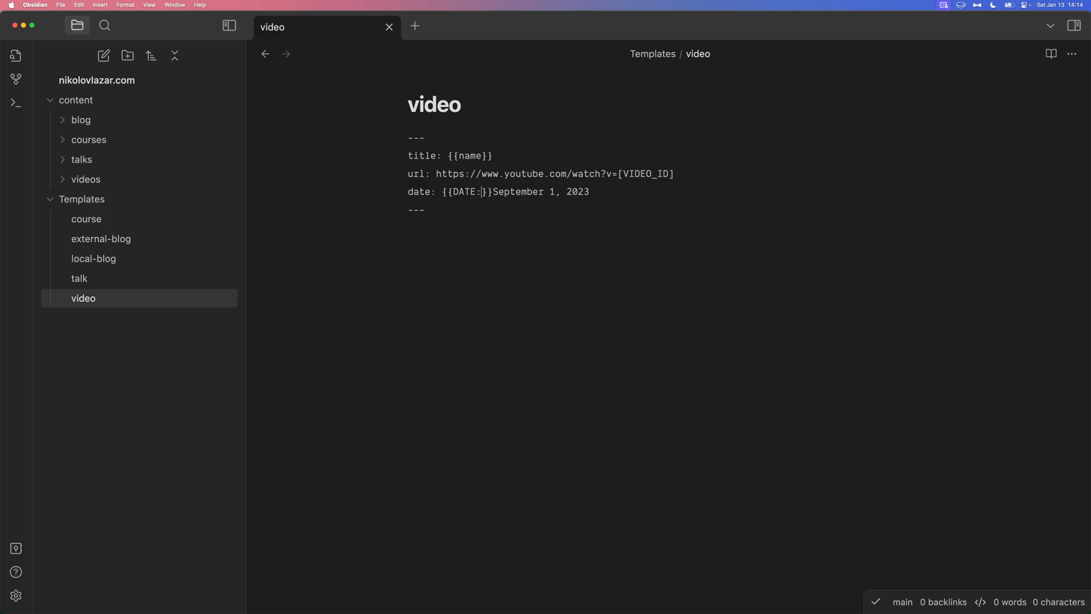
type("M")
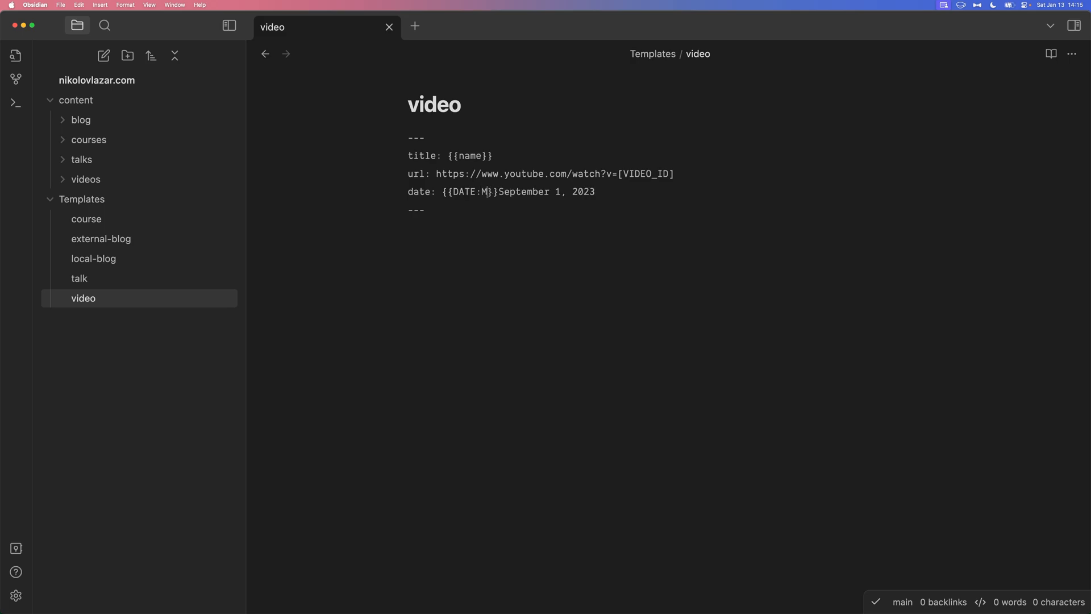
type("MMM D")
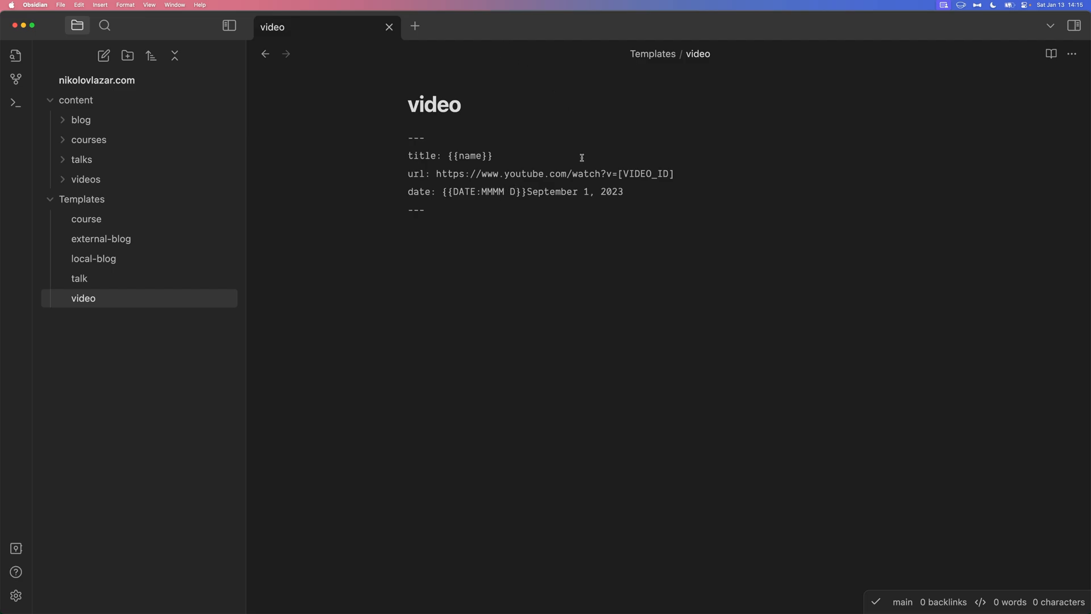
double_click(585, 191)
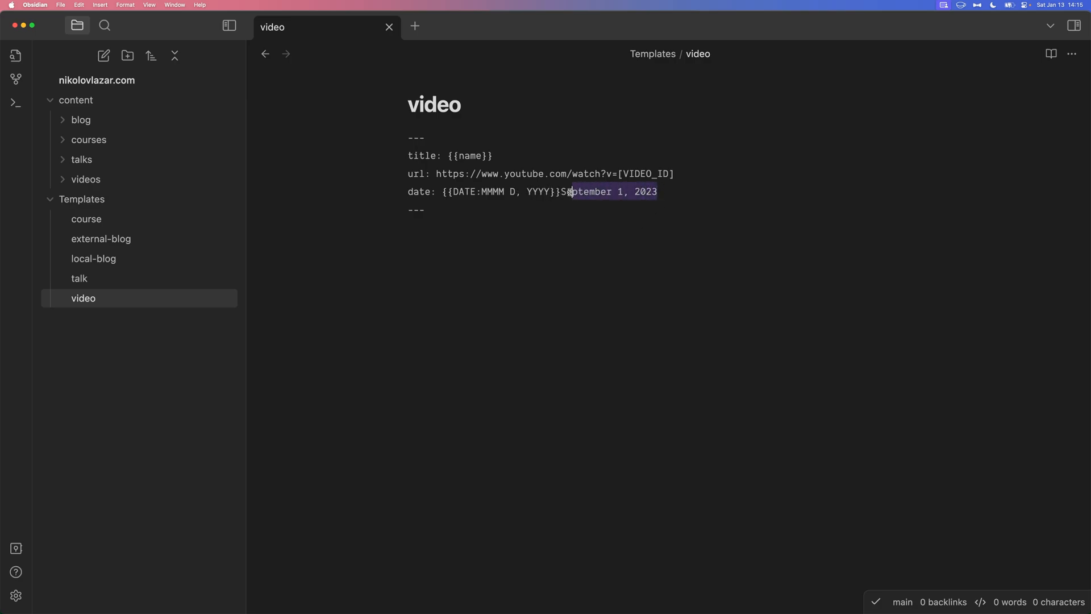
key("Delete")
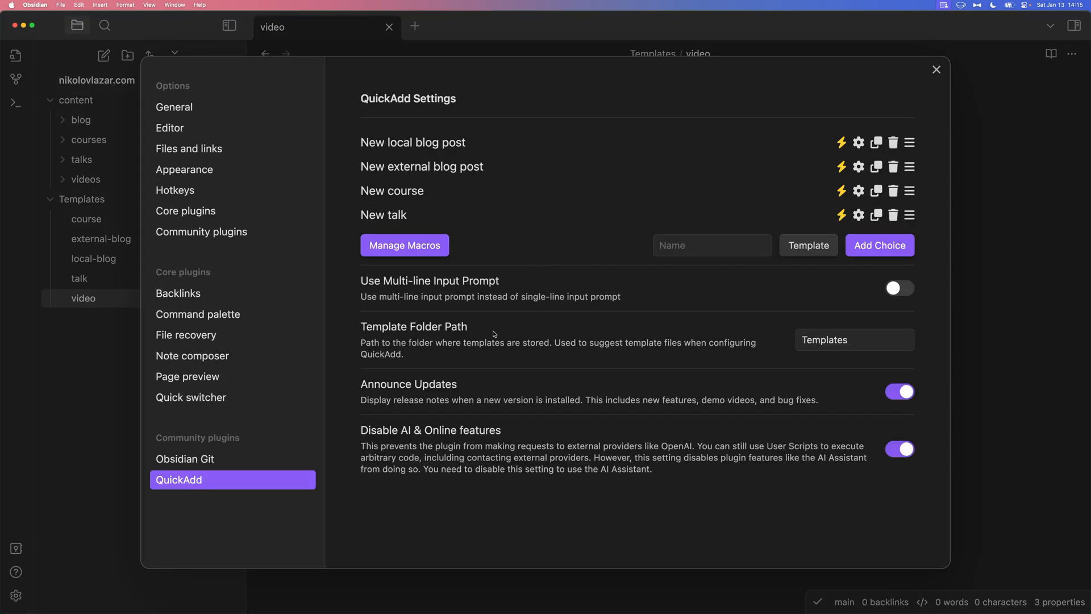
mouse_move(687, 228)
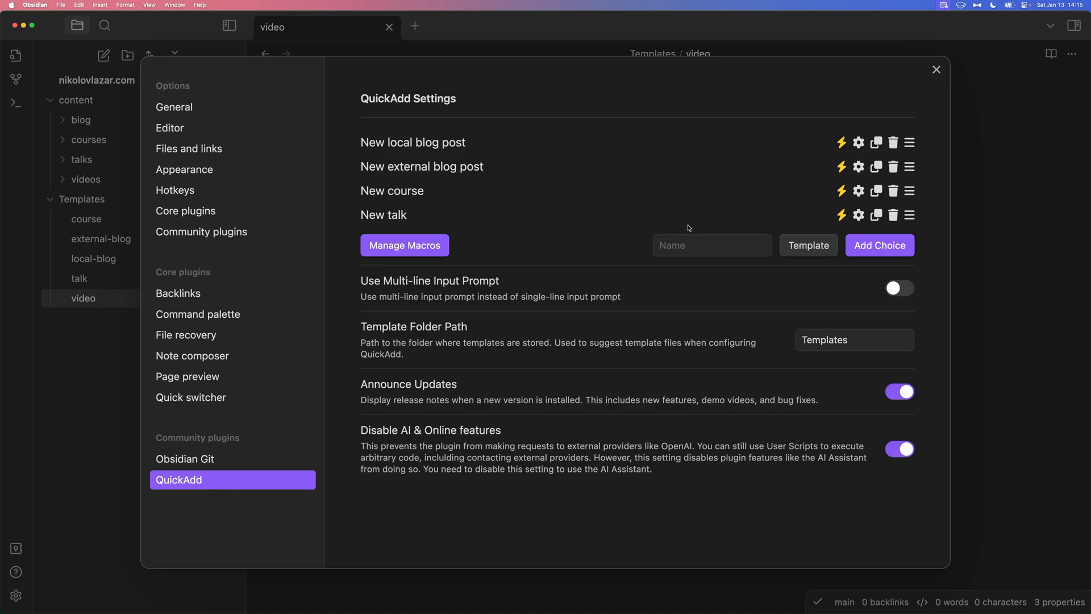
Add a Macro-type QuickAdd choice named 'New video' and open its settings
left_click(809, 245)
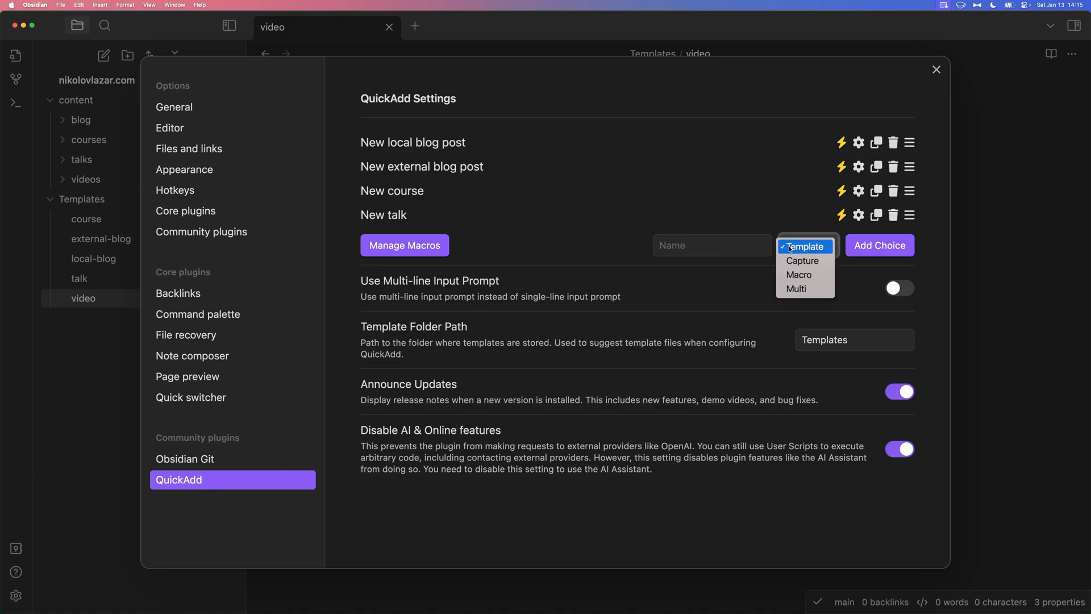
left_click(798, 274)
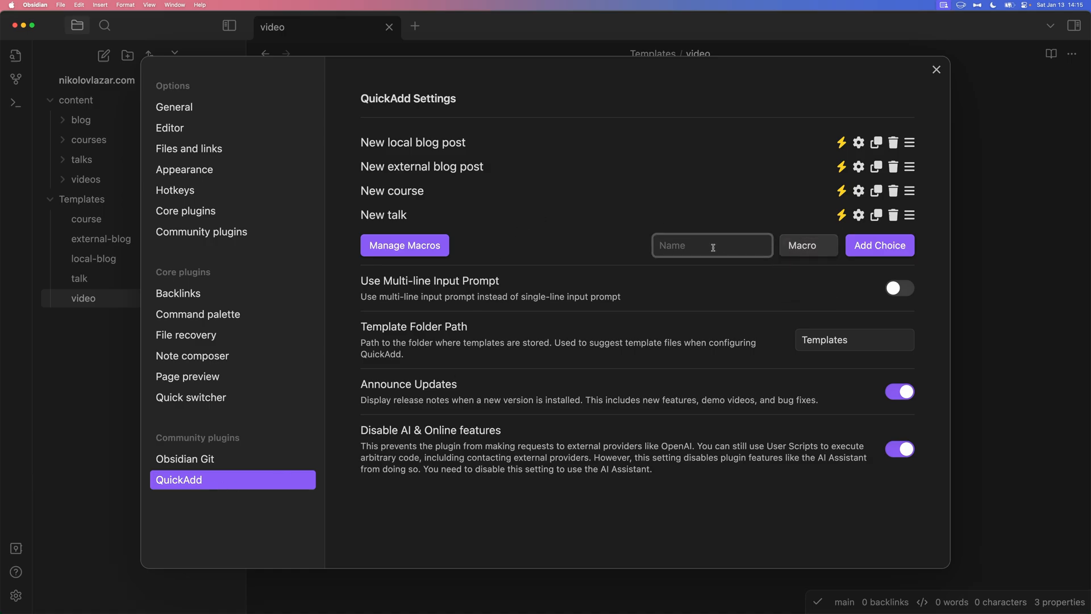
type("New video")
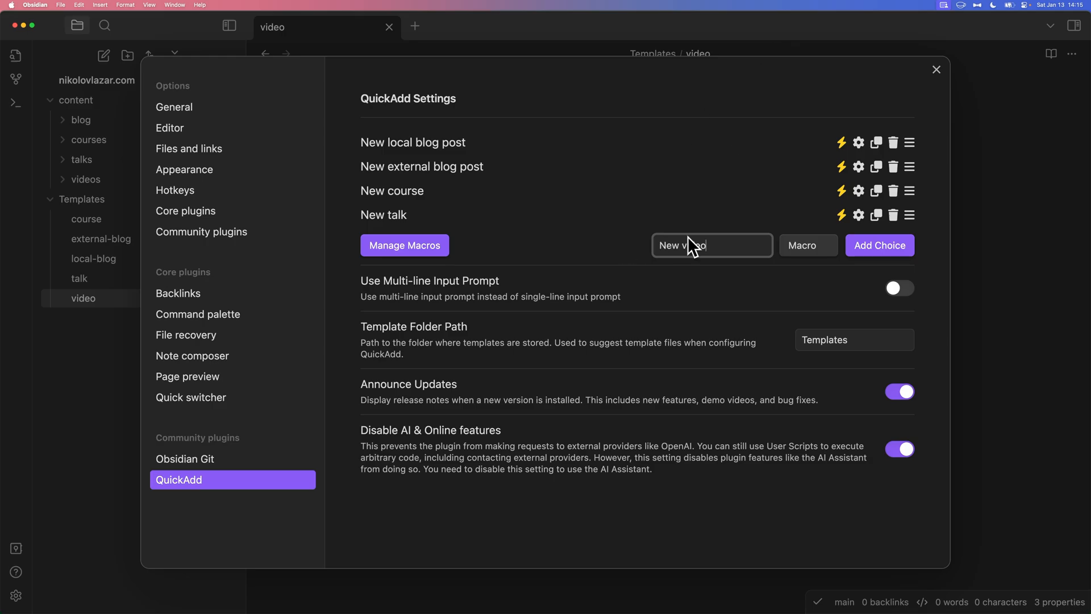
left_click(879, 245)
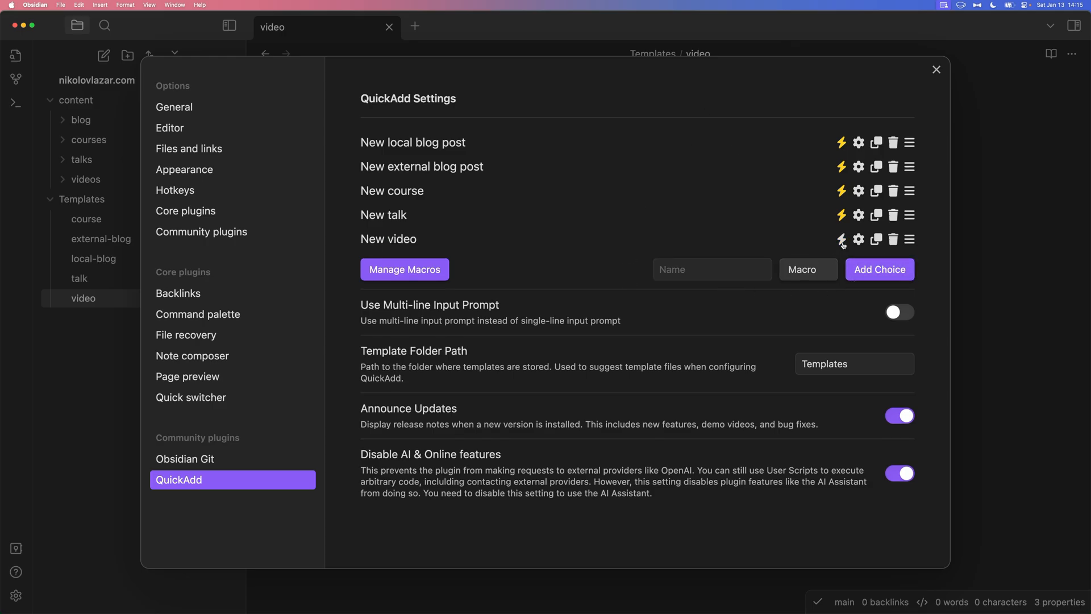
mouse_move(852, 245)
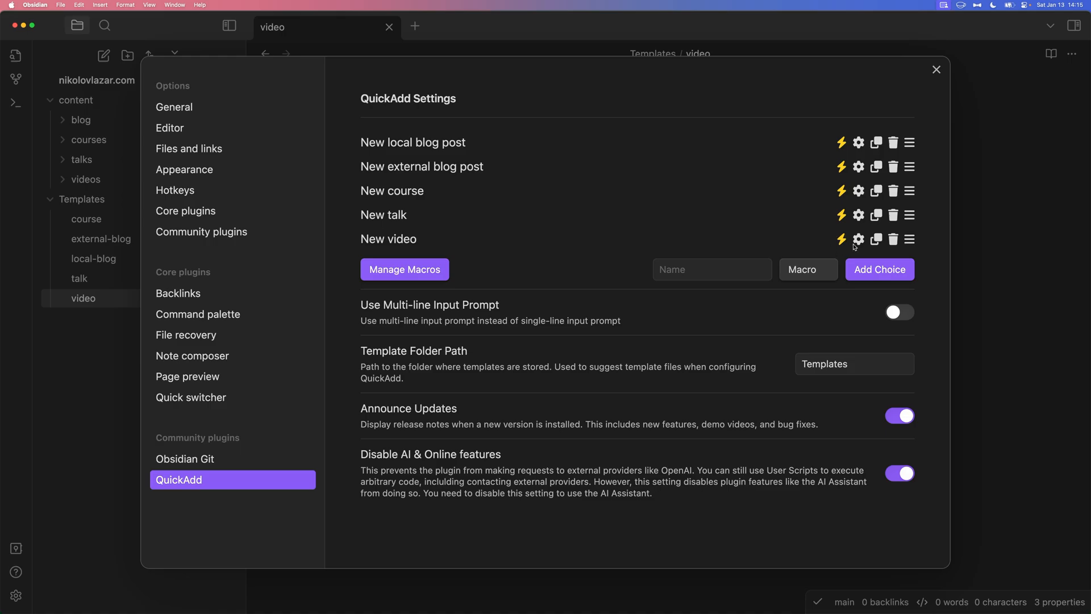
left_click(858, 239)
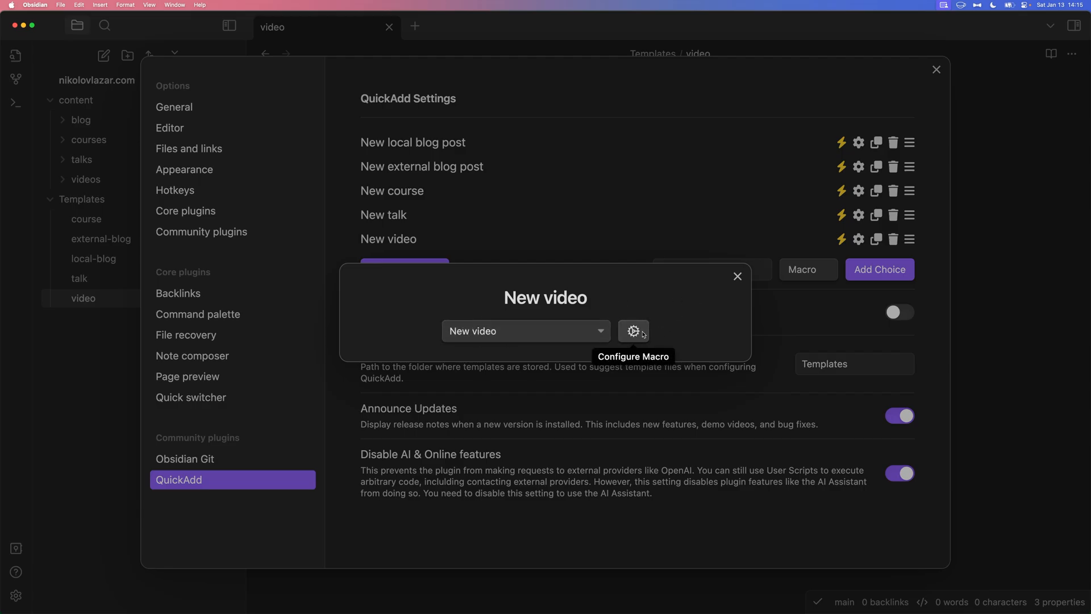
Rename the macro to 'MACRO: new video' and add a template step
left_click(633, 331)
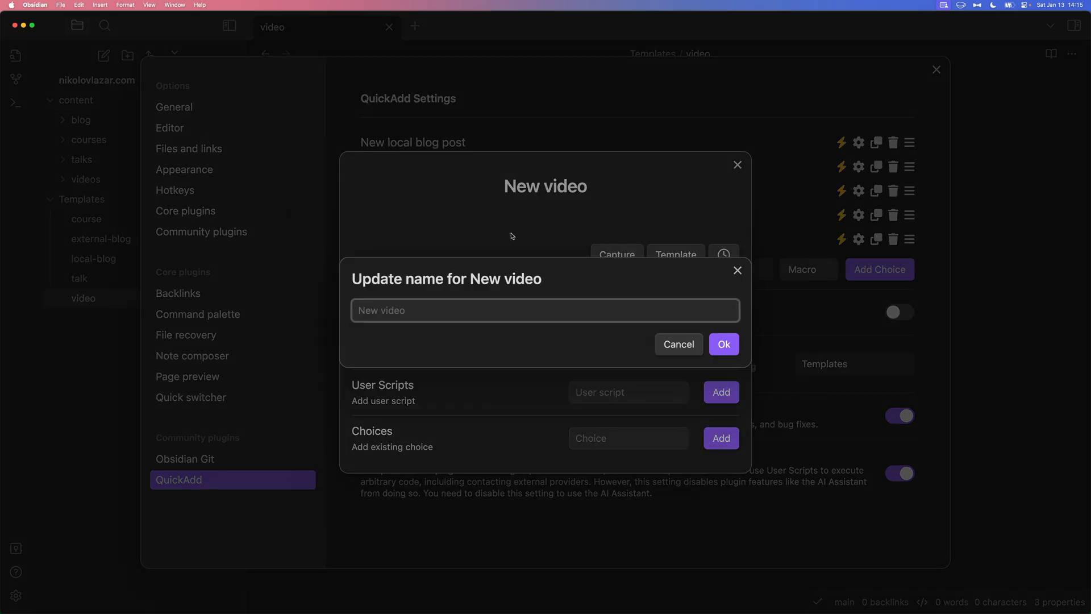
type("MACRO:")
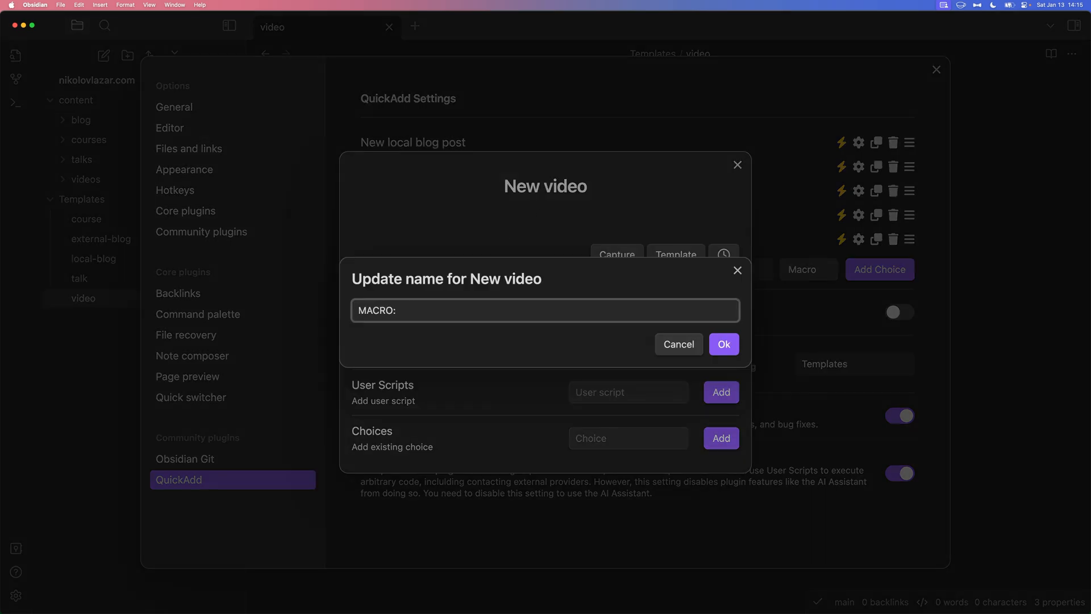
left_click(723, 344)
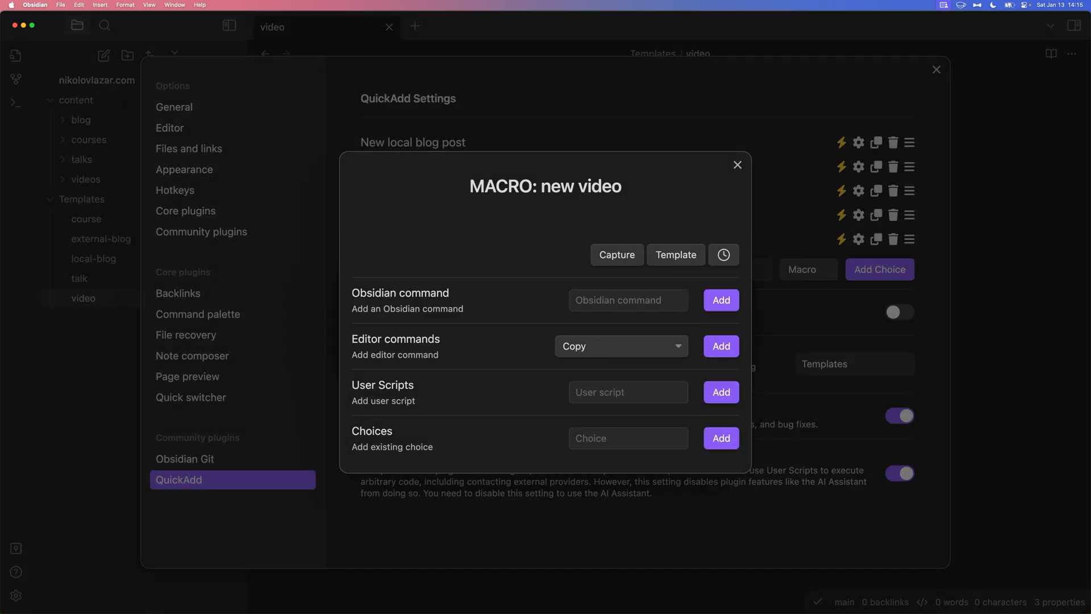
mouse_move(500, 198)
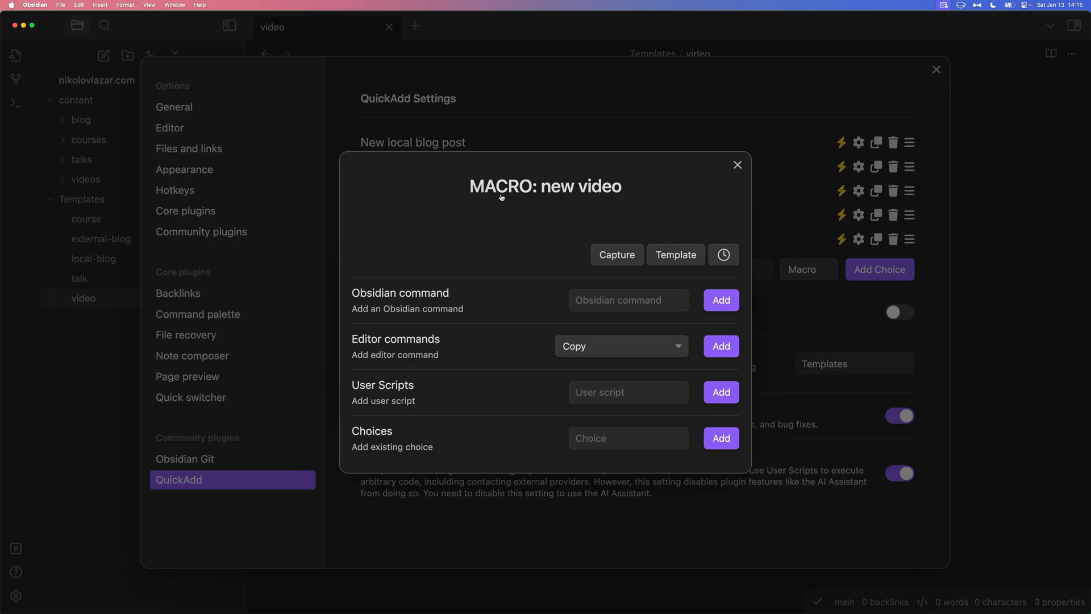
mouse_move(431, 225)
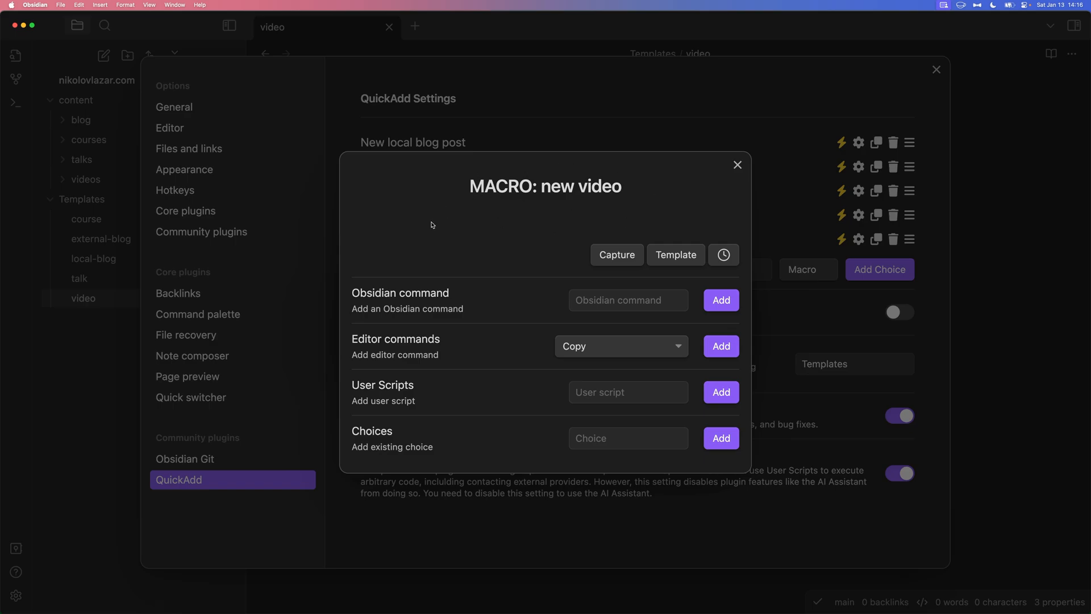
left_click(675, 263)
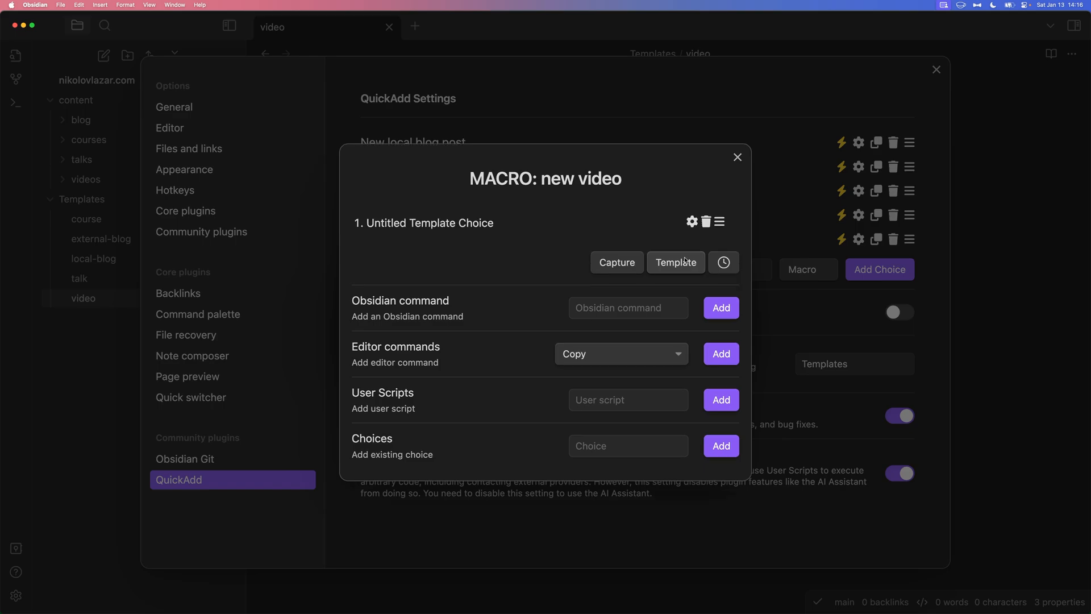
Name the template step 'Video title:', using {{name}} file names created in content/videos
left_click(692, 221)
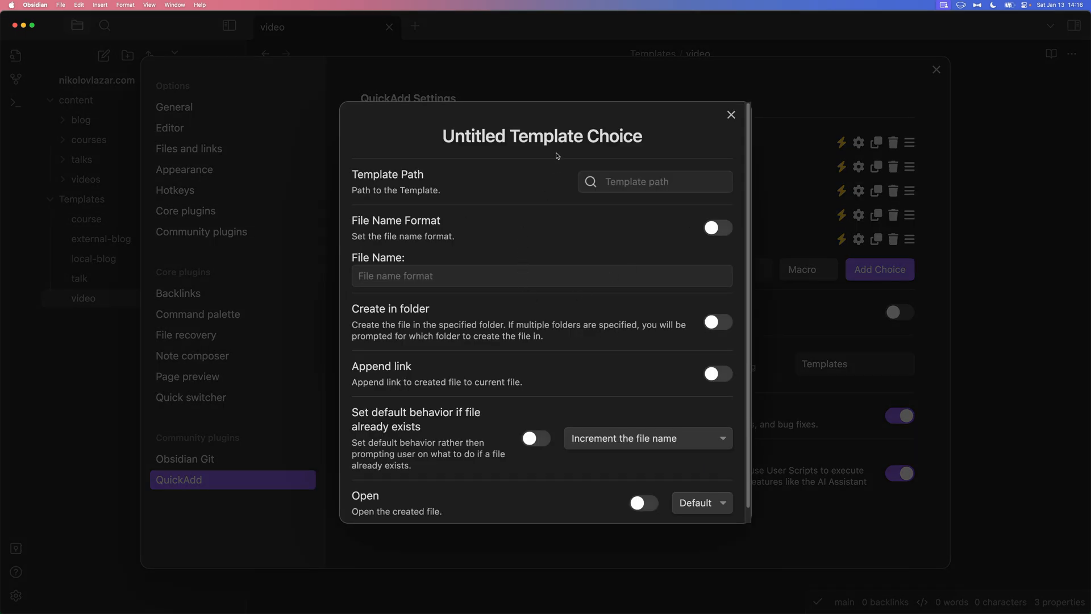
mouse_move(513, 152)
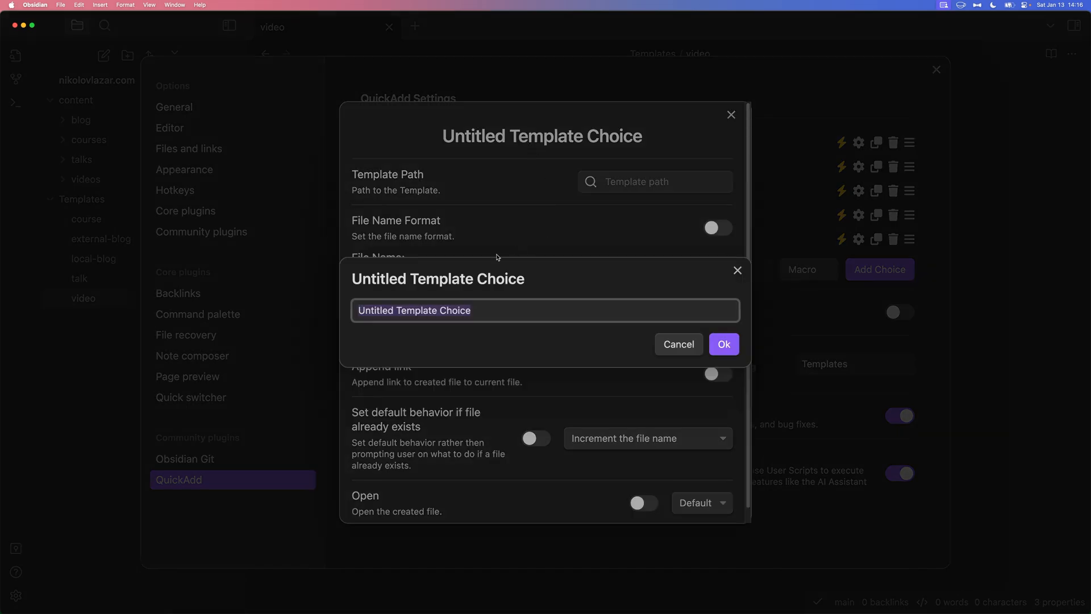
type("Video title:")
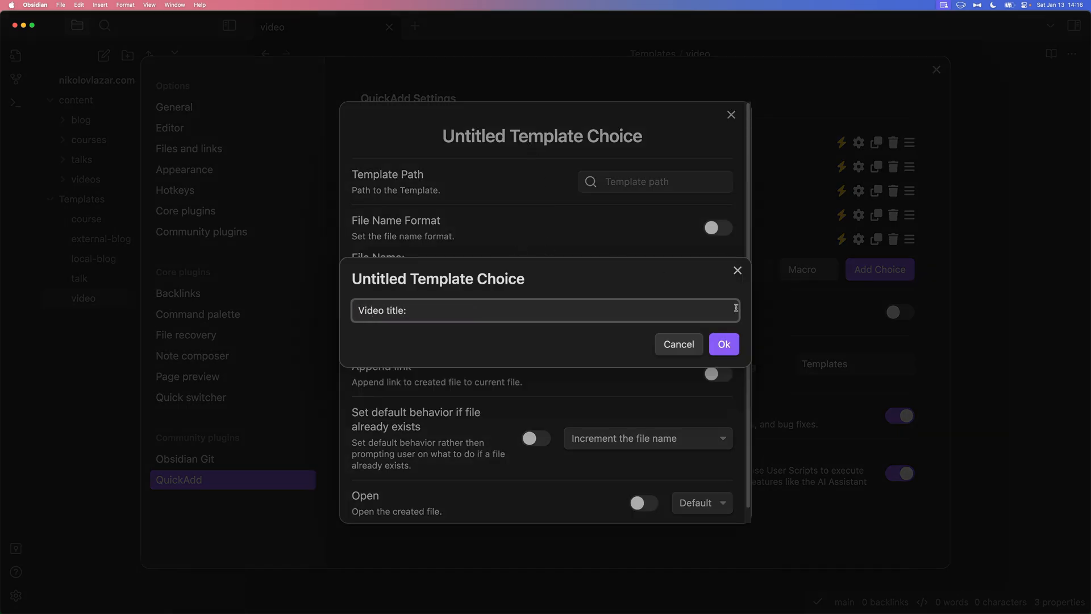
left_click(723, 344)
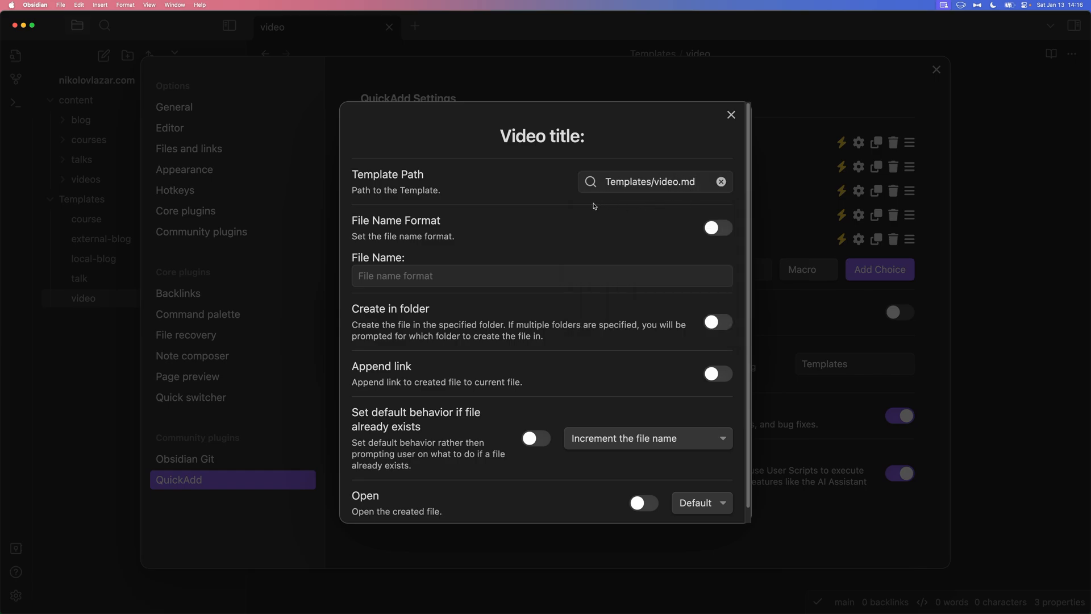
left_click(717, 227)
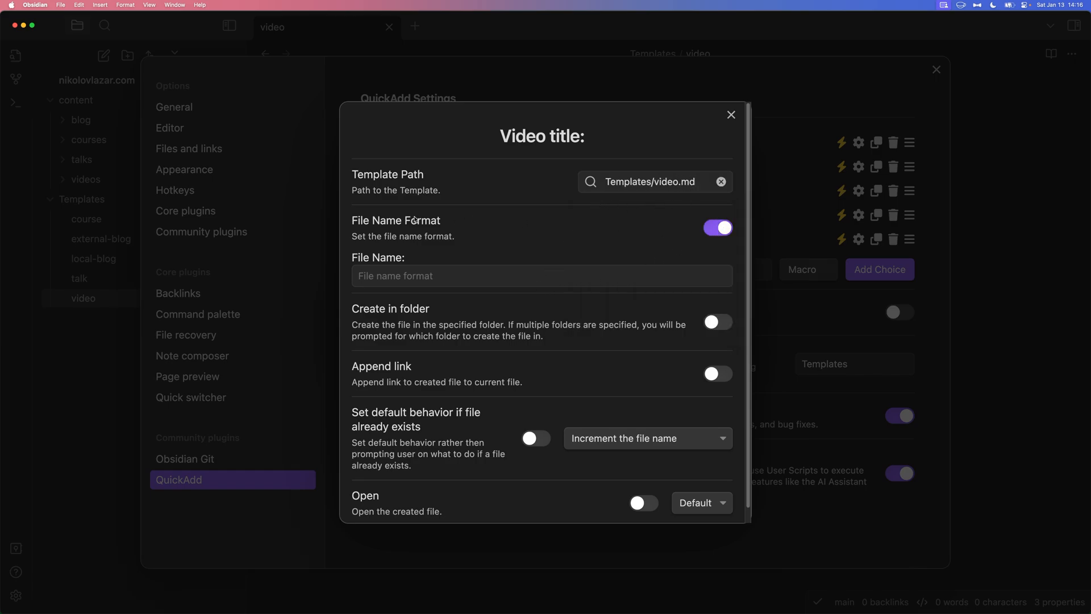
type("{{")
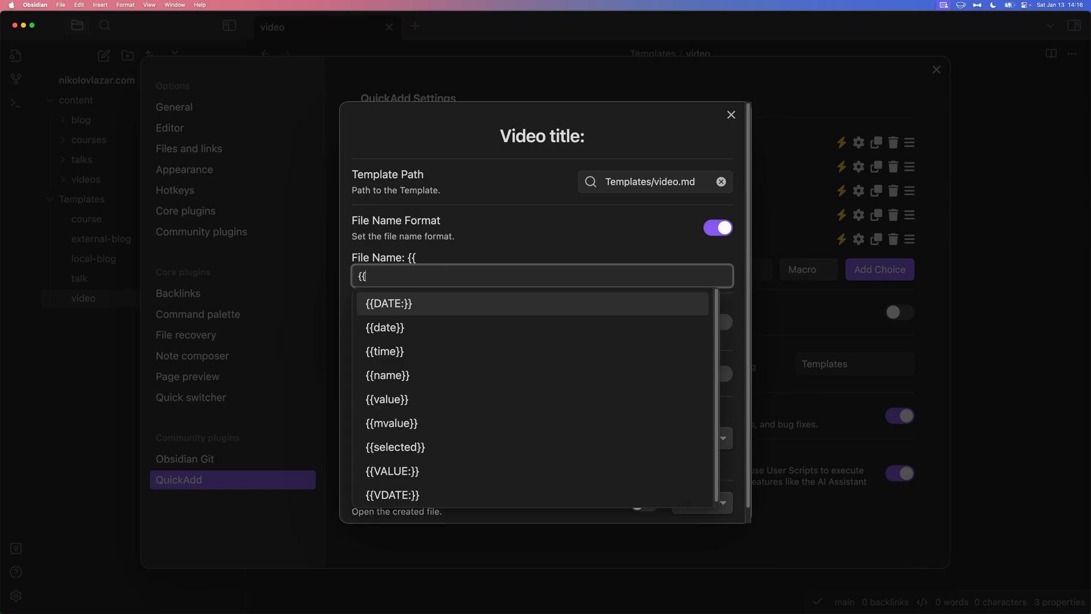
left_click(387, 375)
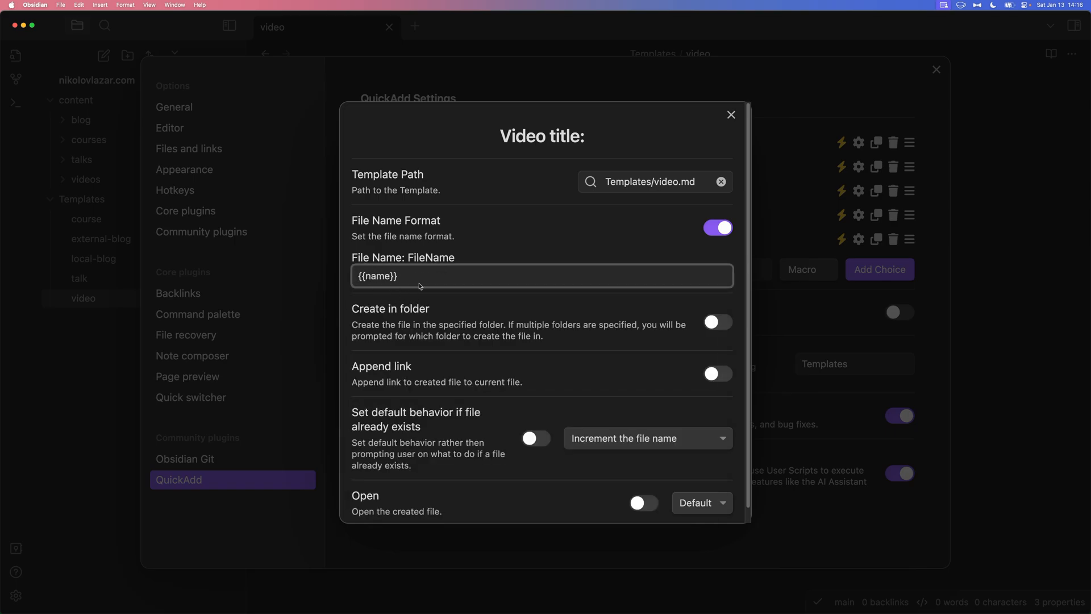
mouse_move(634, 317)
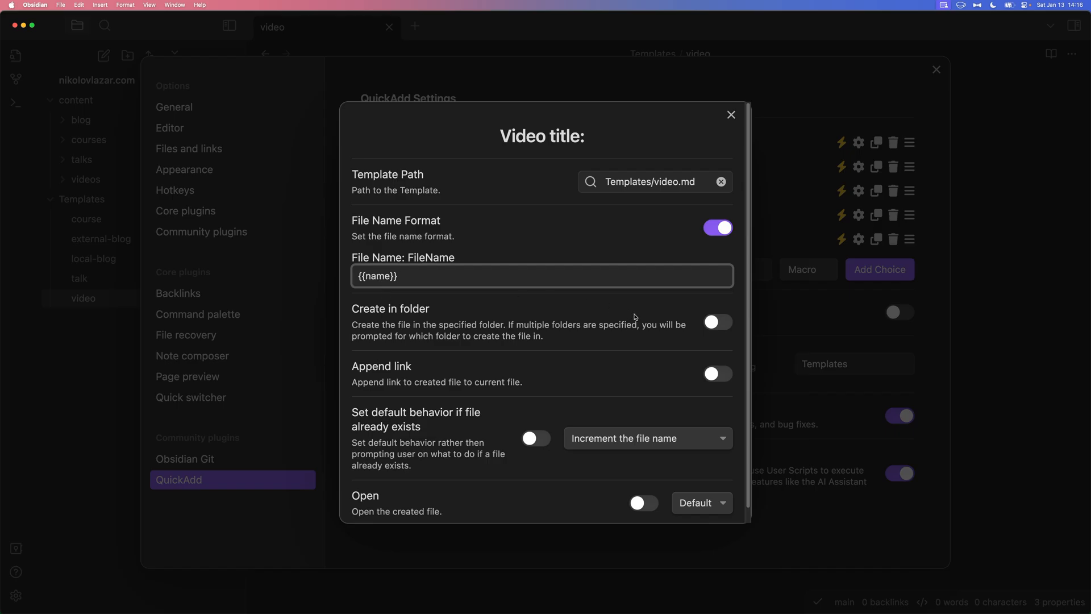
left_click(717, 322)
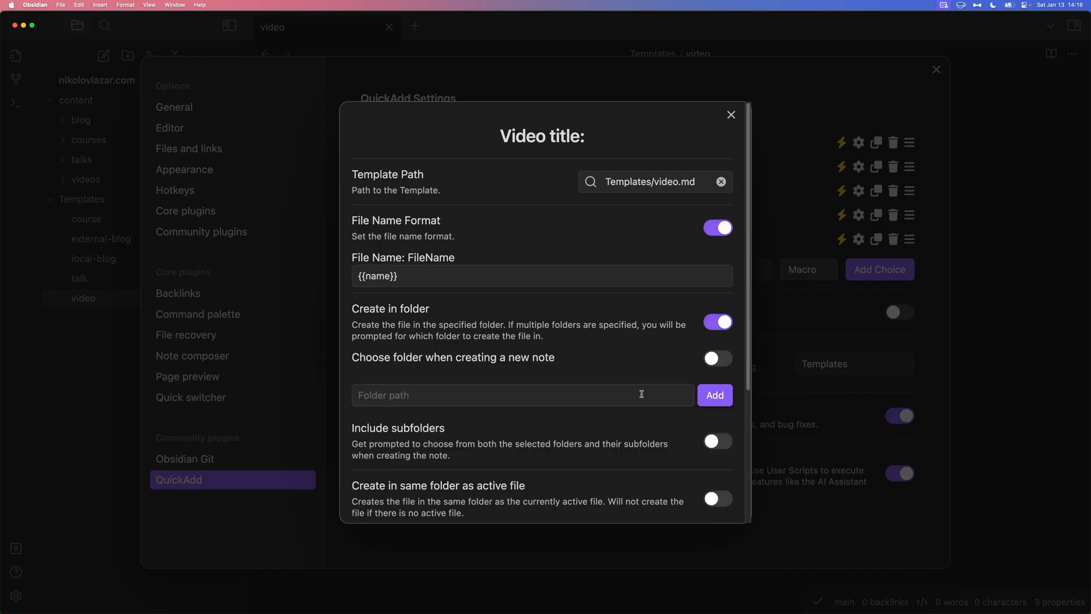
type("content/videos")
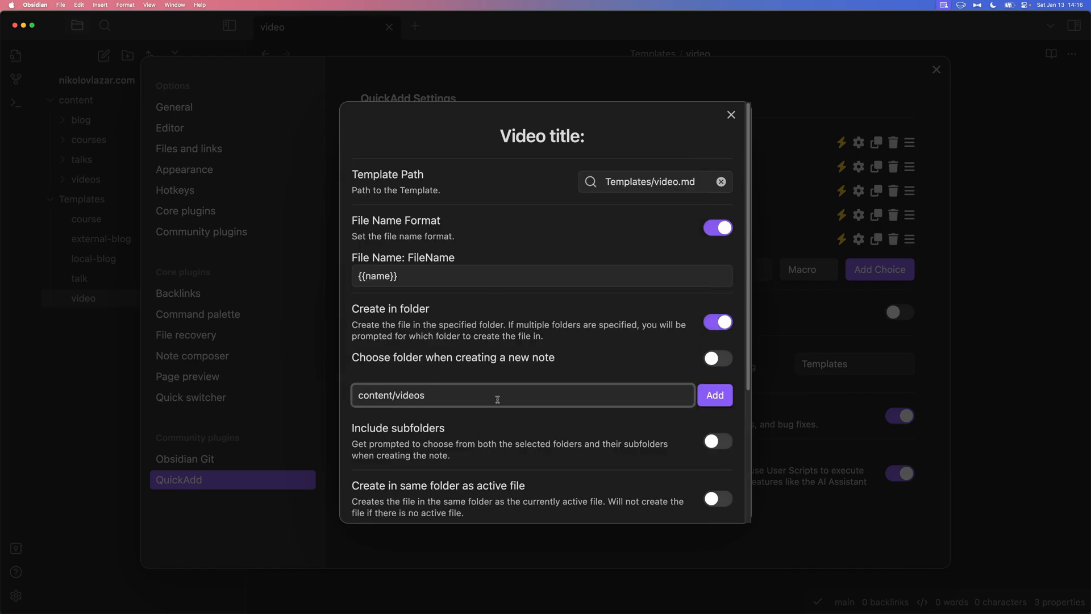
left_click(715, 395)
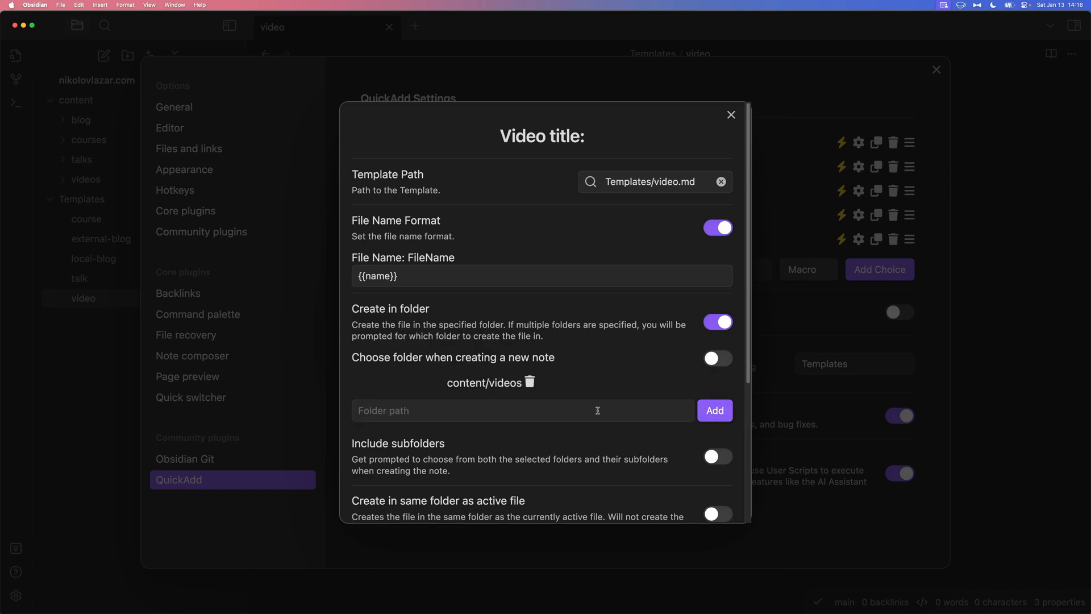
mouse_move(601, 383)
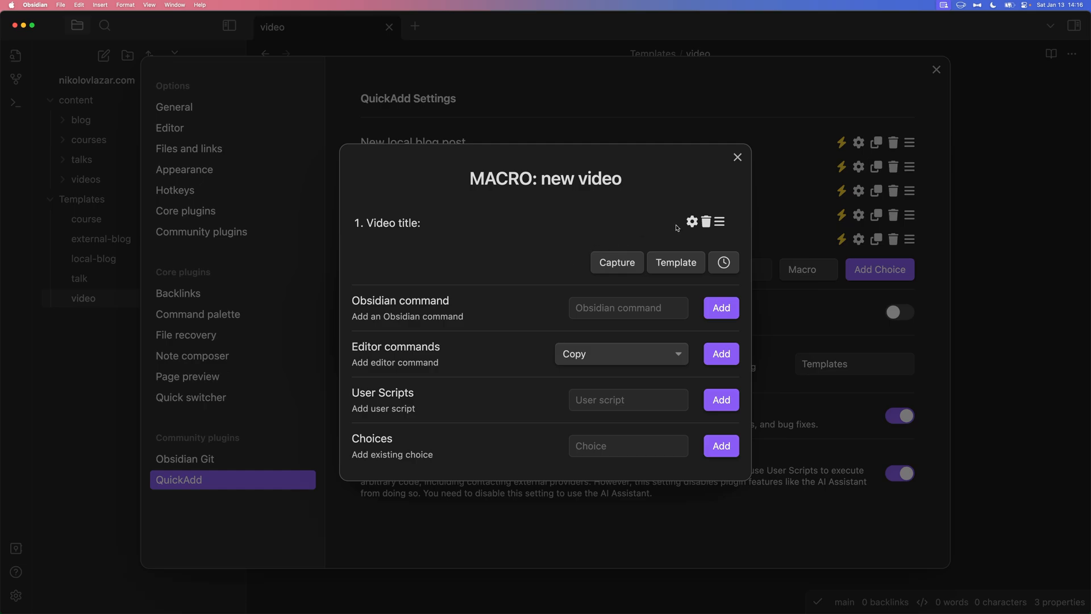
Add the slugify user script after the 'Video title:' step, keeping its type as File
left_click(691, 221)
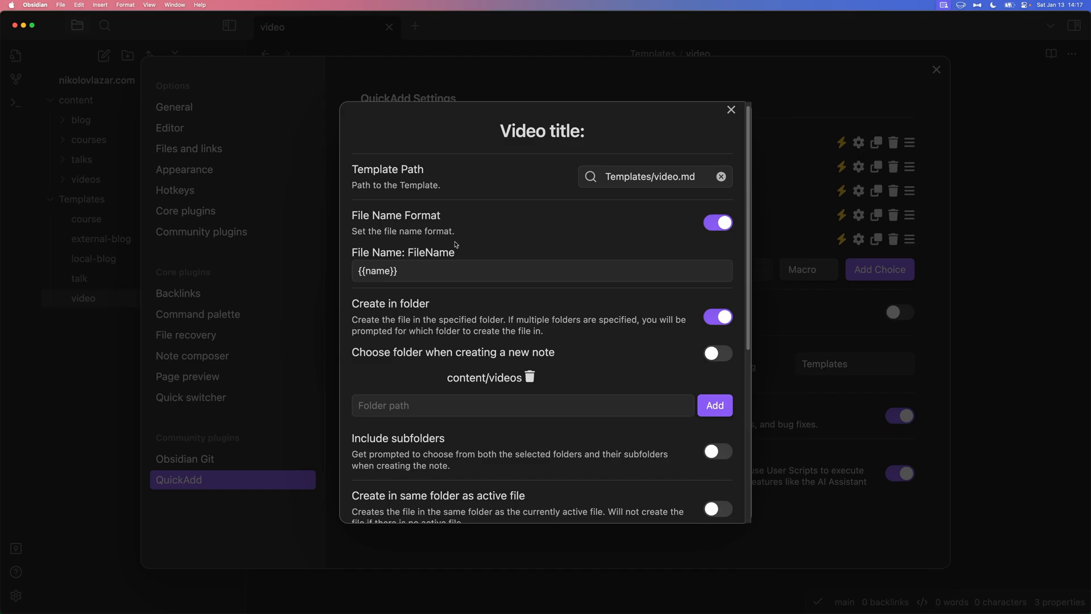
left_click(731, 110)
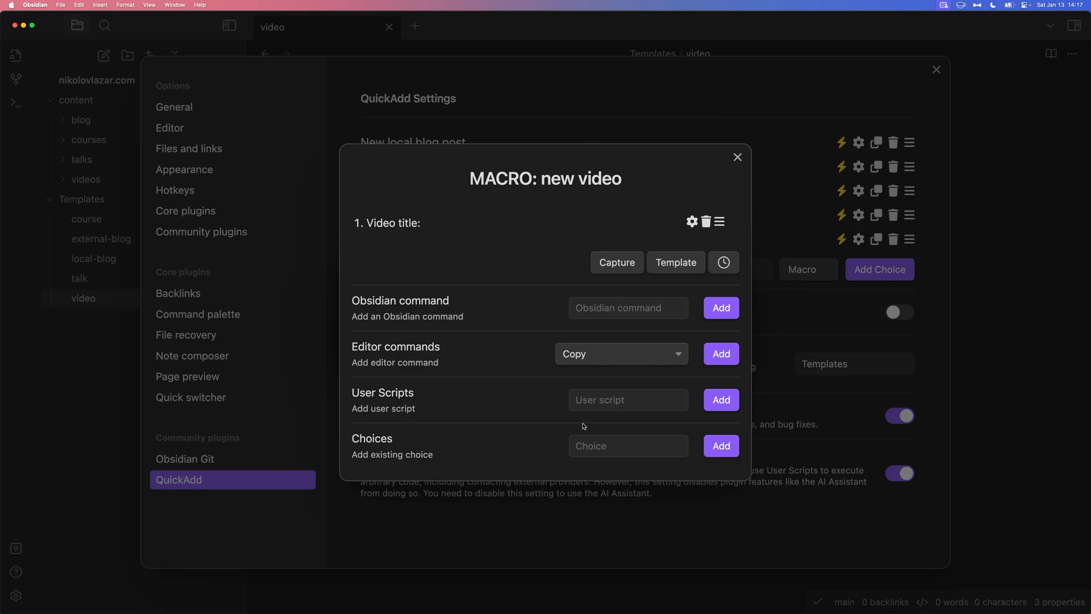
left_click(627, 399)
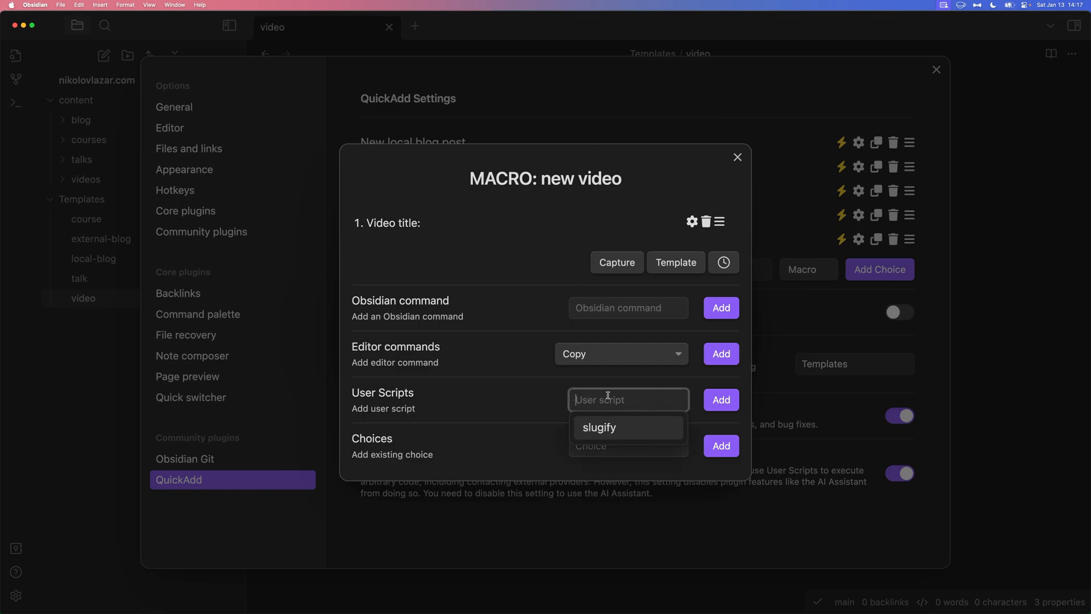
left_click(598, 427)
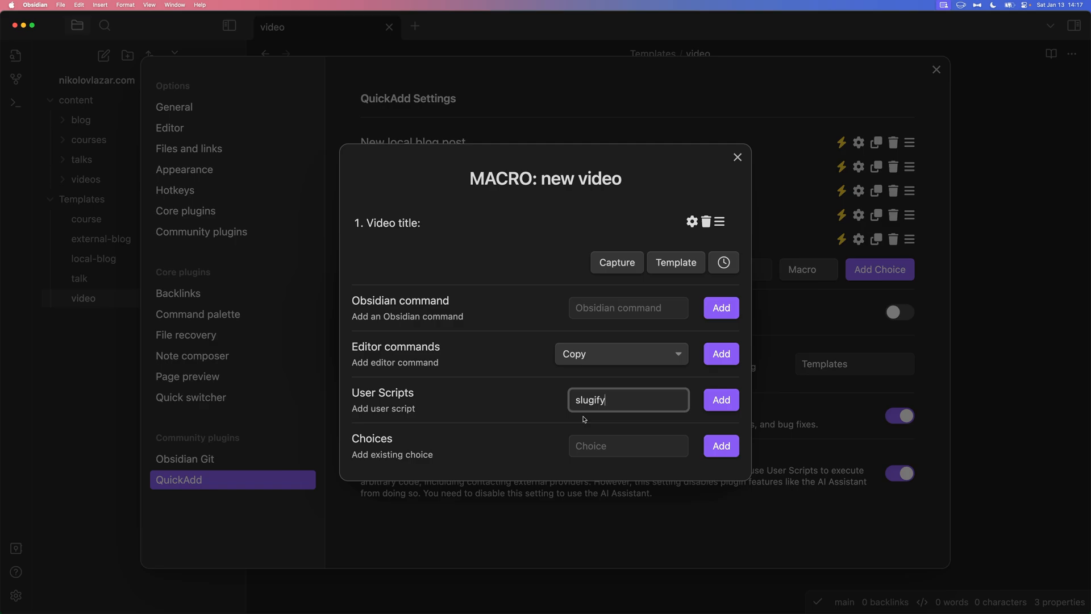
left_click(720, 399)
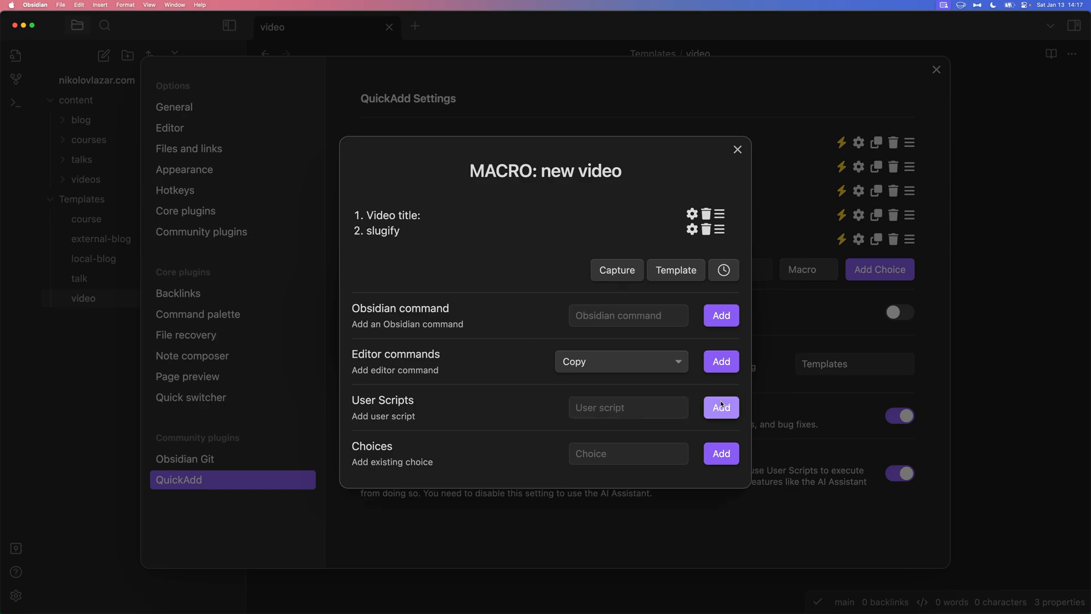
left_click(692, 229)
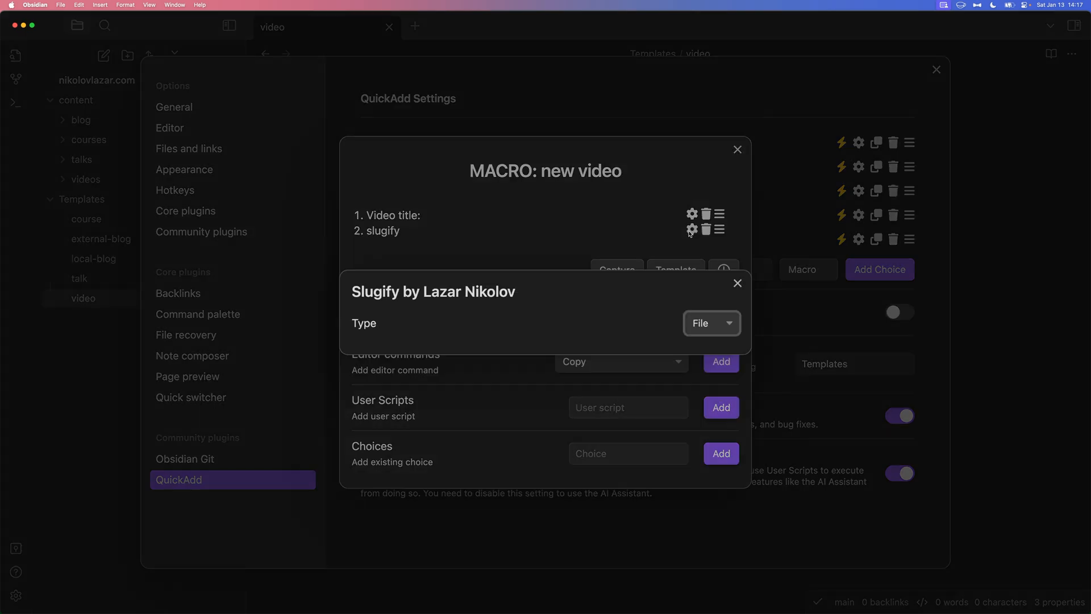
left_click(711, 322)
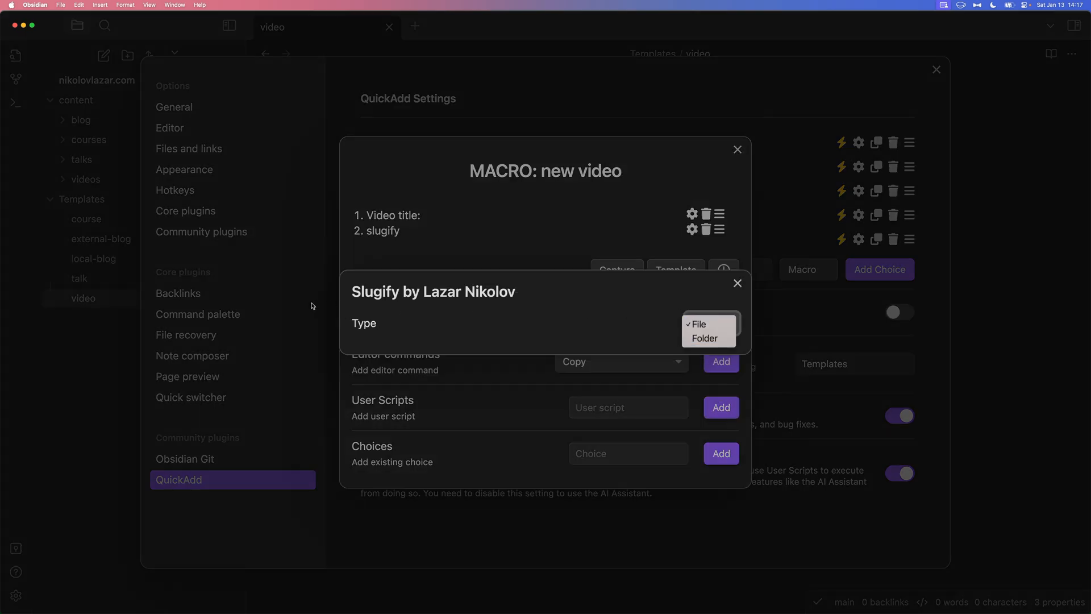
left_click(696, 322)
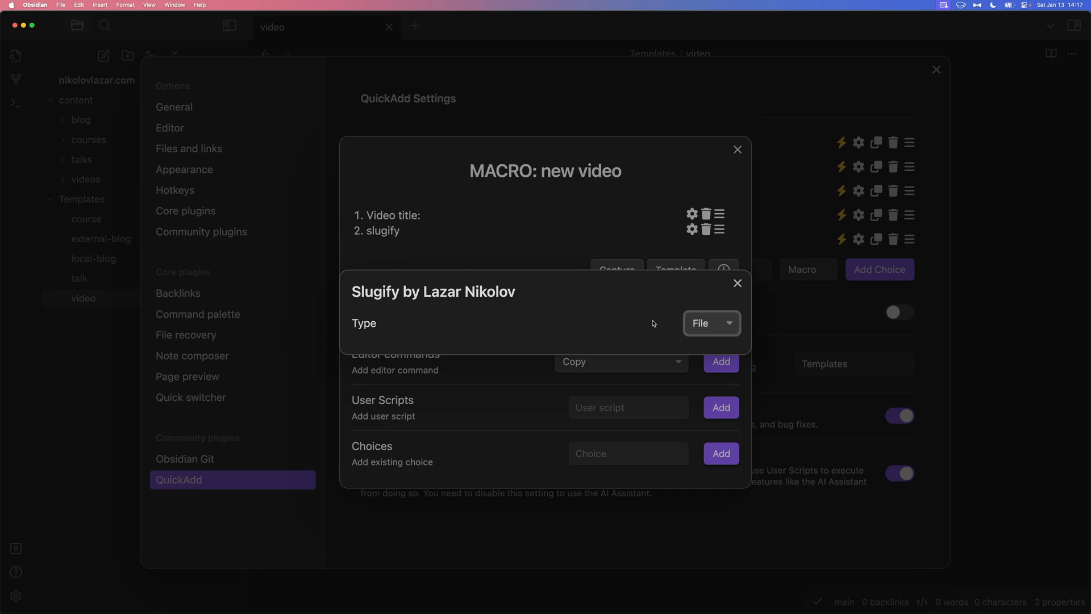
mouse_move(668, 328)
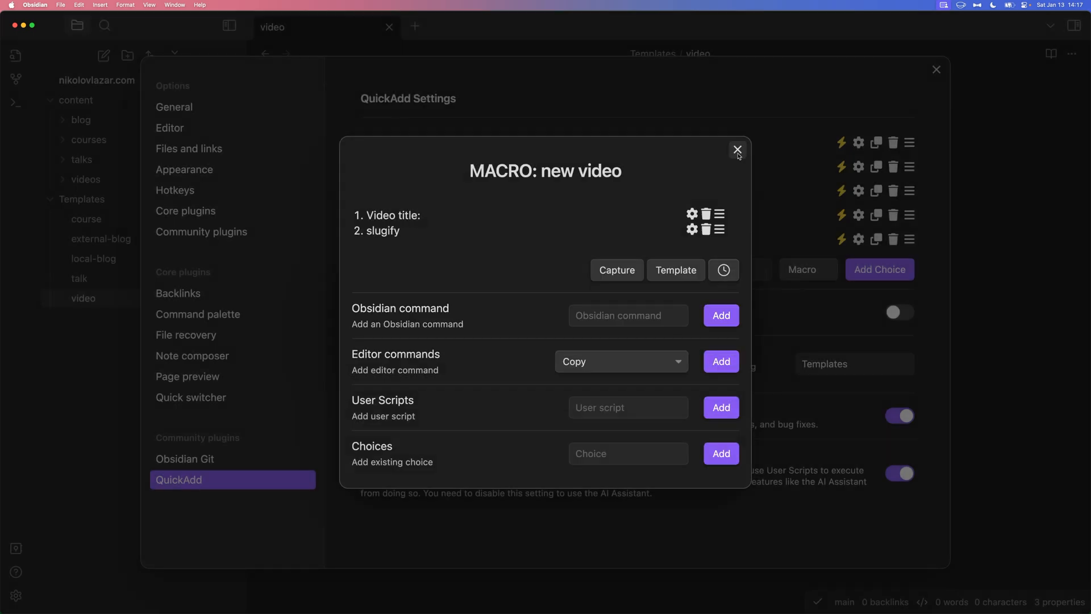
Close QuickAdd settings, run the 'new video' command, and dismiss its no-commands error
left_click(737, 150)
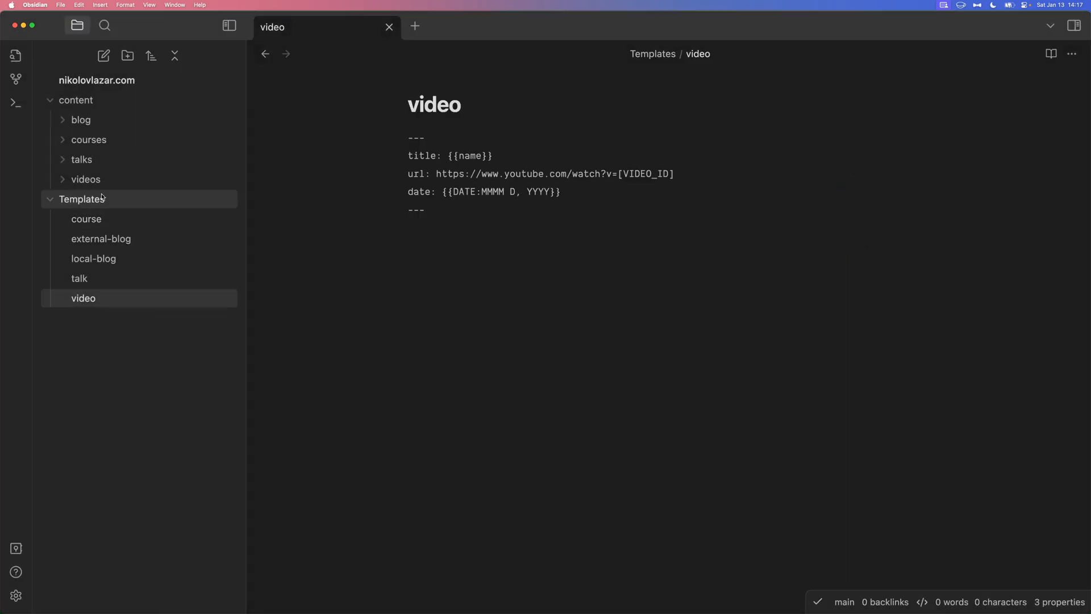
left_click(82, 199)
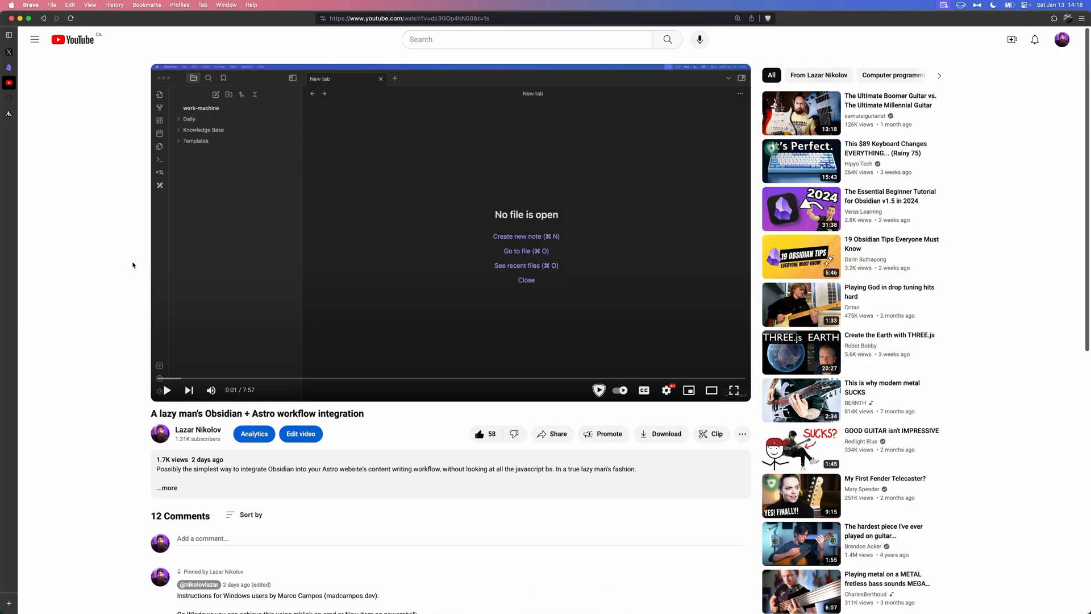
right_click(389, 180)
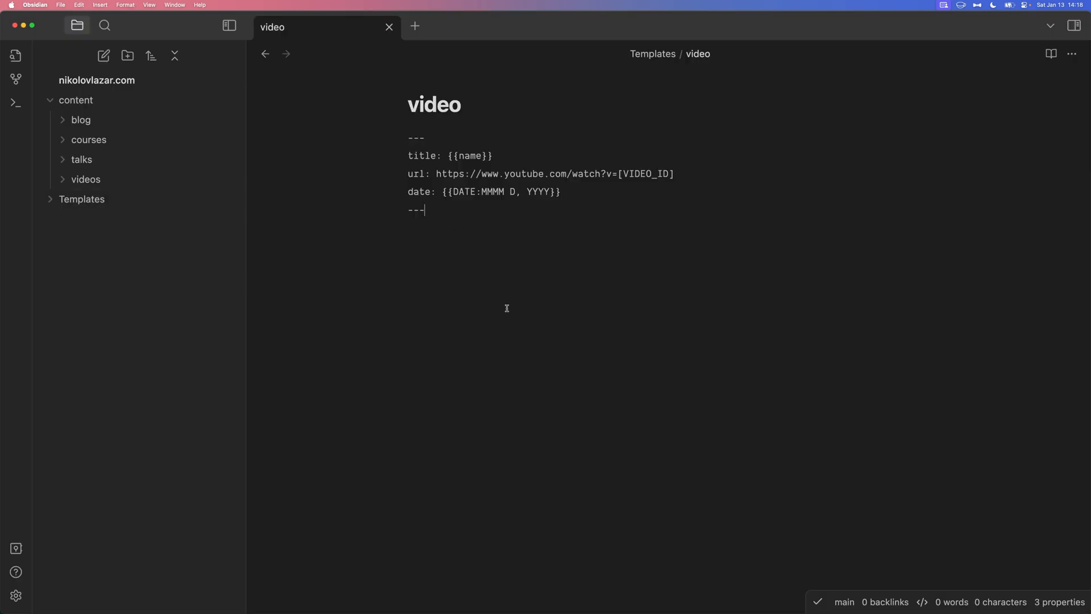
type("new video")
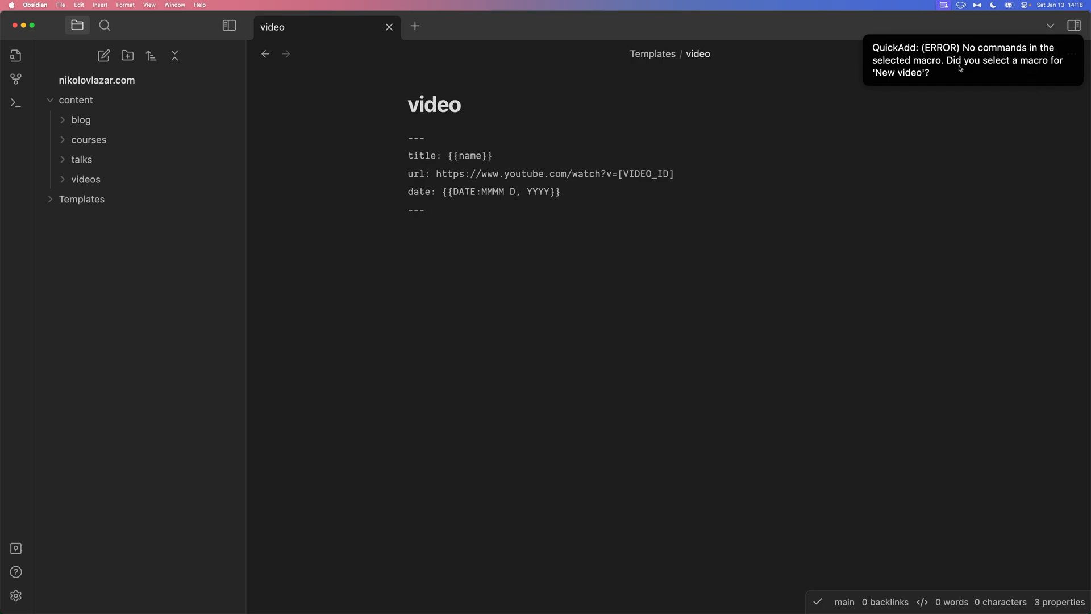
left_click(425, 210)
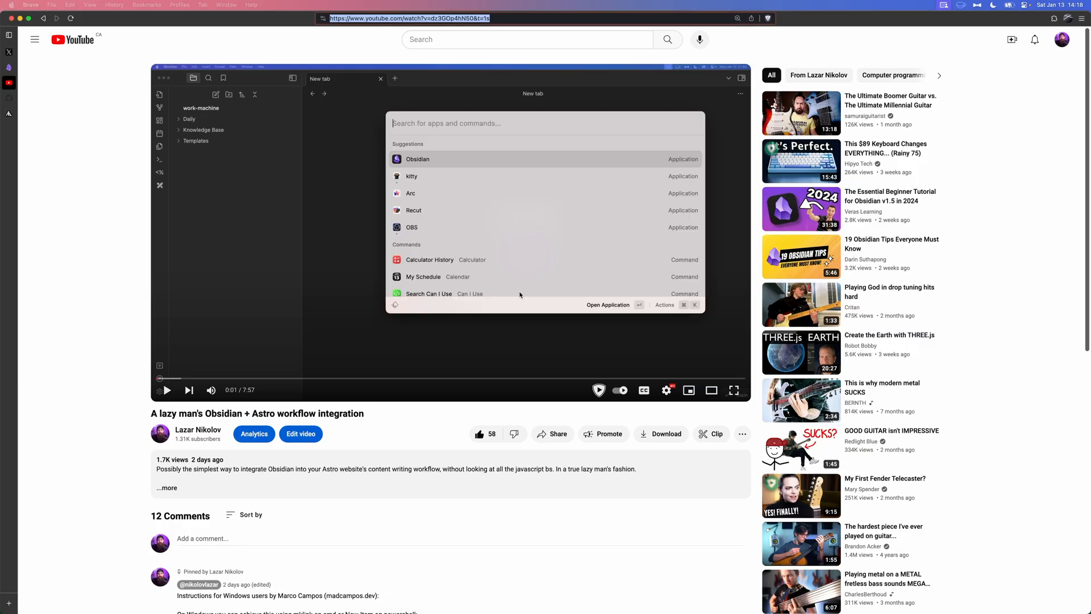
left_click(418, 159)
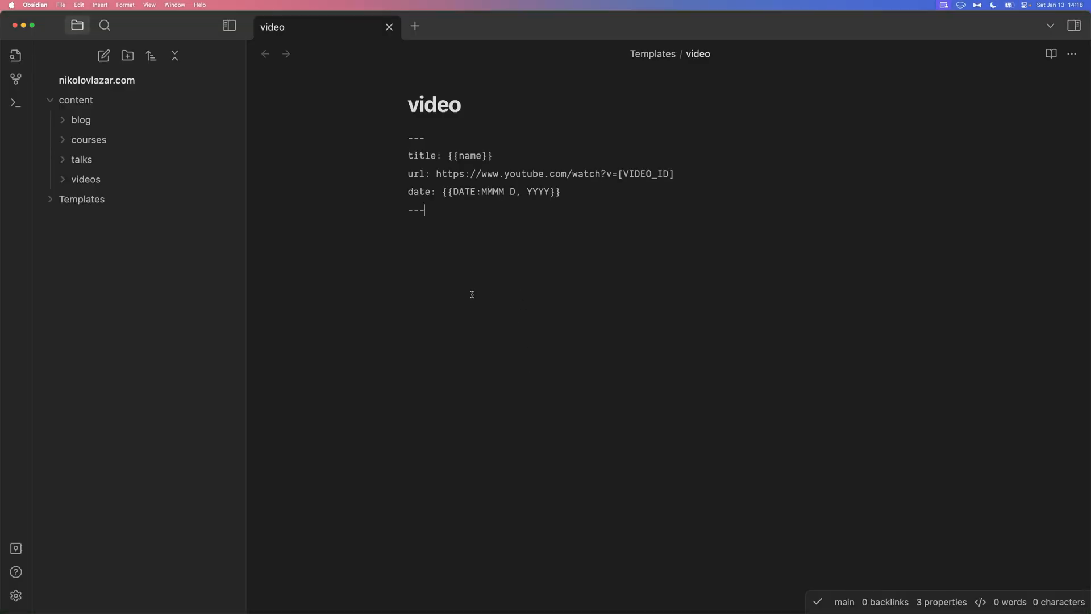
Create the video note via QuickAdd and set its video ID to dz3GOp4hN50
key("cmd+p")
type("A lazy man's Obsidian + Astro workflow integration")
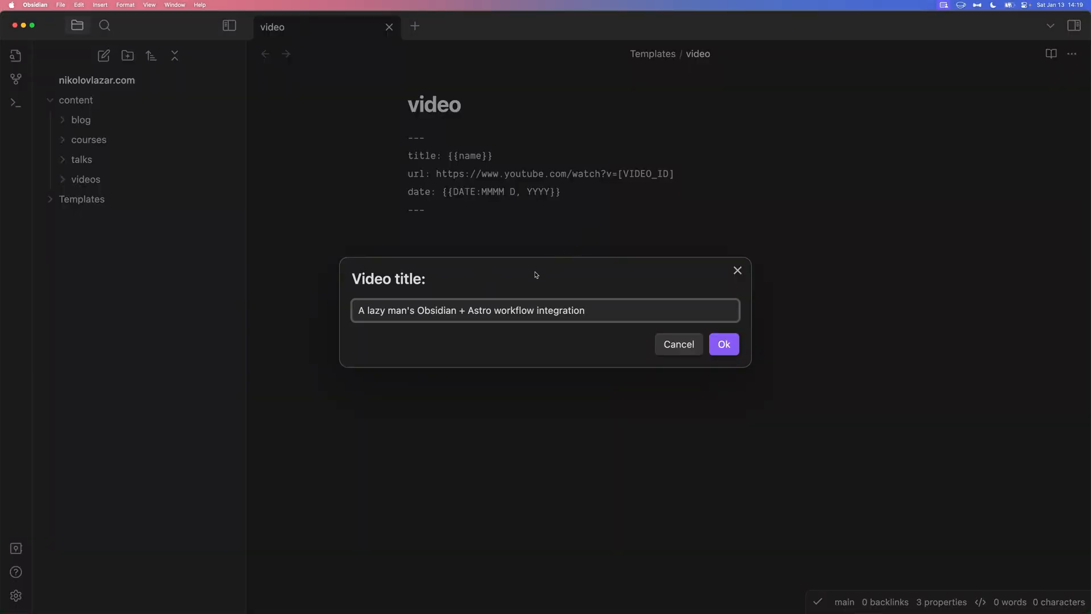
left_click(723, 344)
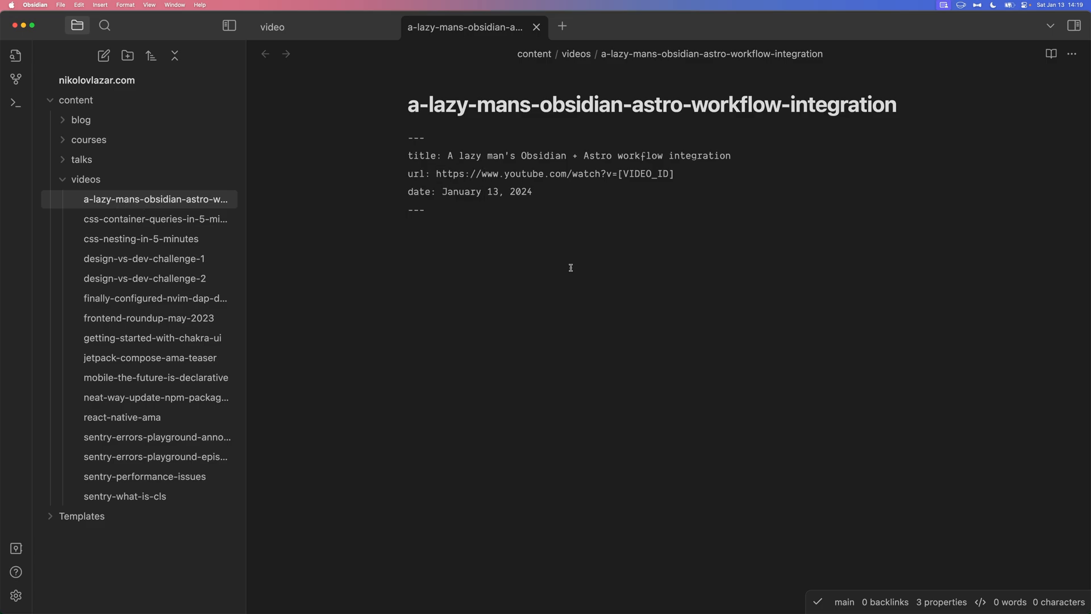
double_click(645, 174)
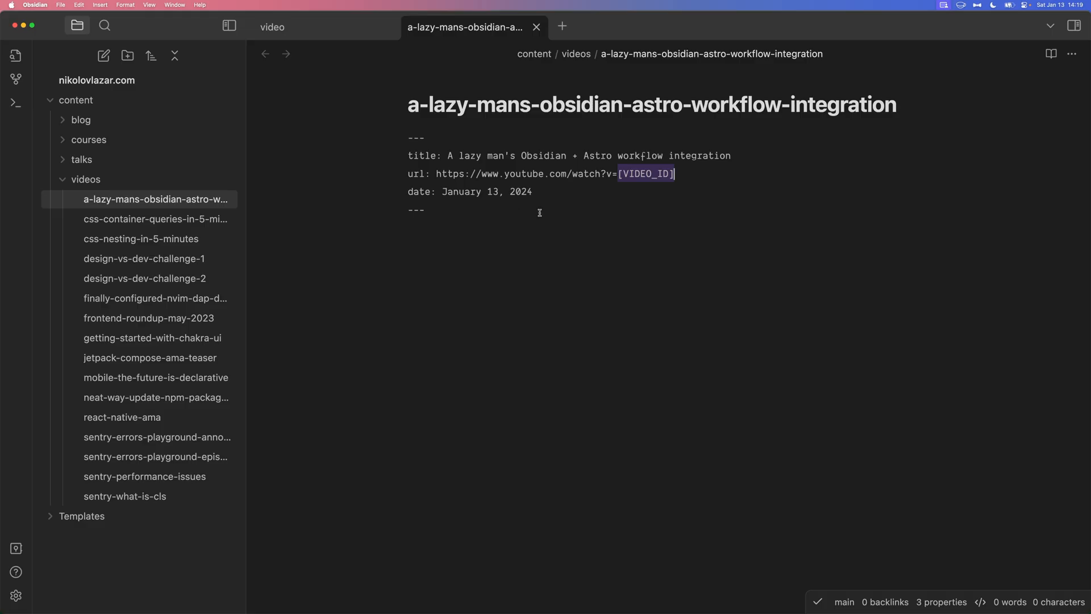
type("dz3GOp4hN50")
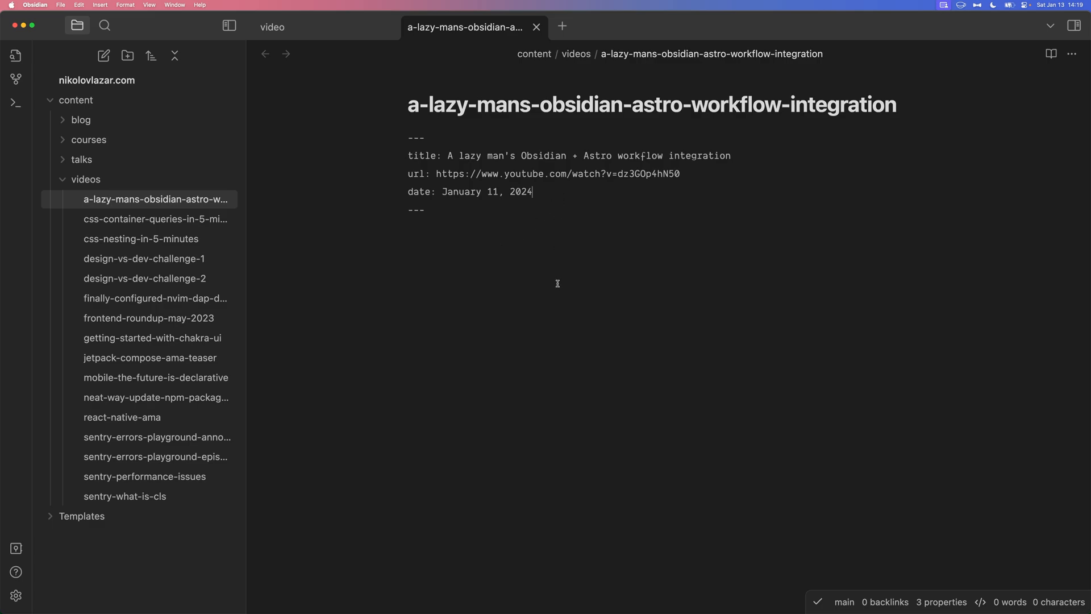
Commit all vault changes with the message 'adding new obsidian video'
left_click(1050, 54)
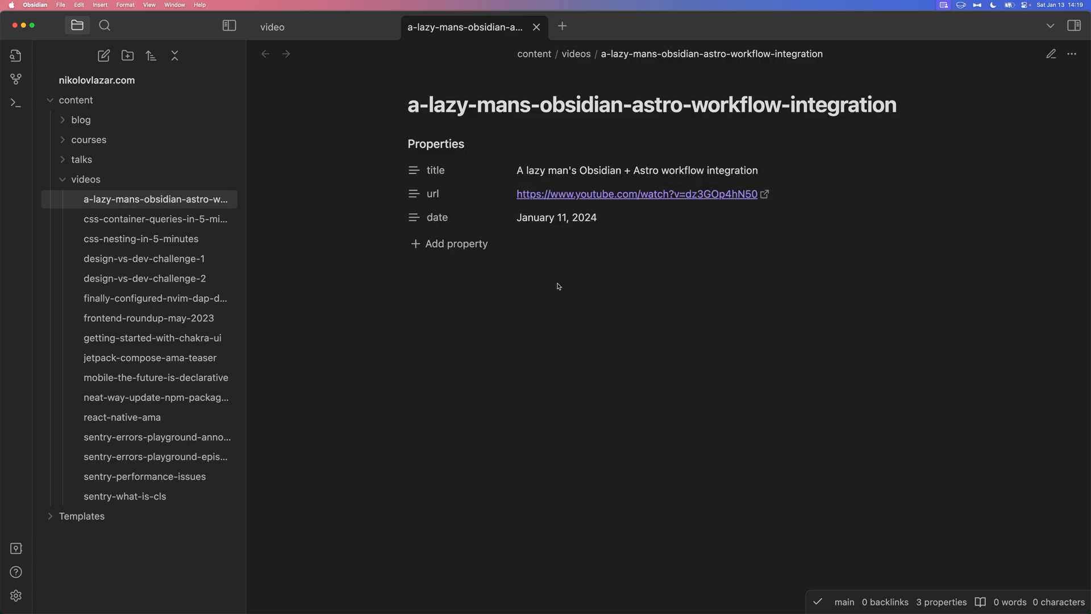
left_click(1051, 53)
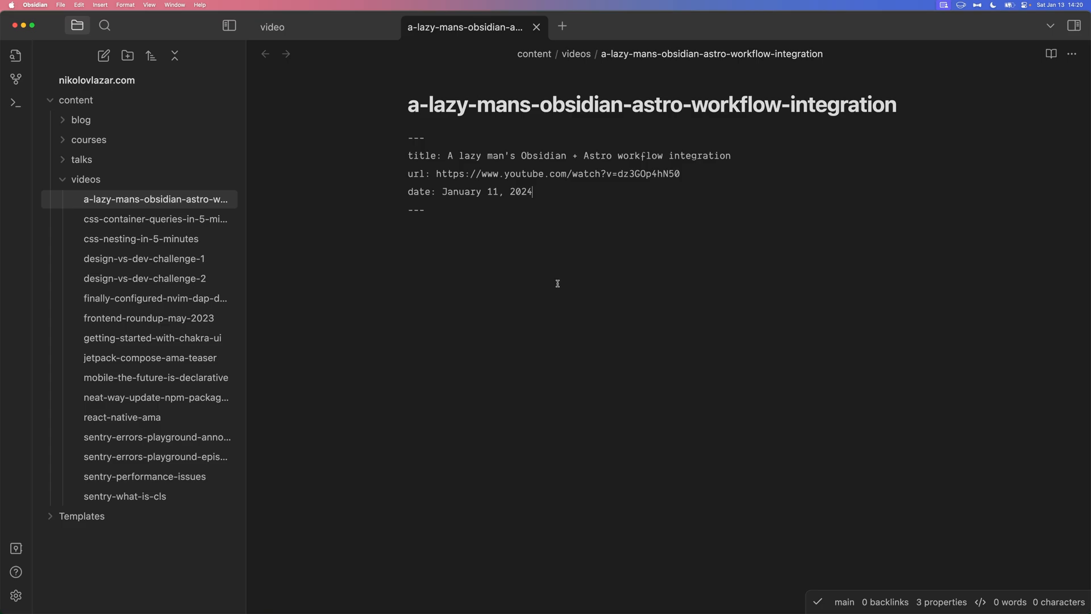
type("git commit")
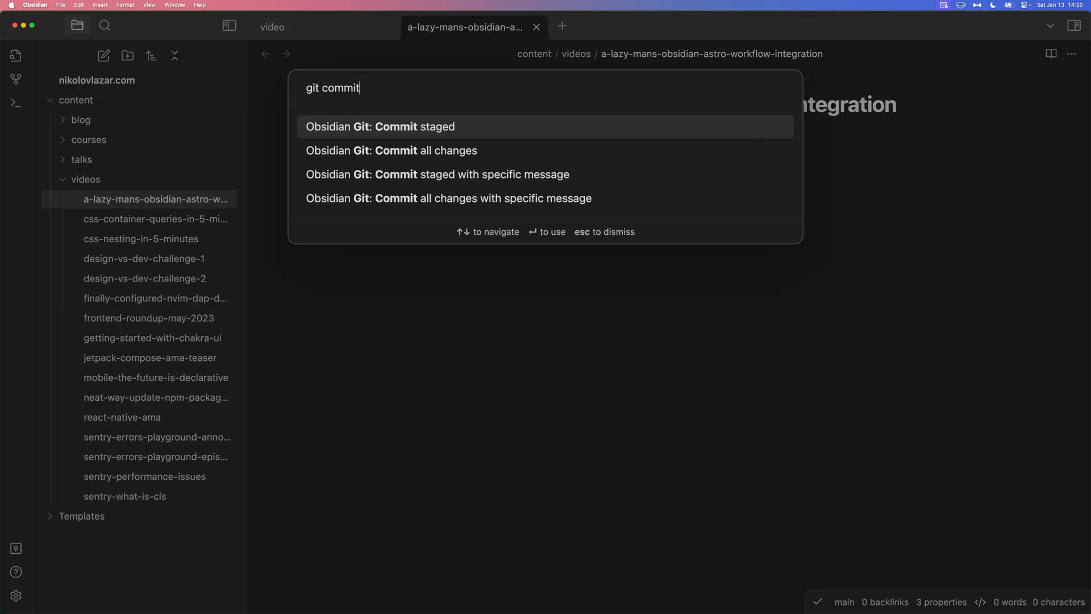
key("down")
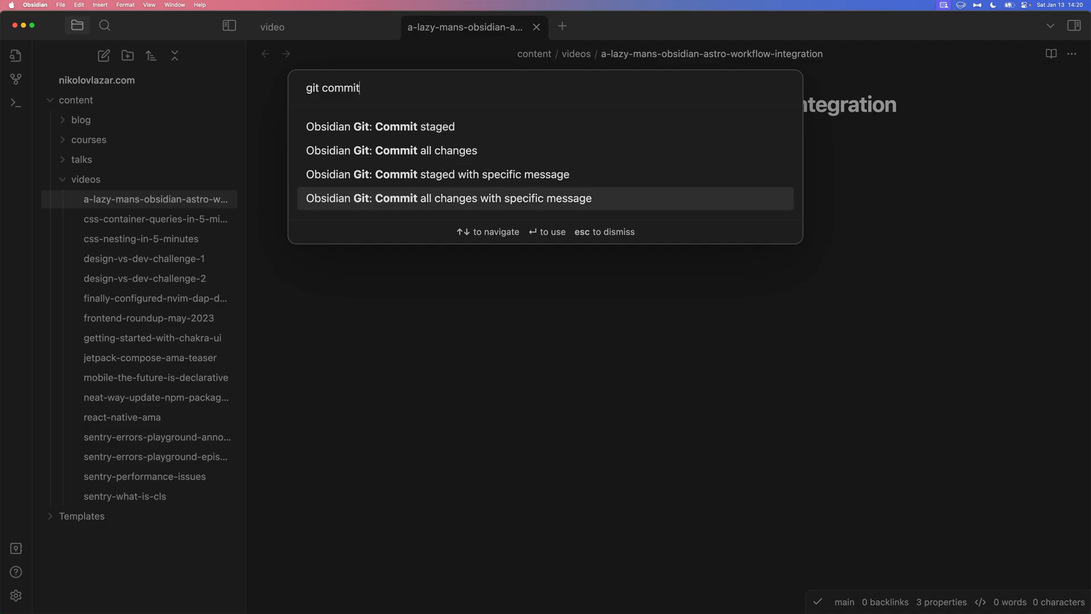
left_click(449, 198)
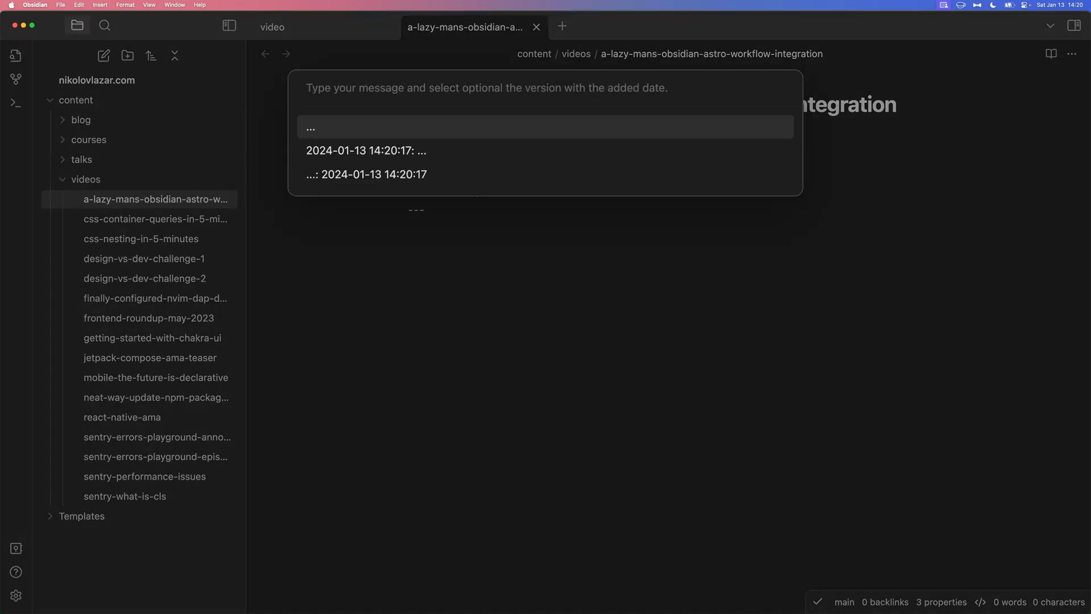
type("adding new")
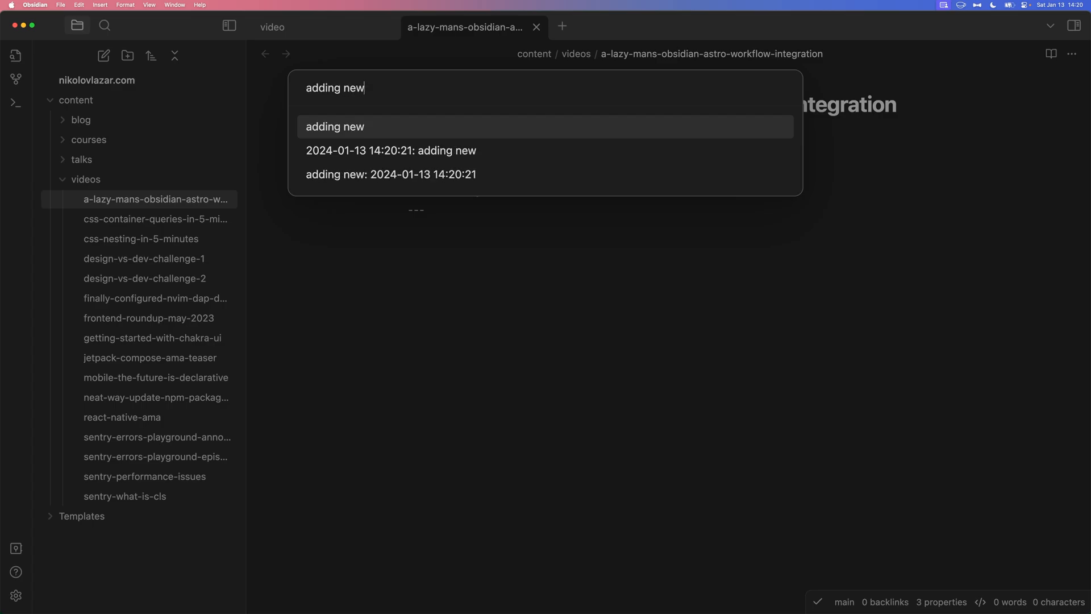
type("obsidian video")
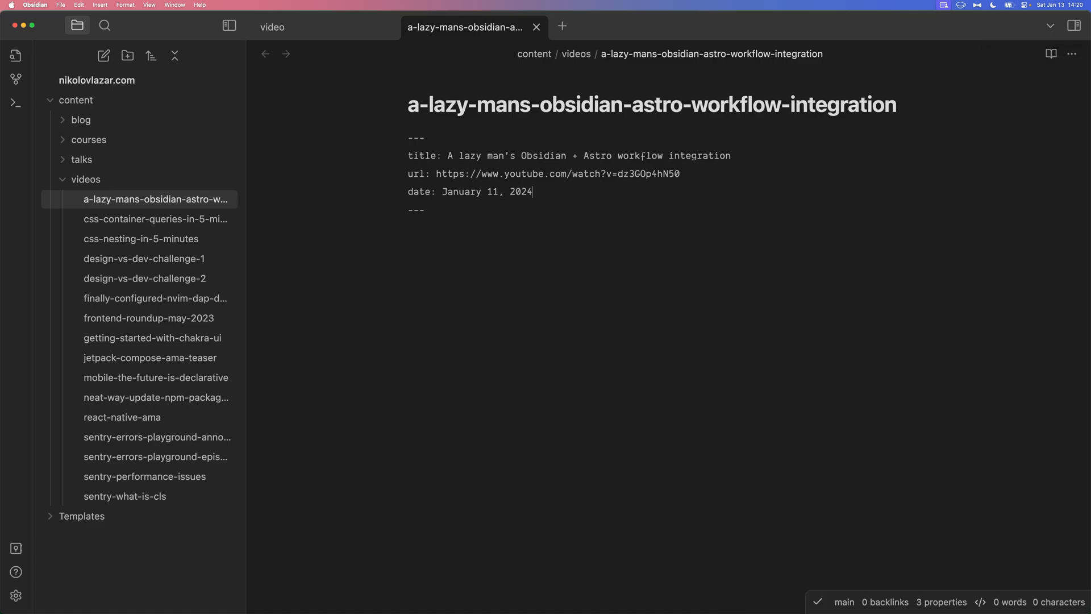
Push the commit to the remote repository with Obsidian Git's git push
left_click(81, 120)
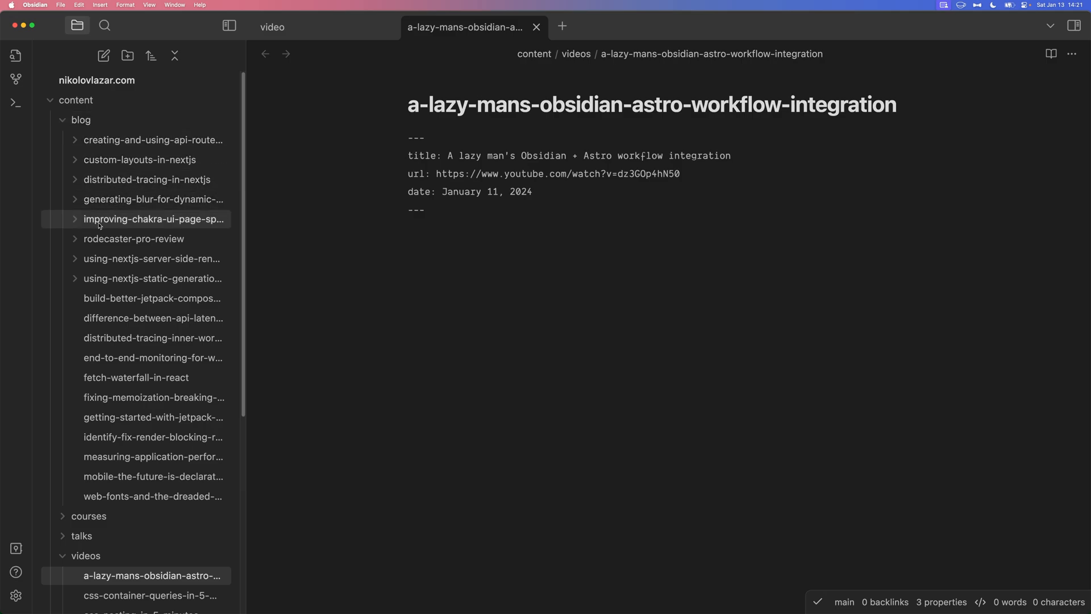
left_click(80, 120)
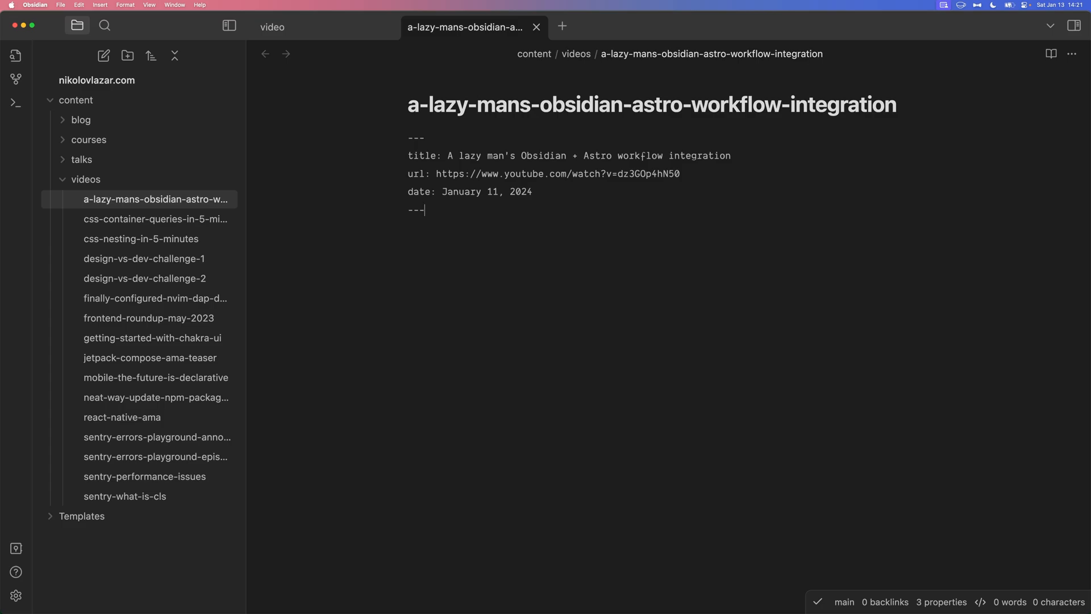
type("git push")
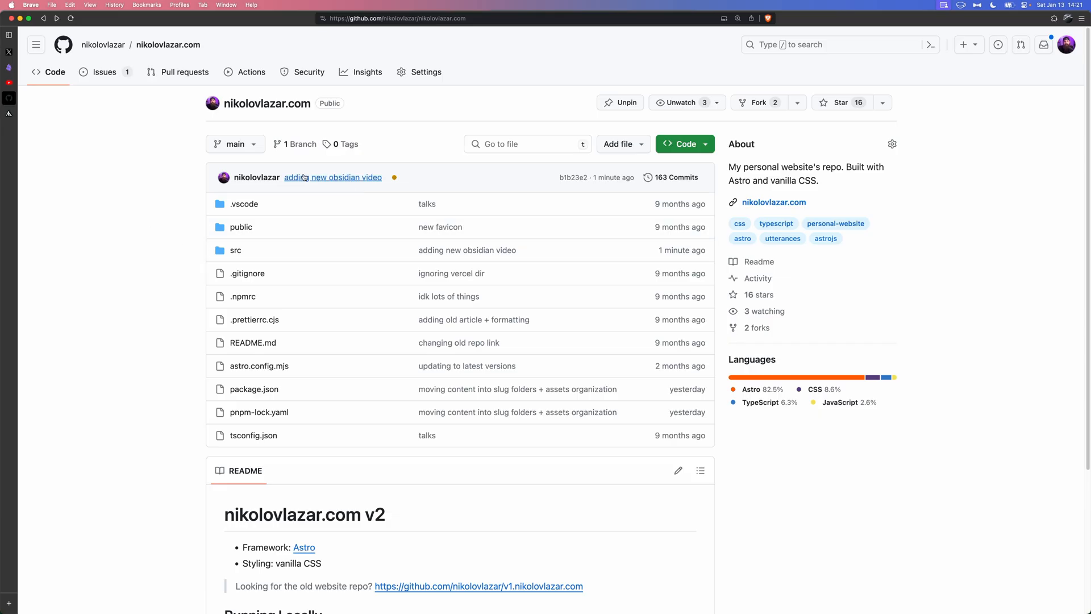
Open the latest commit's status check to see the pending Vercel deployment
left_click(394, 177)
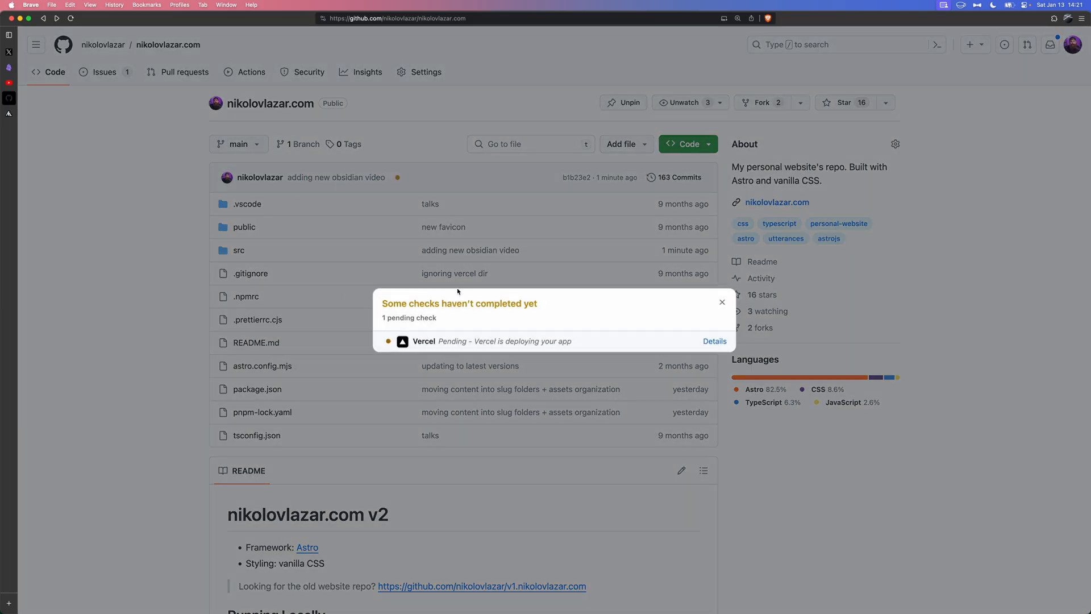
mouse_move(176, 314)
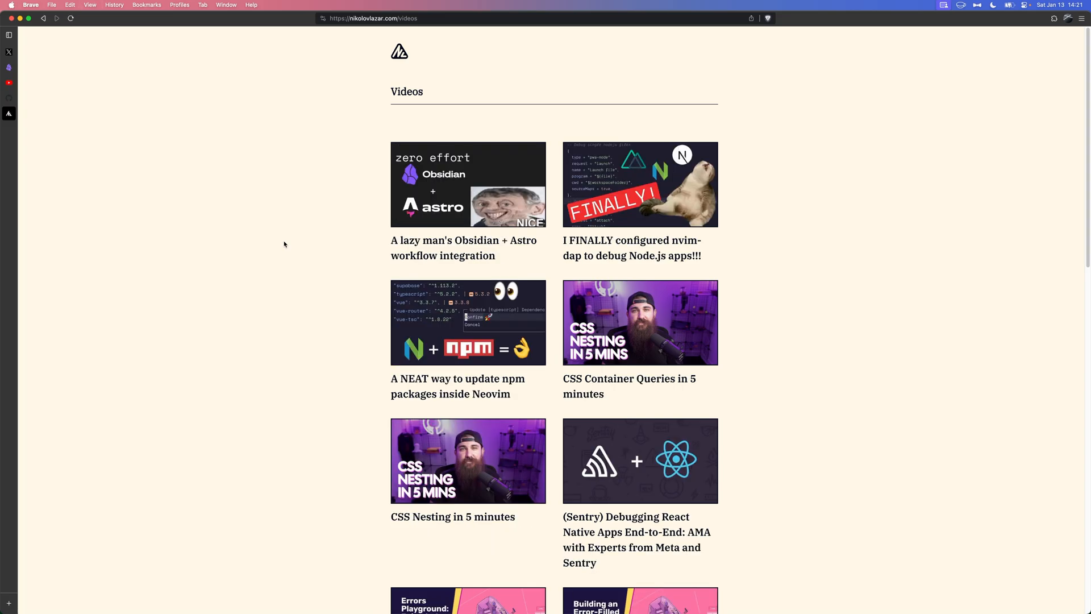
mouse_move(463, 248)
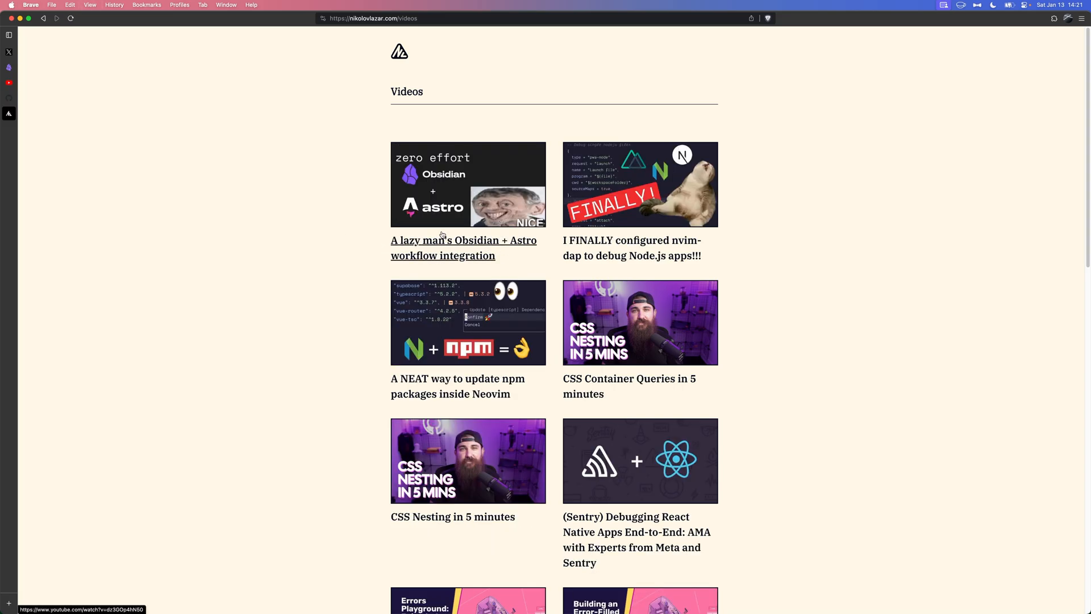
mouse_move(299, 285)
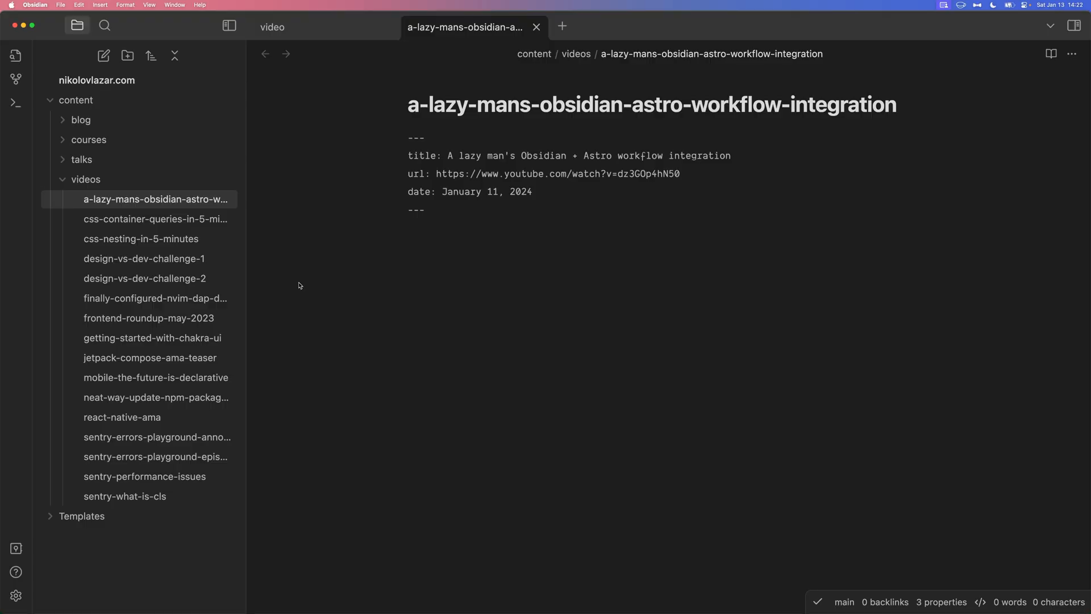
Open the Obsidian Git plugin settings and inspect the custom repository base path field
left_click(16, 595)
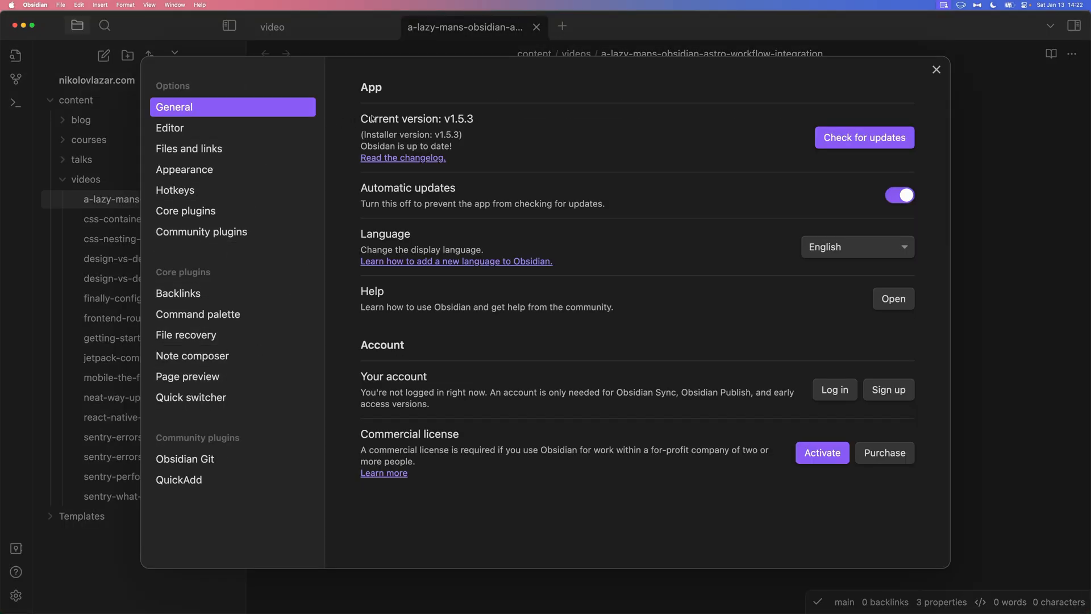
mouse_move(194, 497)
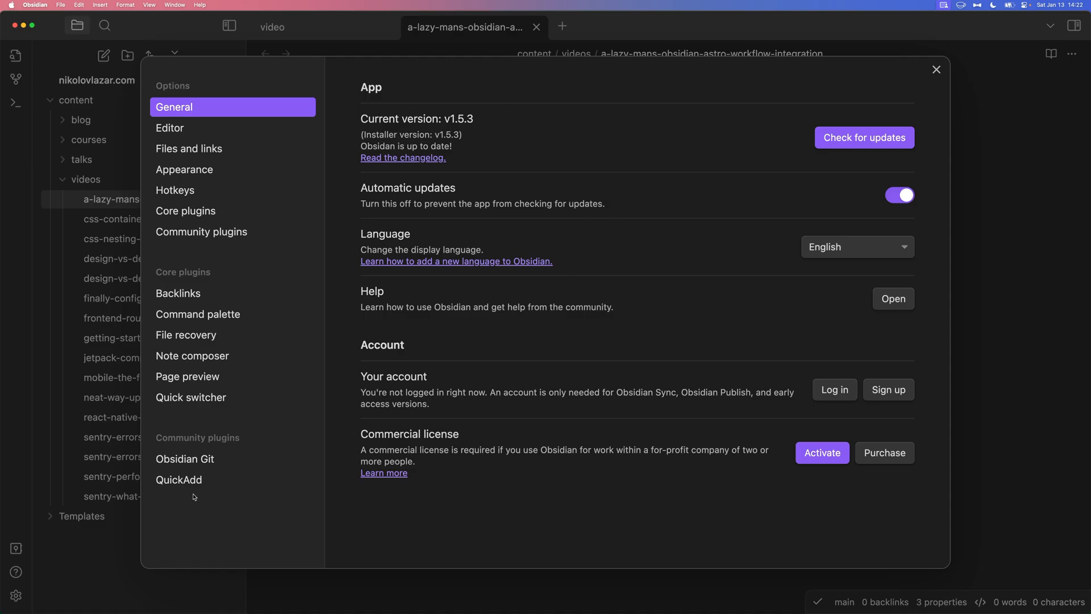
left_click(197, 458)
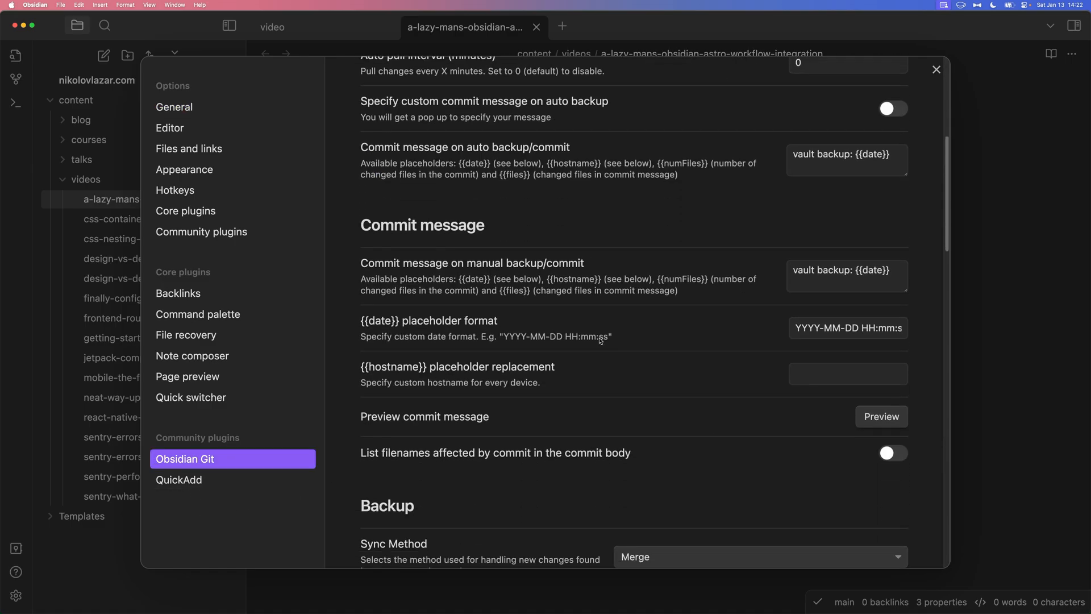
scroll("down", 3)
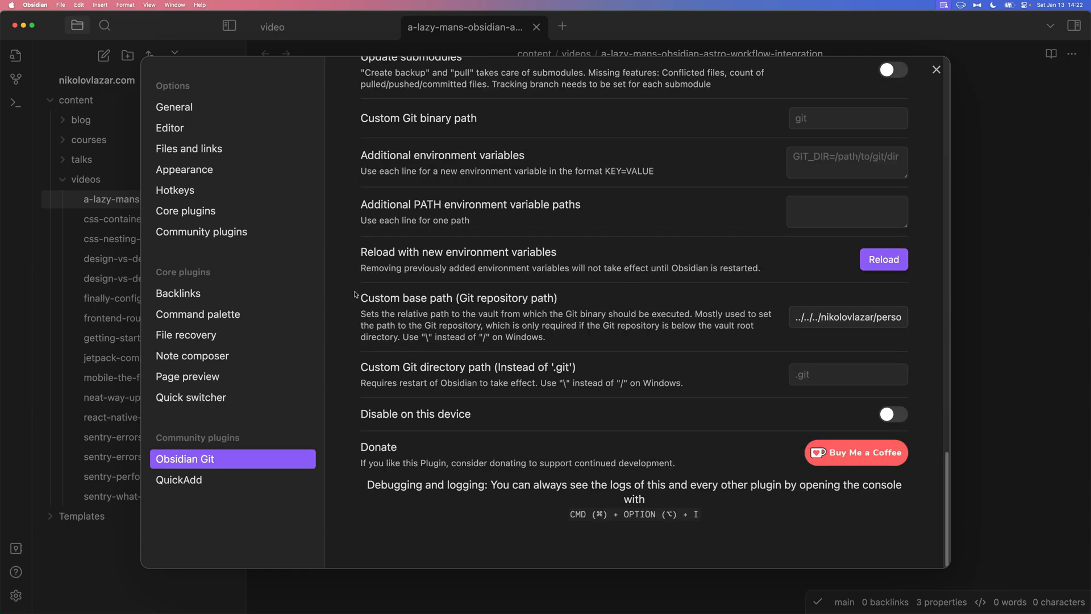
mouse_move(637, 286)
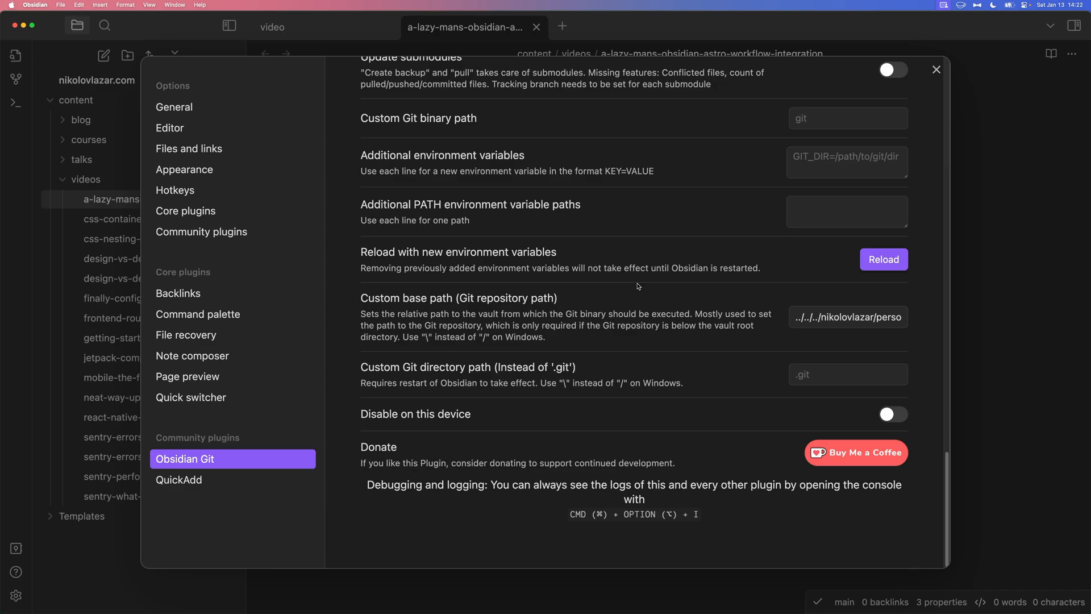
left_click(847, 317)
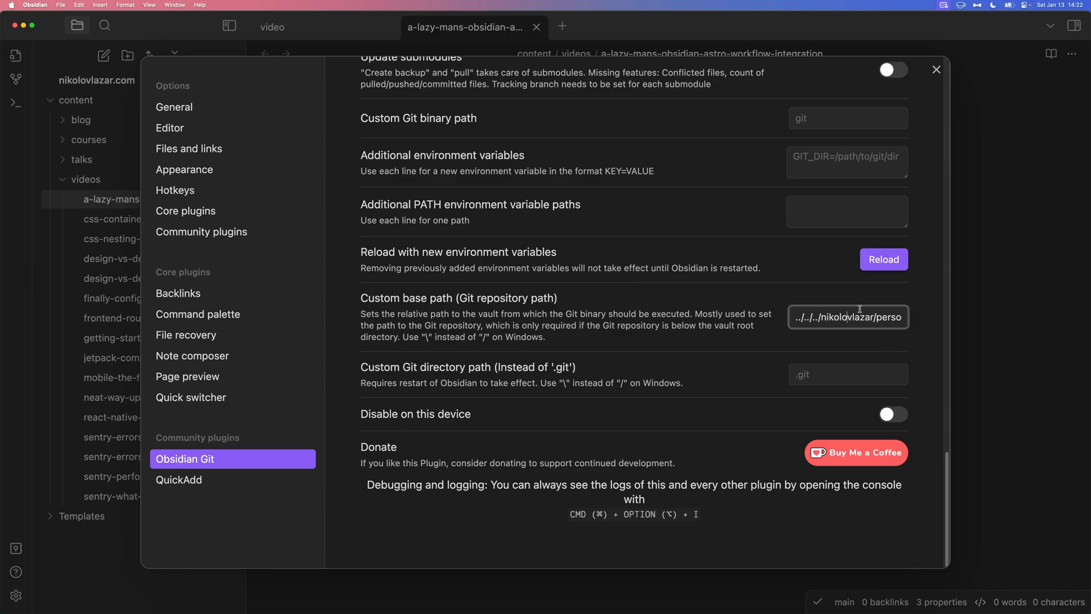
mouse_move(862, 340)
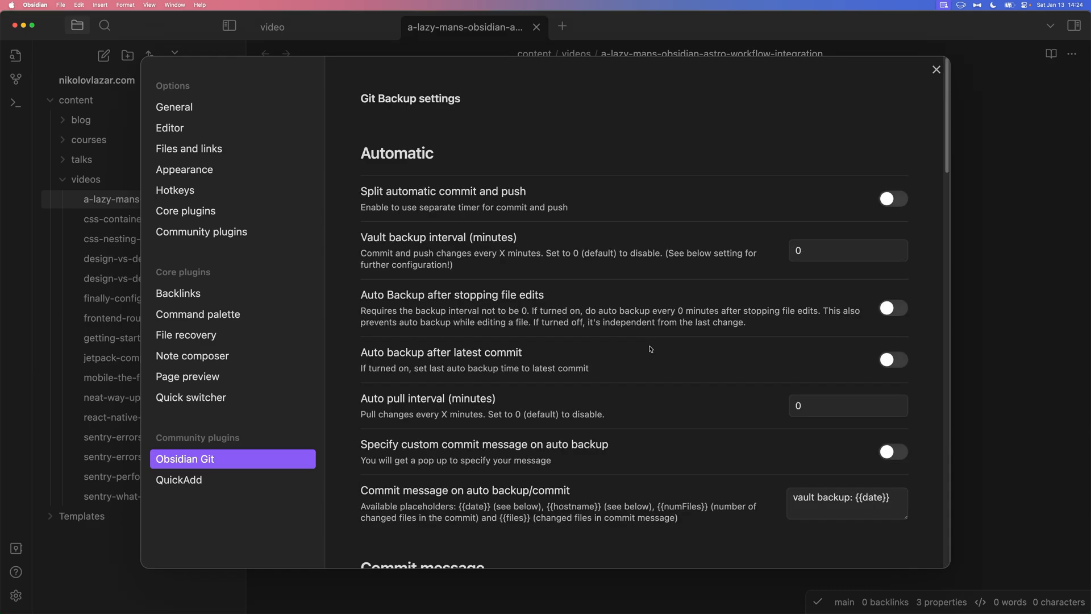
Close Settings and collapse the Templates folder in the file explorer
left_click(936, 69)
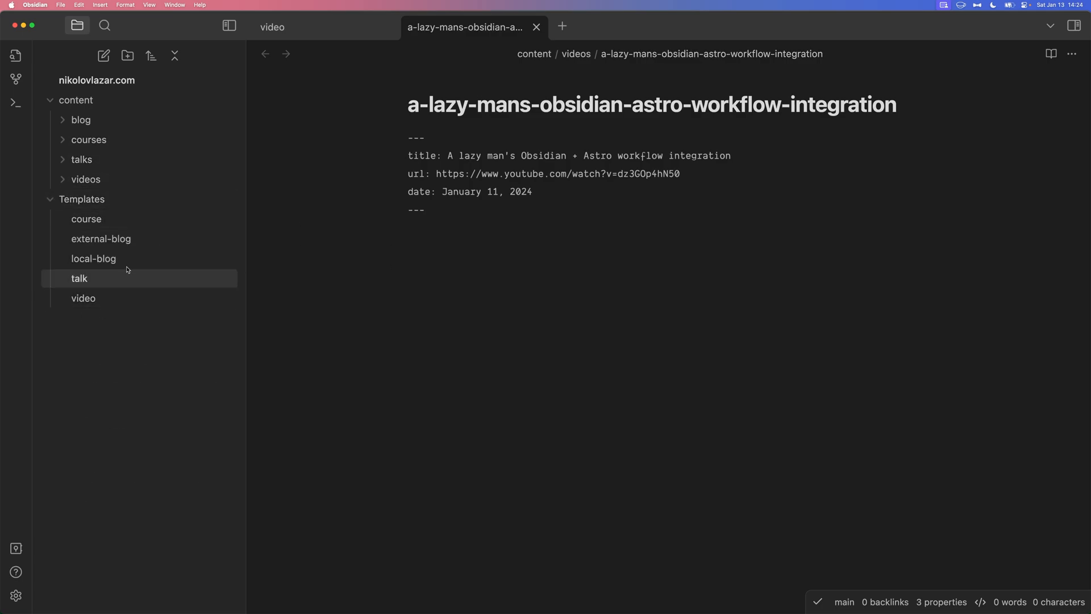
left_click(81, 199)
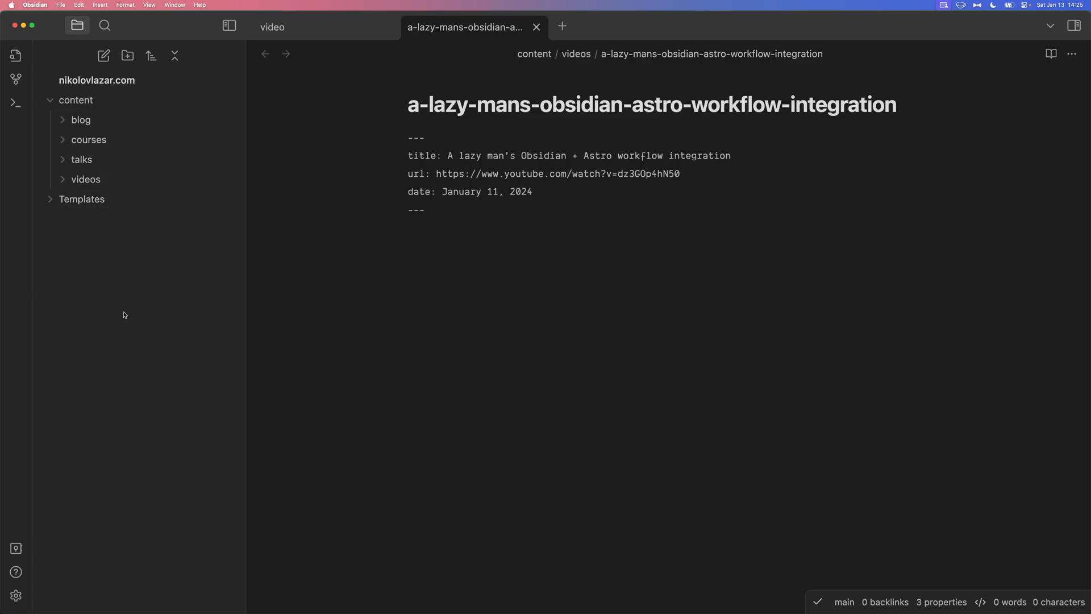